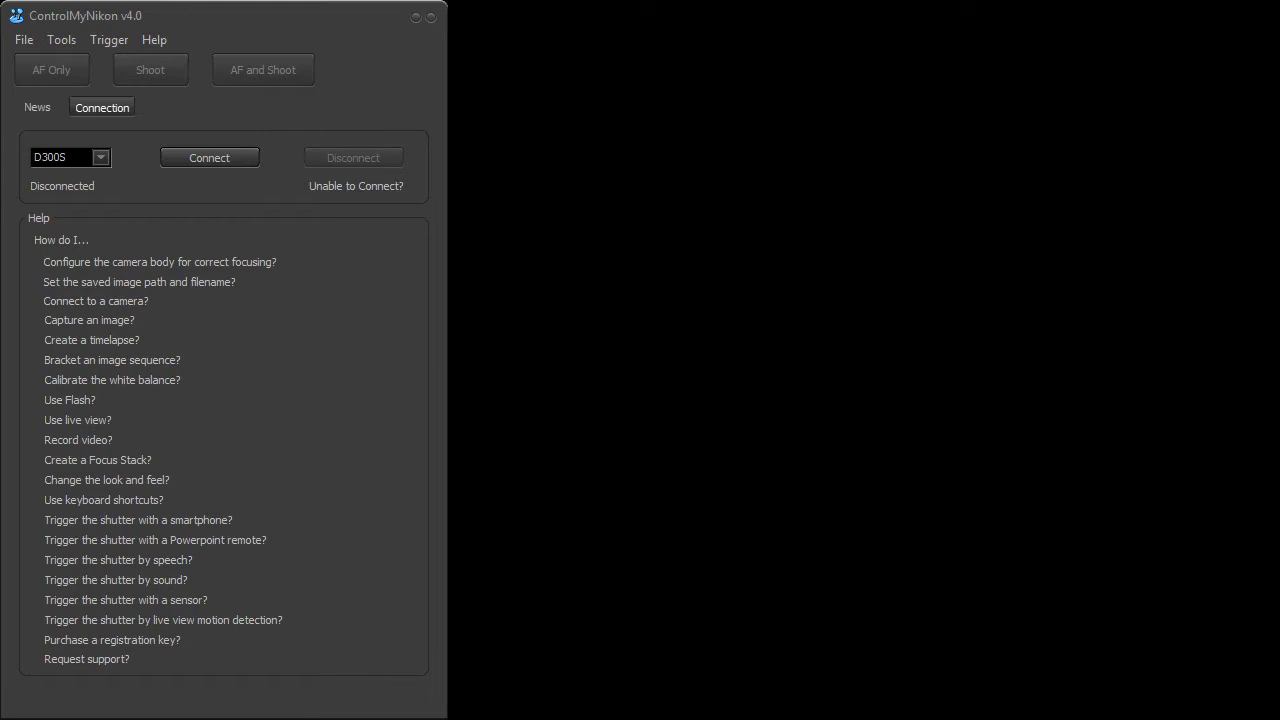
mouse_move(1008, 671)
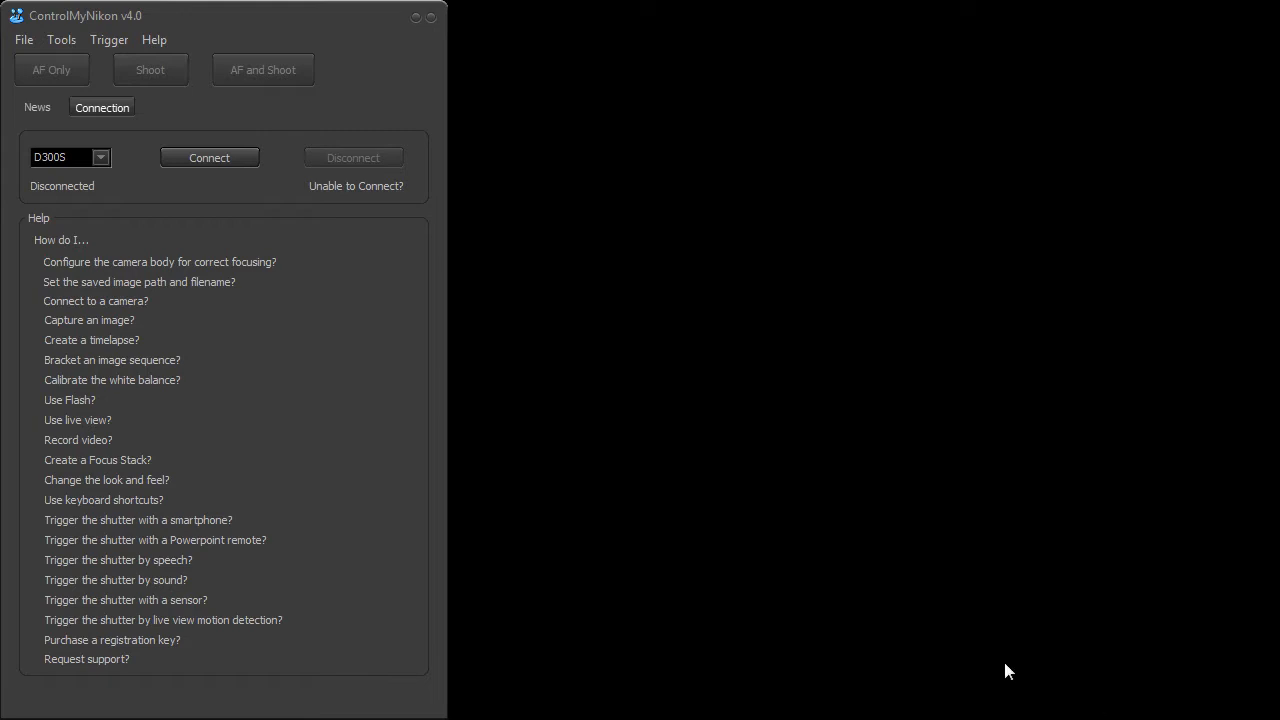
mouse_move(61, 40)
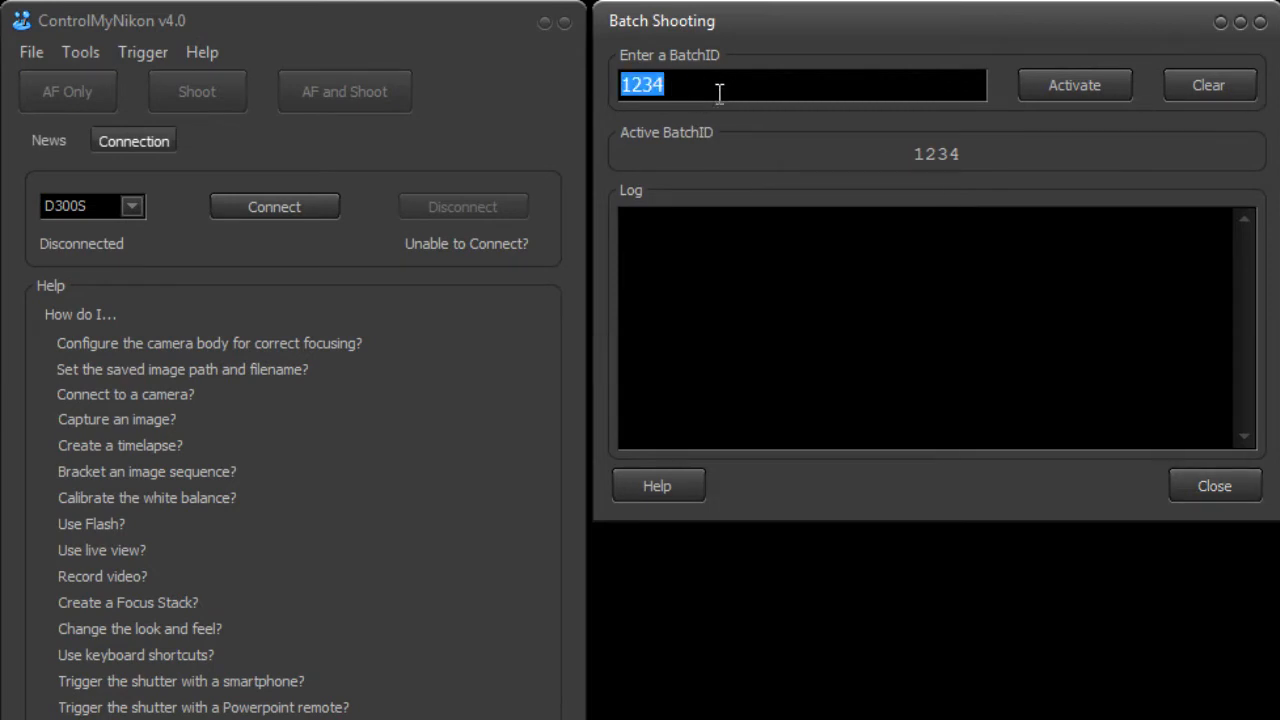
Step: Replace batch ID 1234 with 987654 in the entry box and activate it
left_click(800, 84)
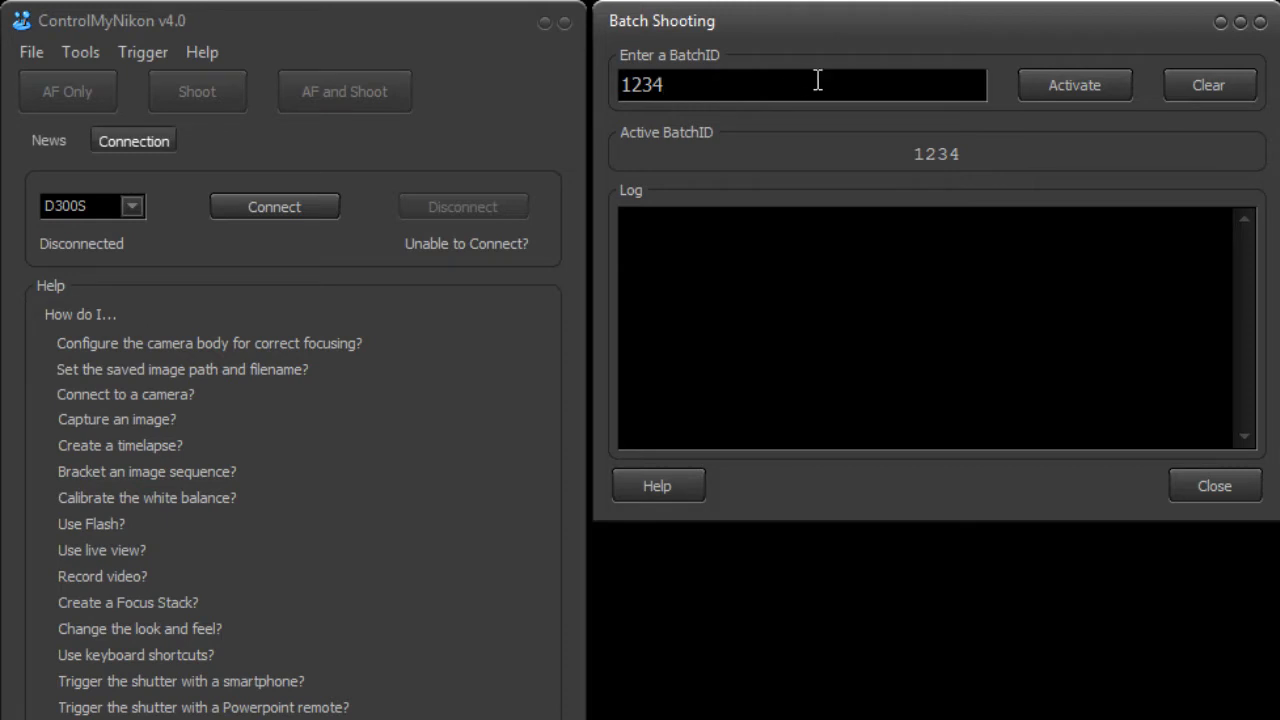
triple_click(640, 84)
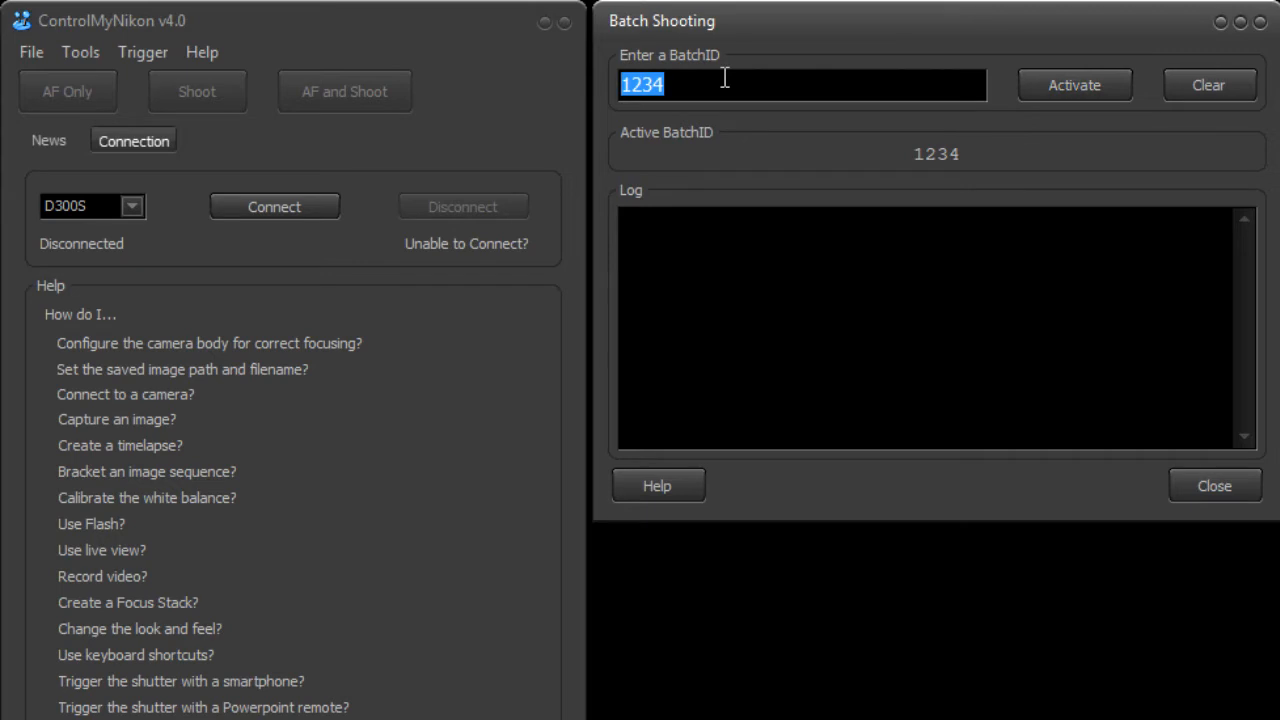
type("9876")
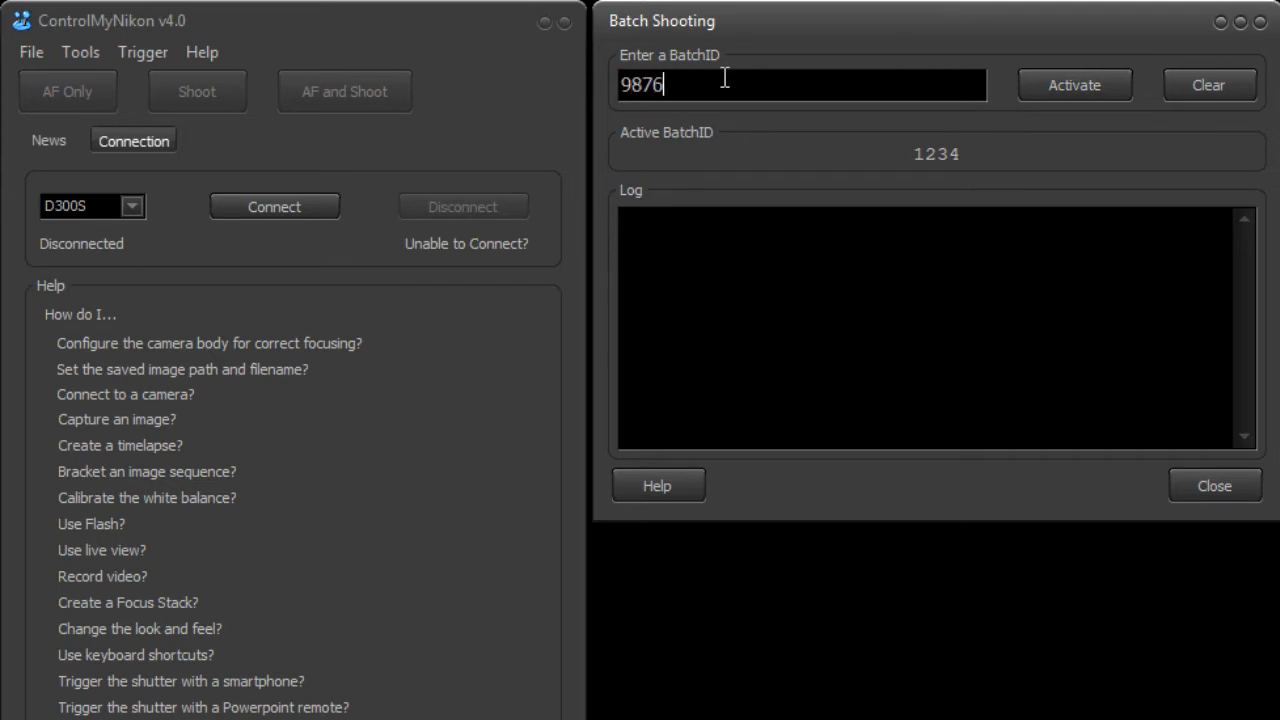
type("54")
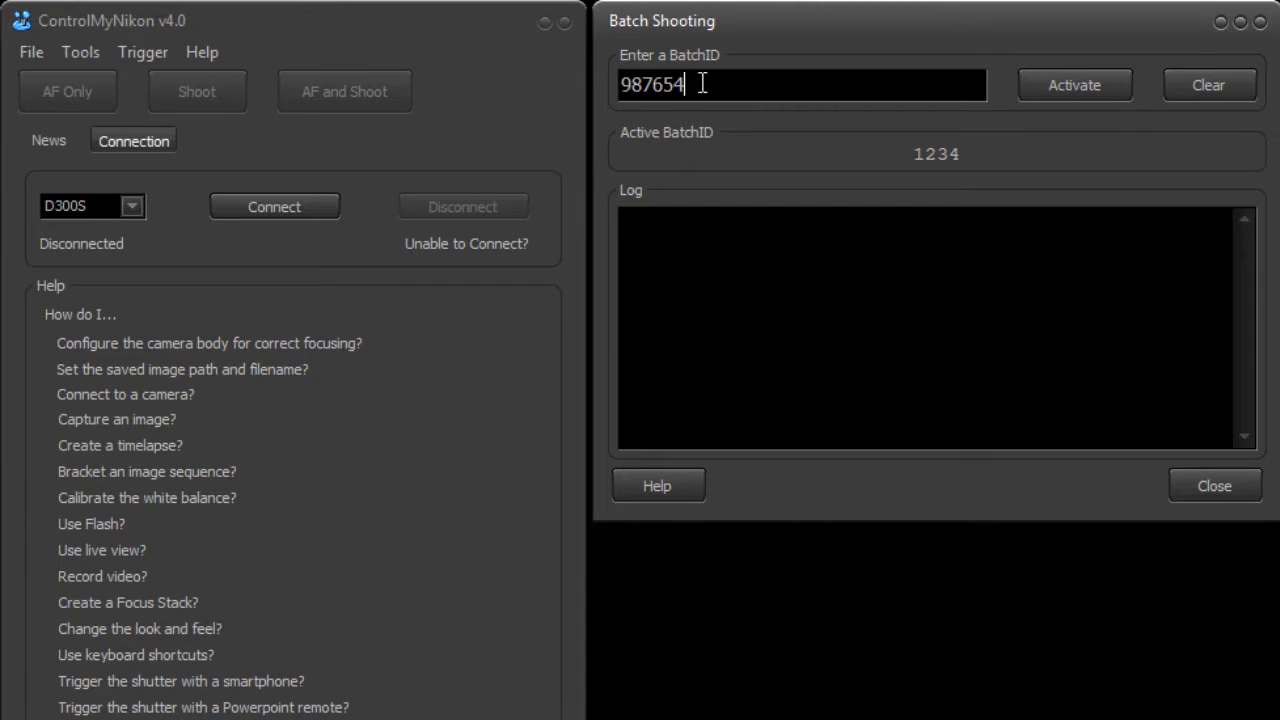
mouse_move(913, 90)
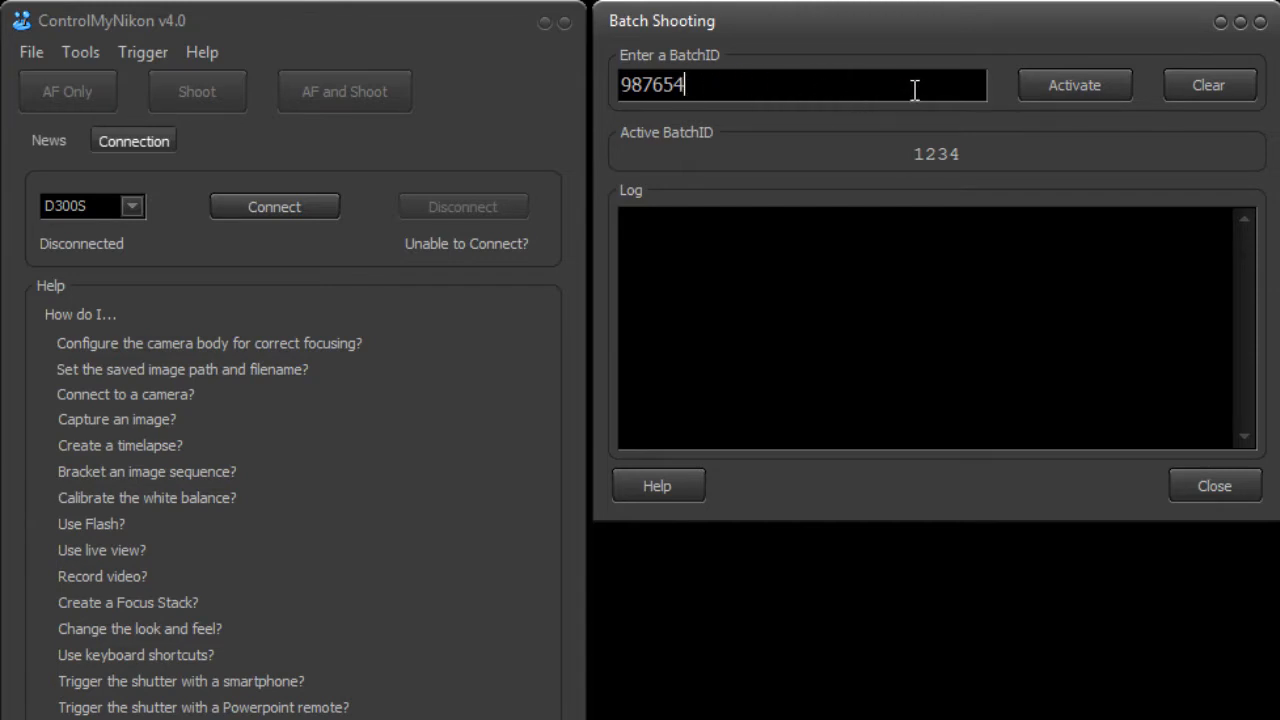
left_click(1074, 84)
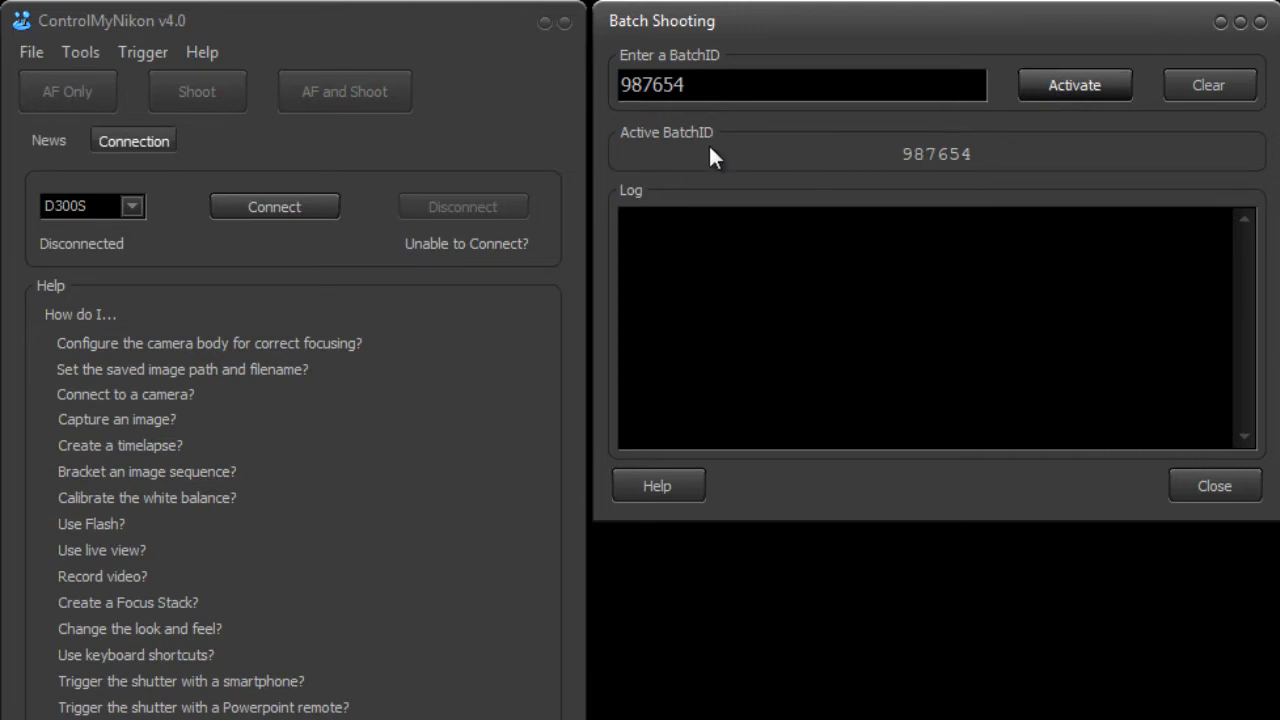
mouse_move(907, 270)
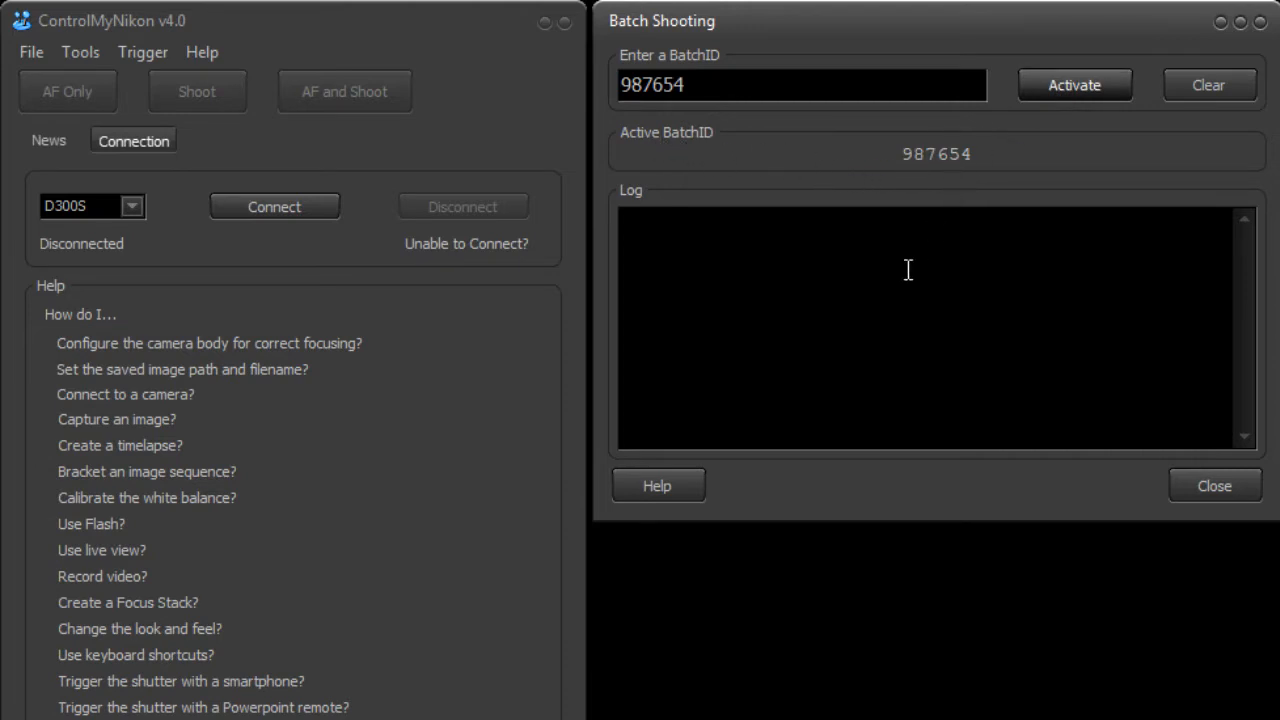
mouse_move(790, 160)
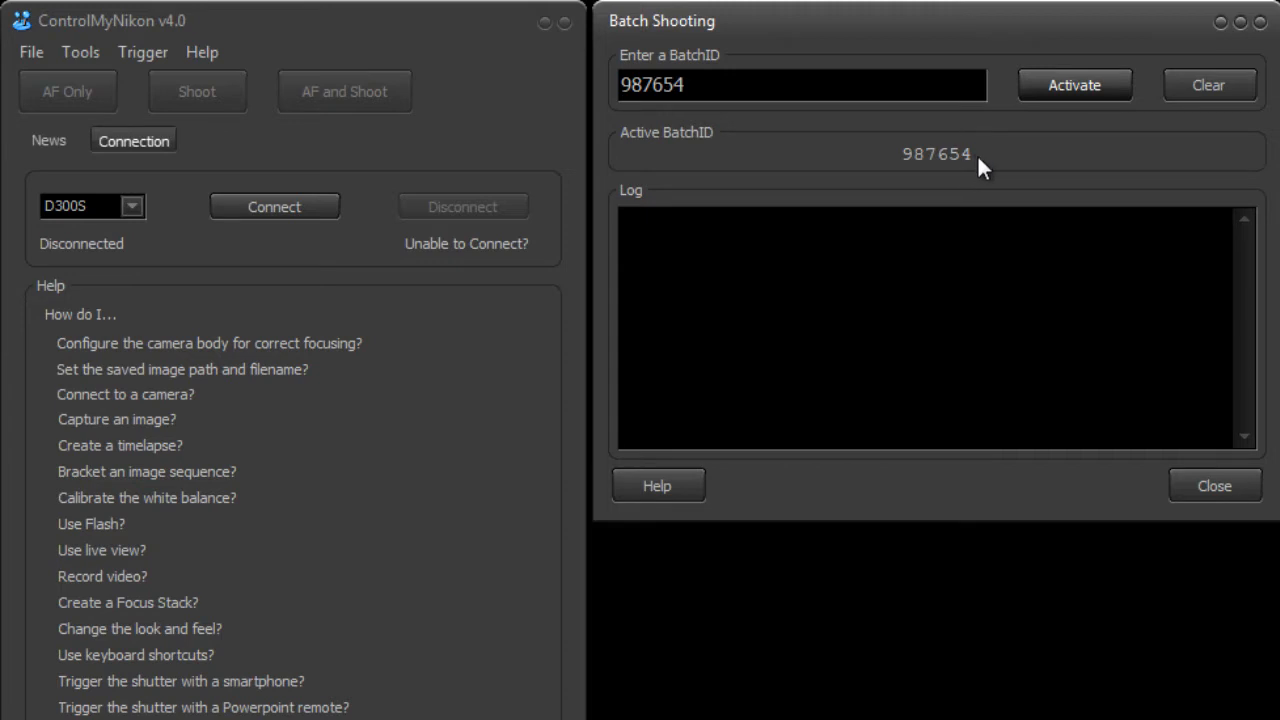
Step: Connect the D7000 camera, retrying until the connection succeeds
left_click(274, 207)
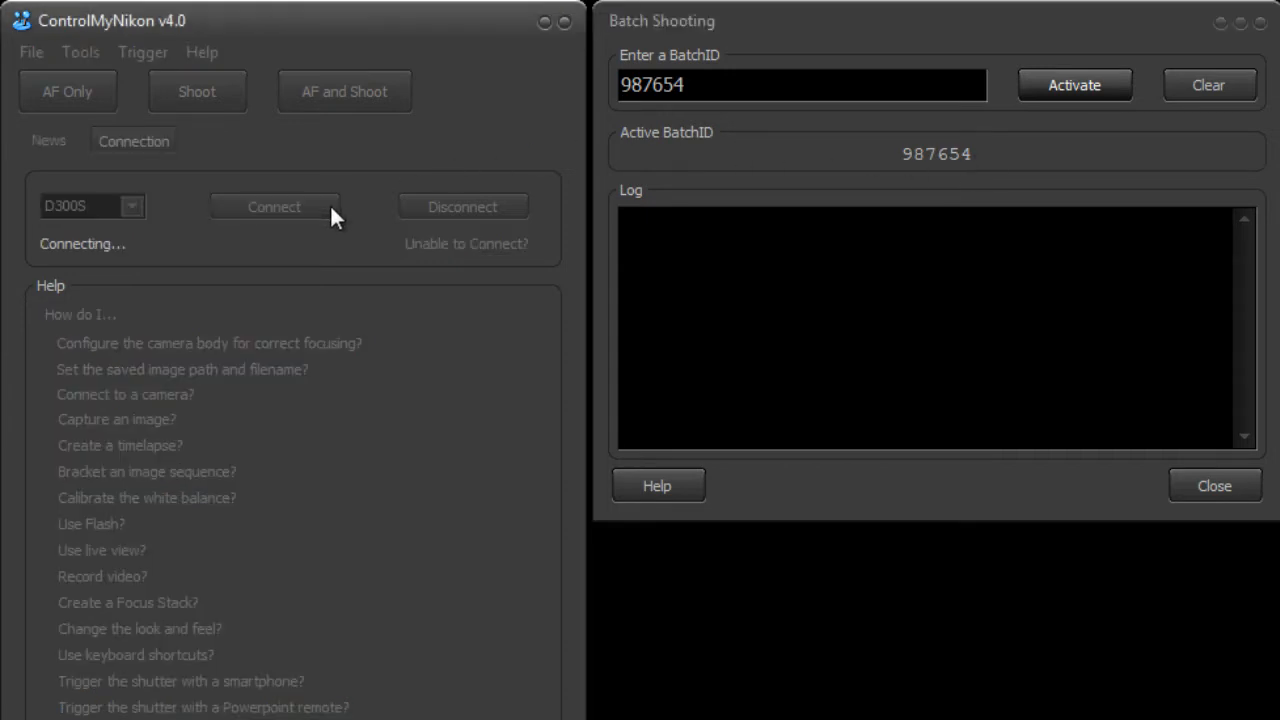
left_click(273, 207)
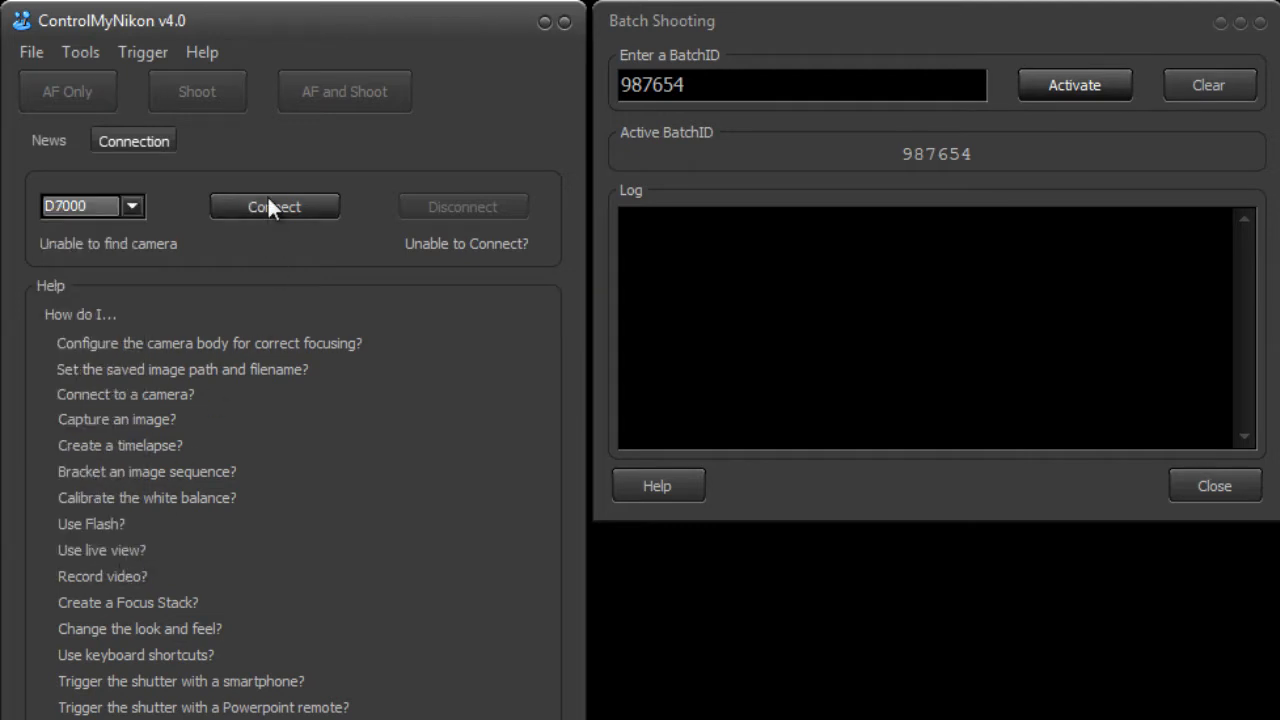
left_click(274, 206)
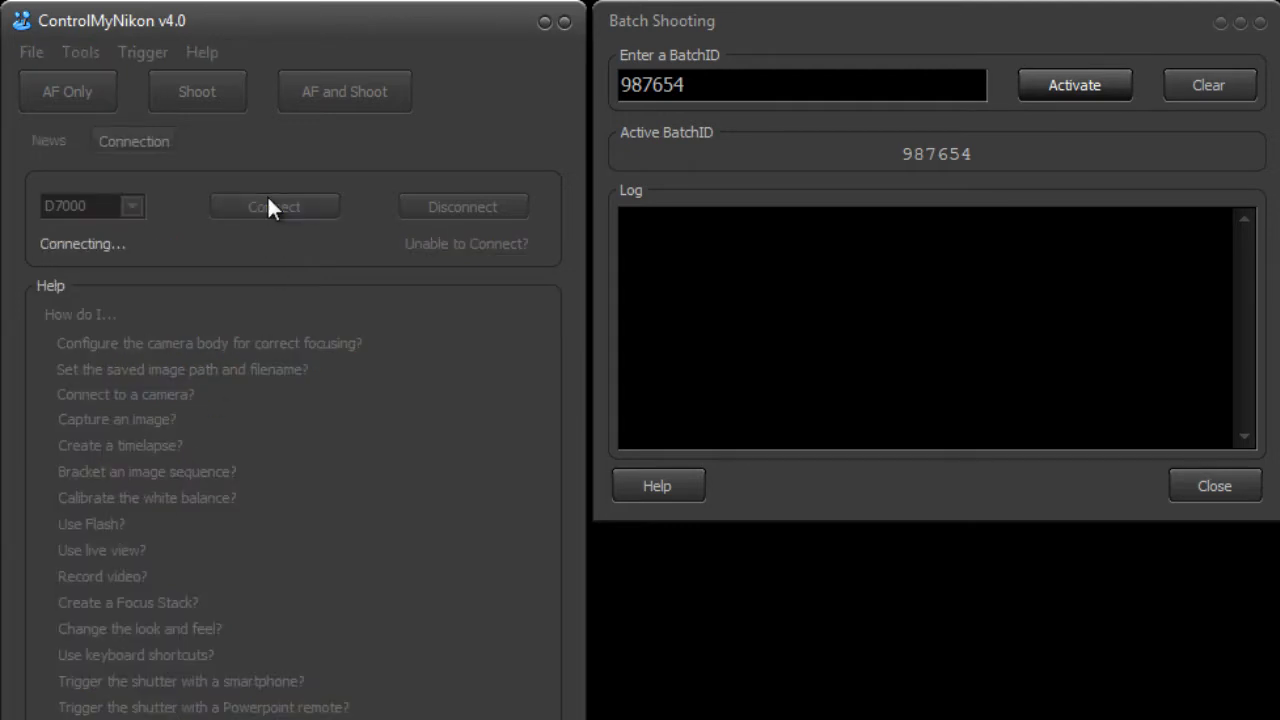
left_click(273, 206)
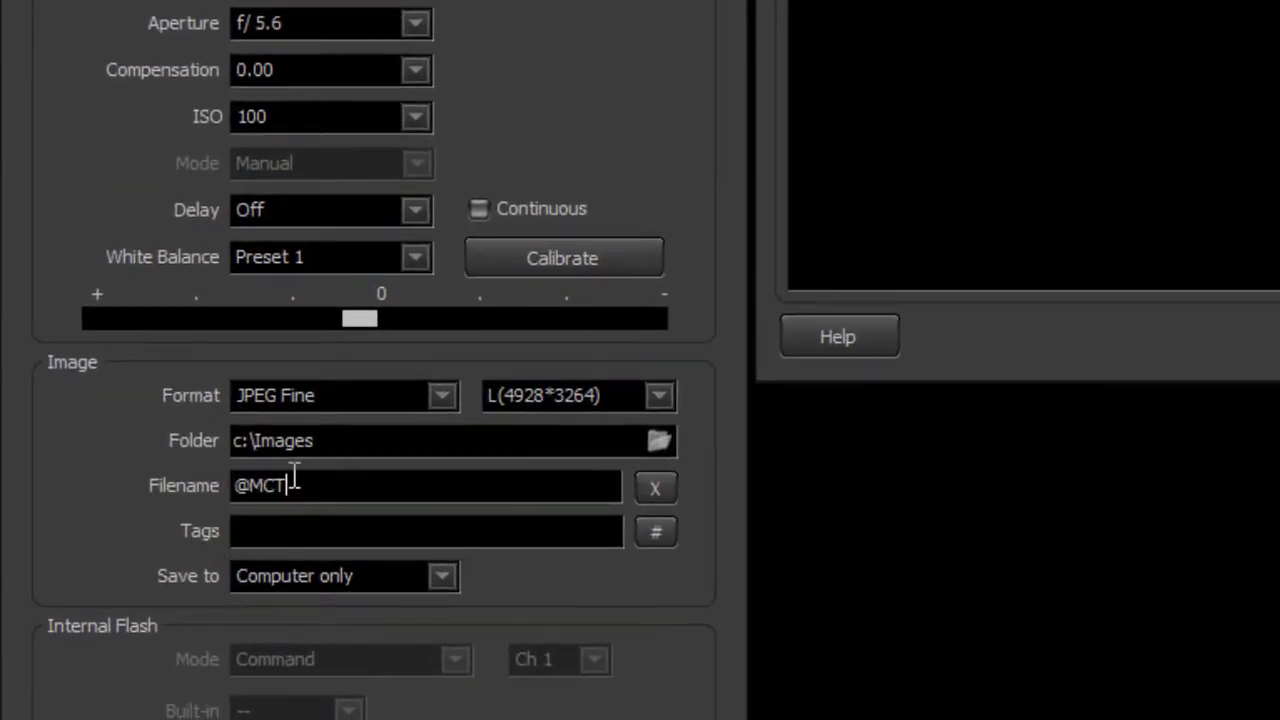
double_click(263, 485)
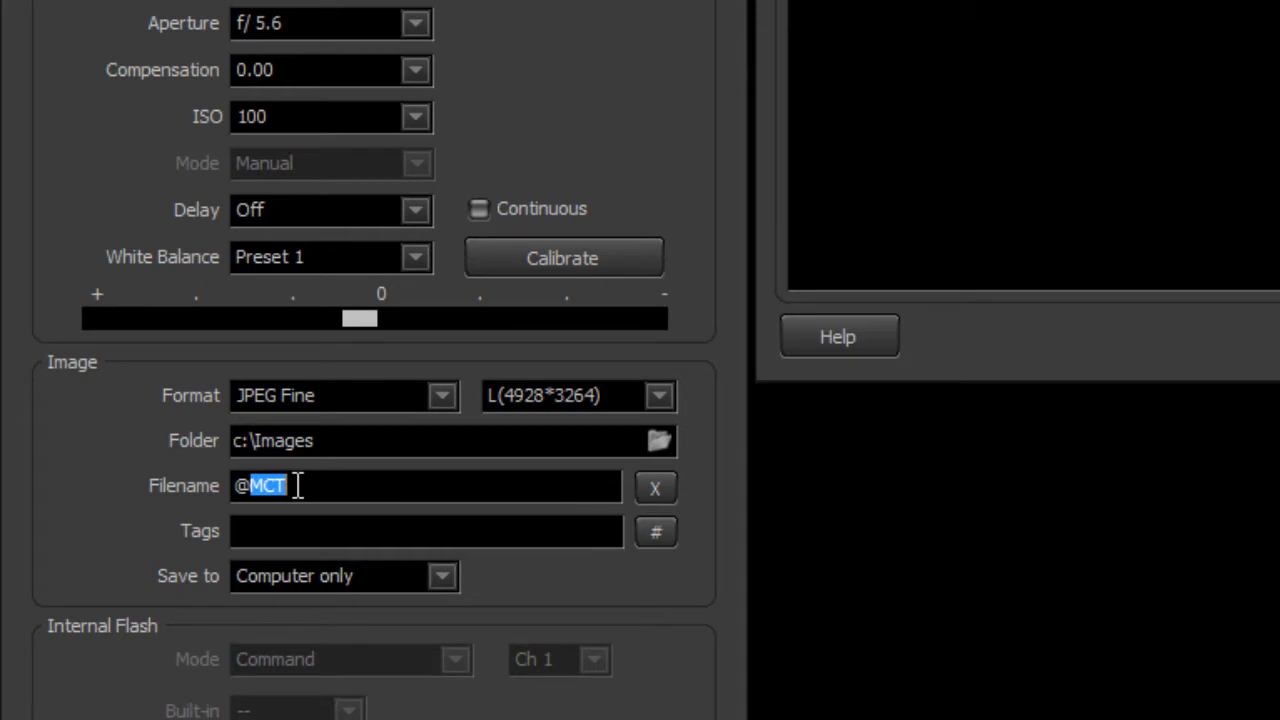
type("BID")
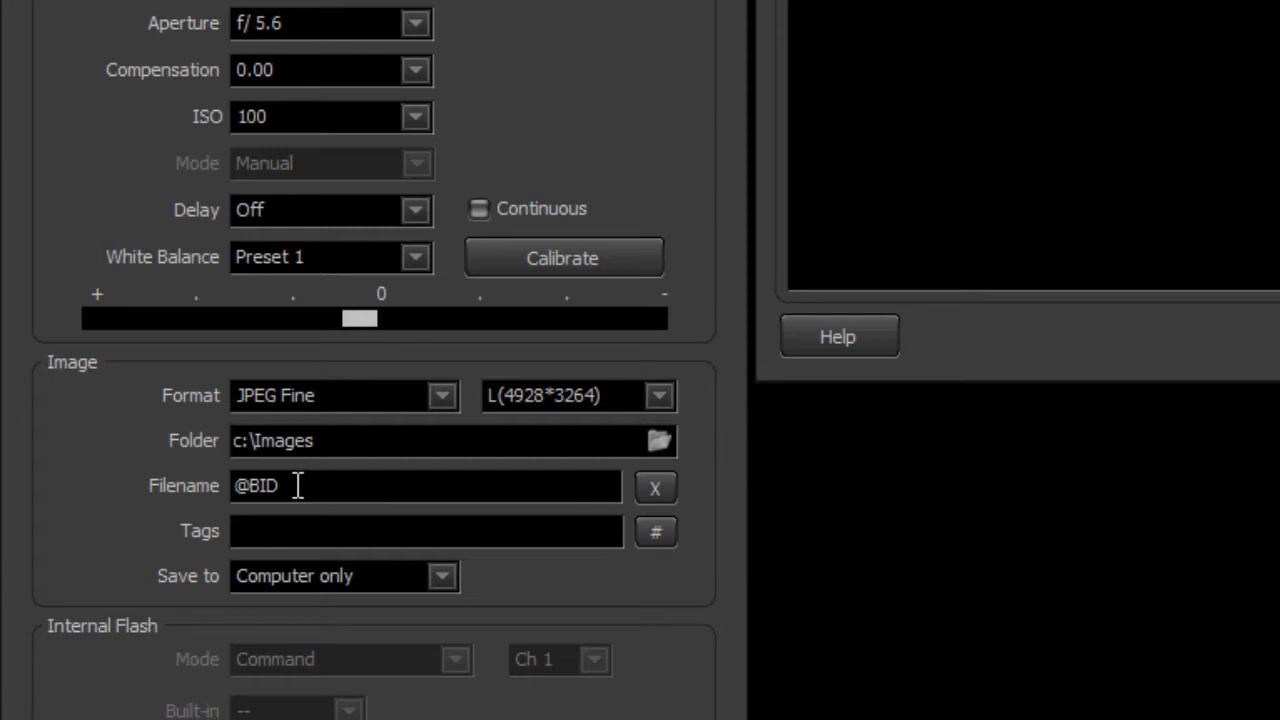
type("CTR")
type("987654")
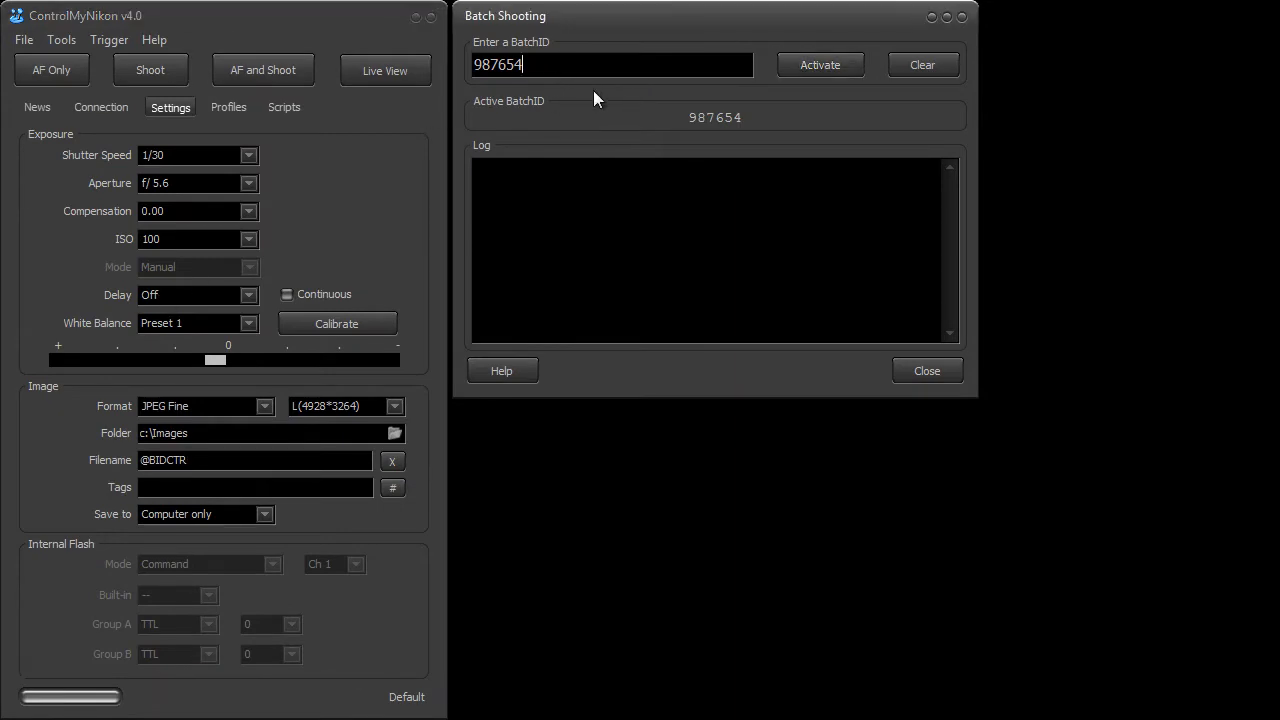
mouse_move(380, 275)
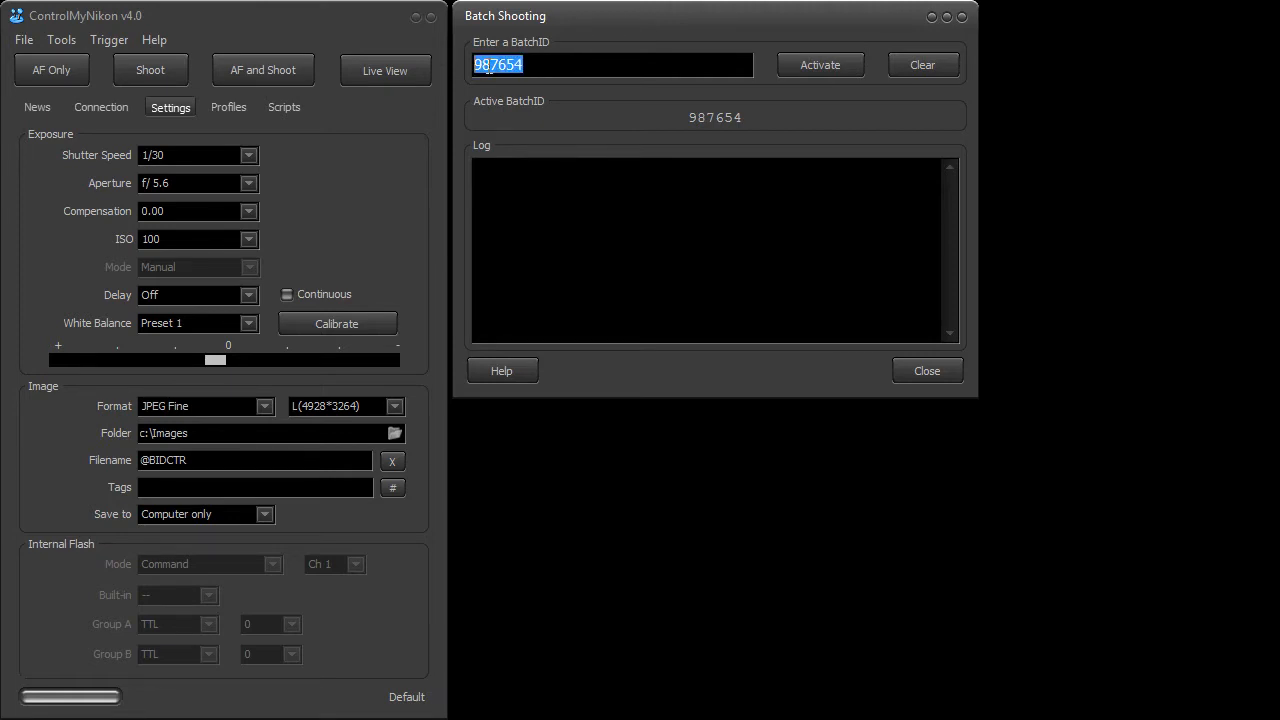
Step: Enter 65124 as the batch ID, activate it, and refocus the entry box
type("65")
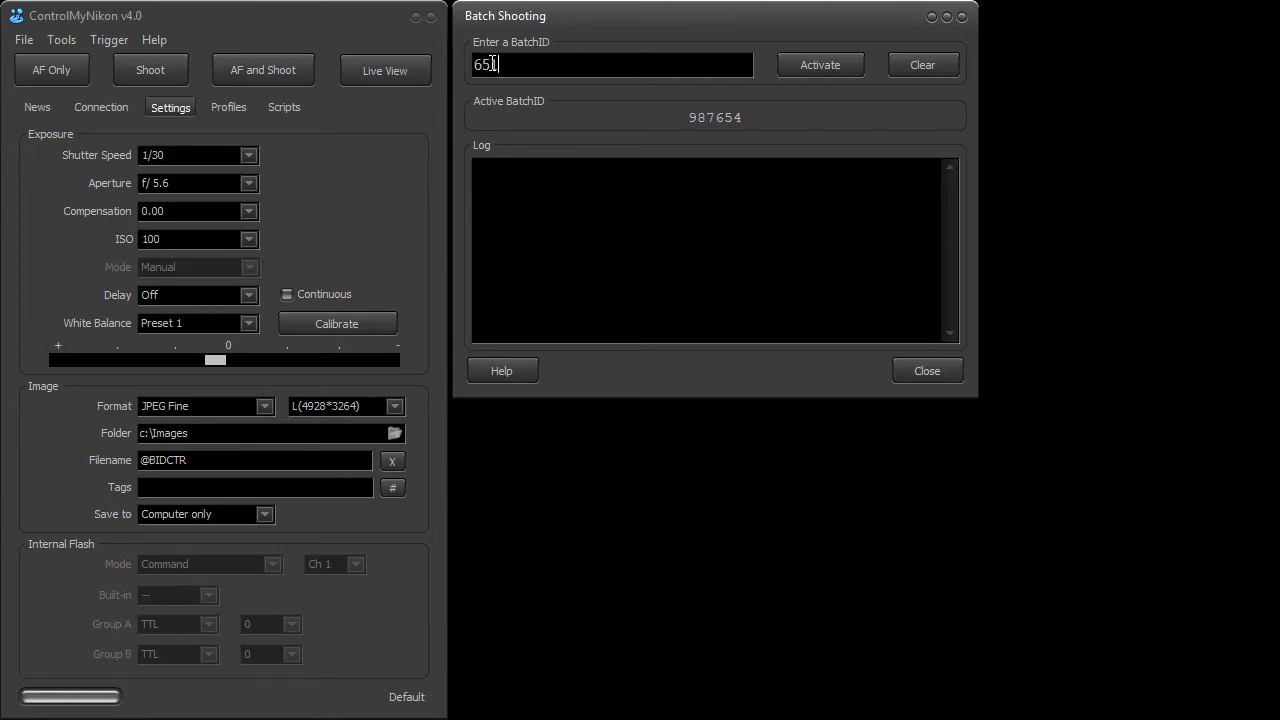
type("124")
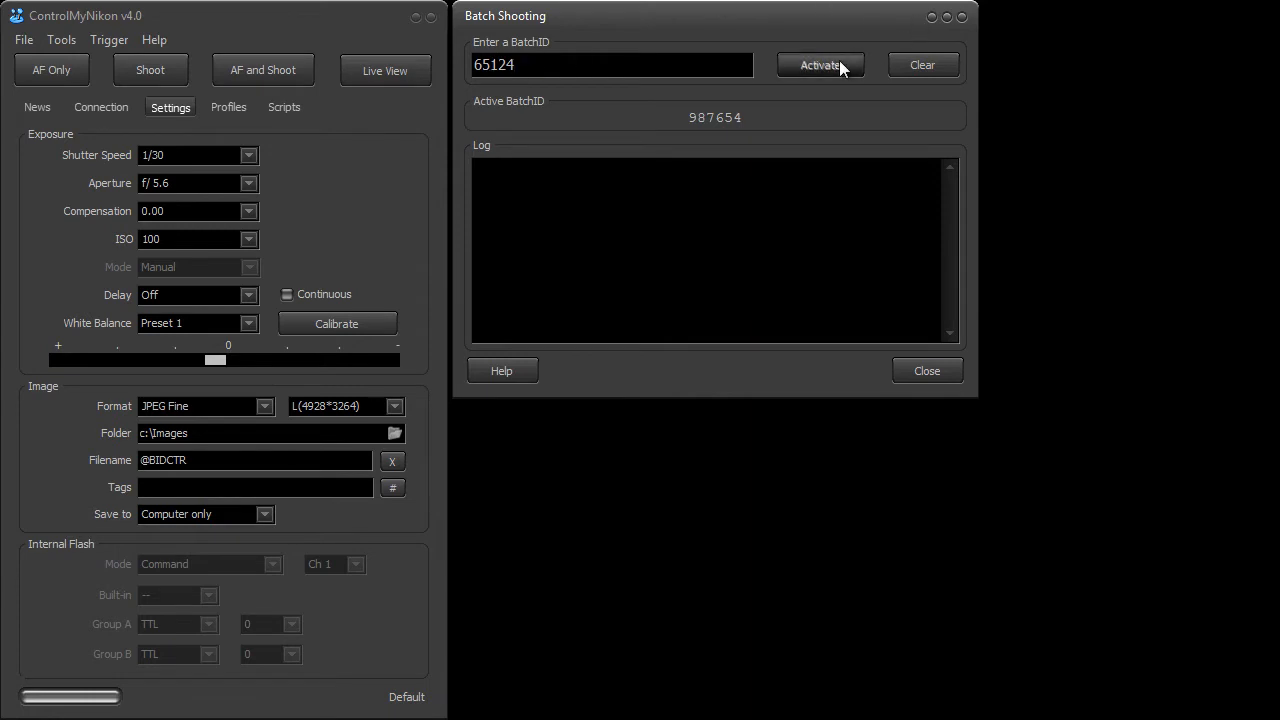
left_click(820, 64)
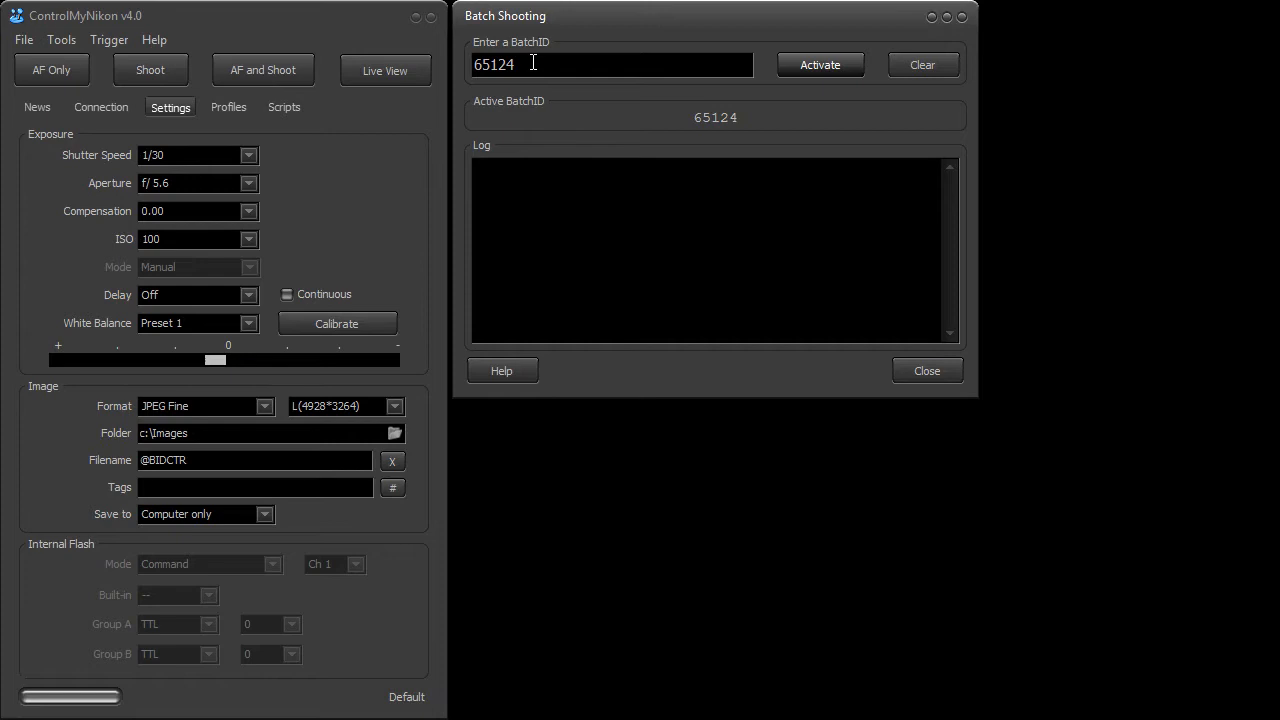
mouse_move(556, 101)
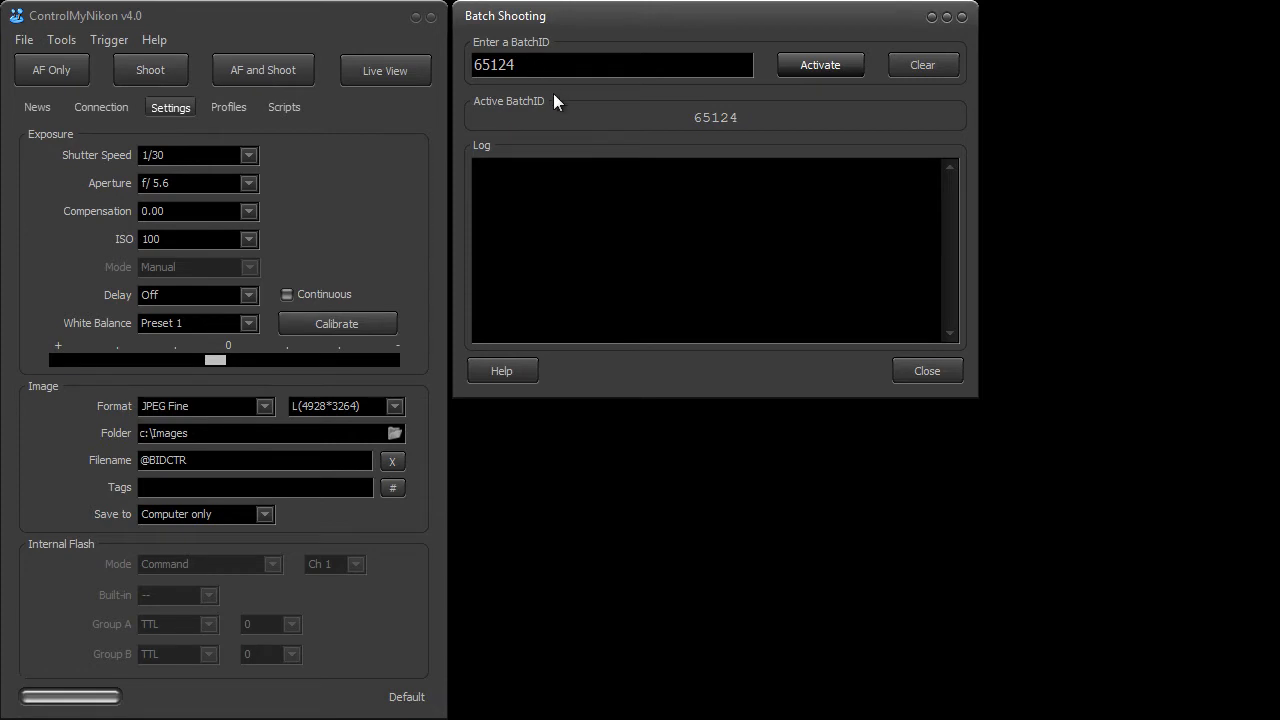
left_click(612, 64)
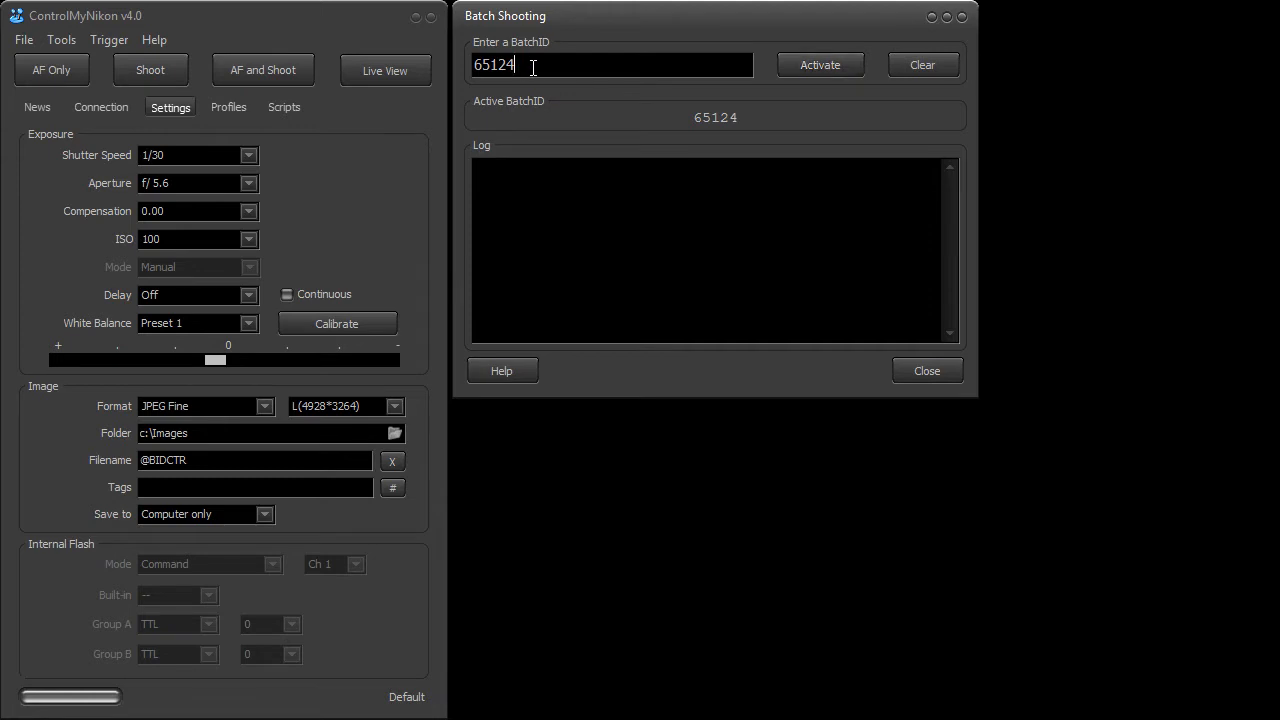
mouse_move(738, 100)
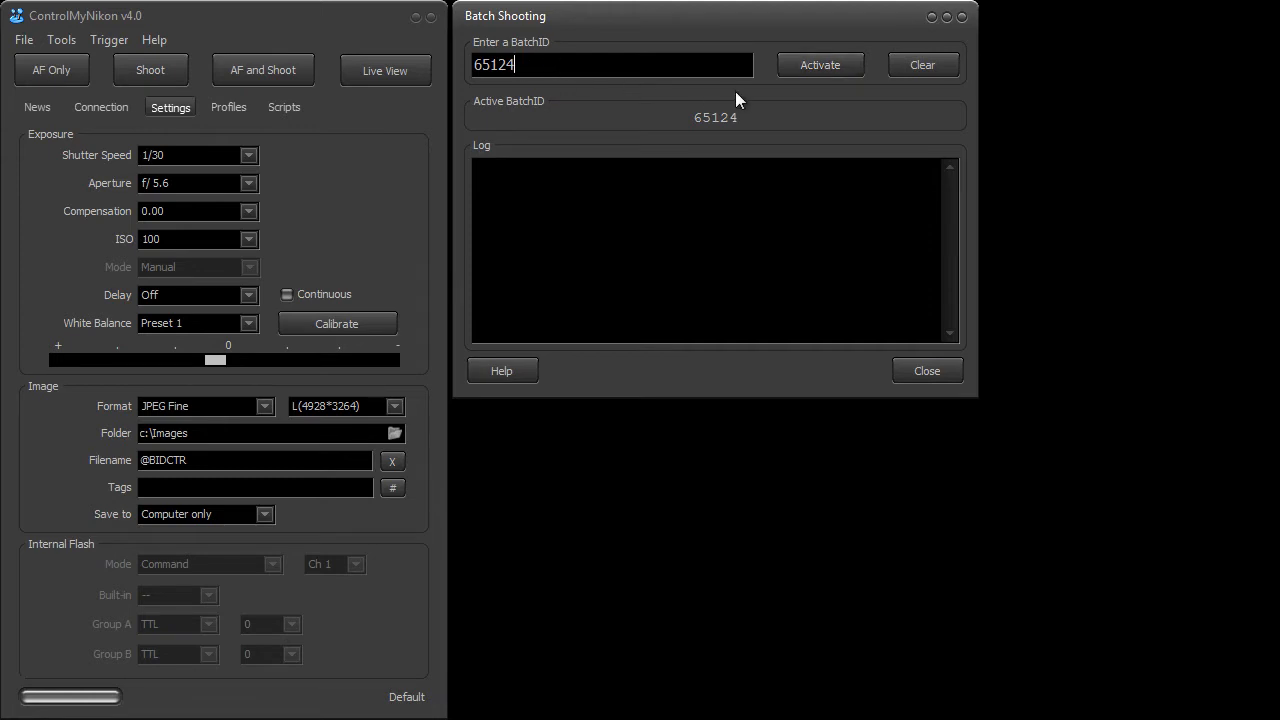
mouse_move(735, 99)
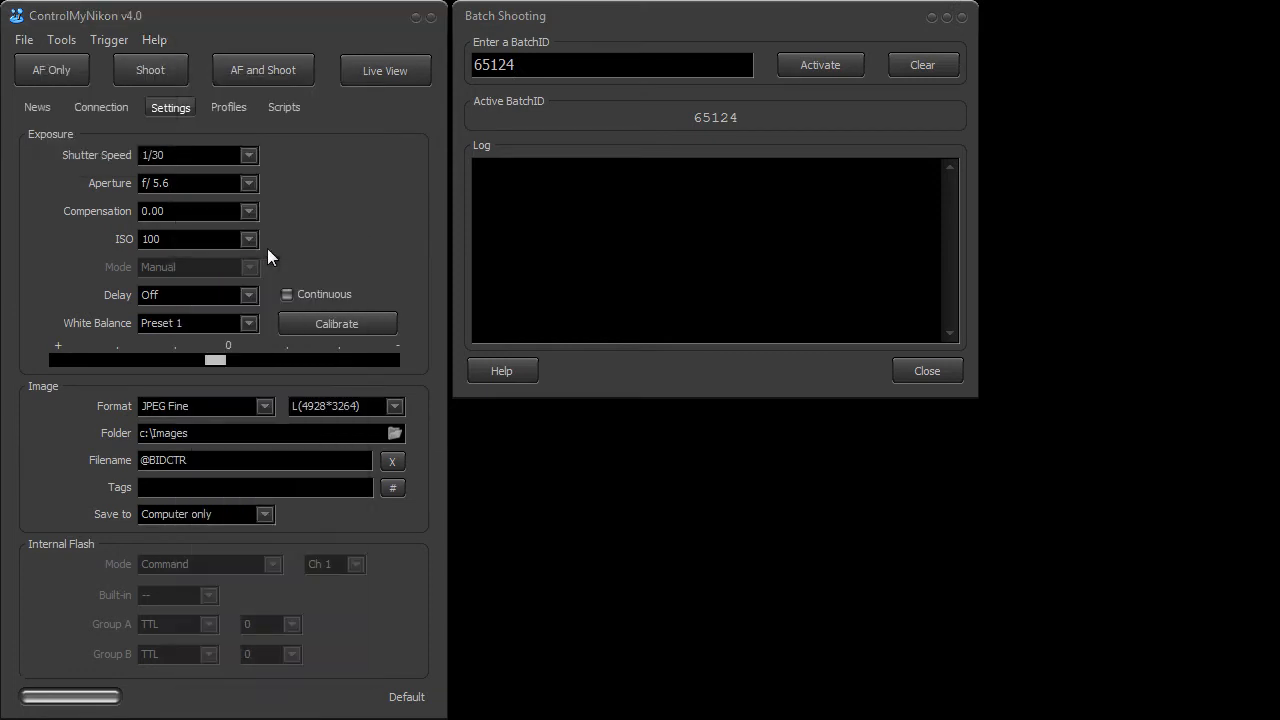
left_click(501, 370)
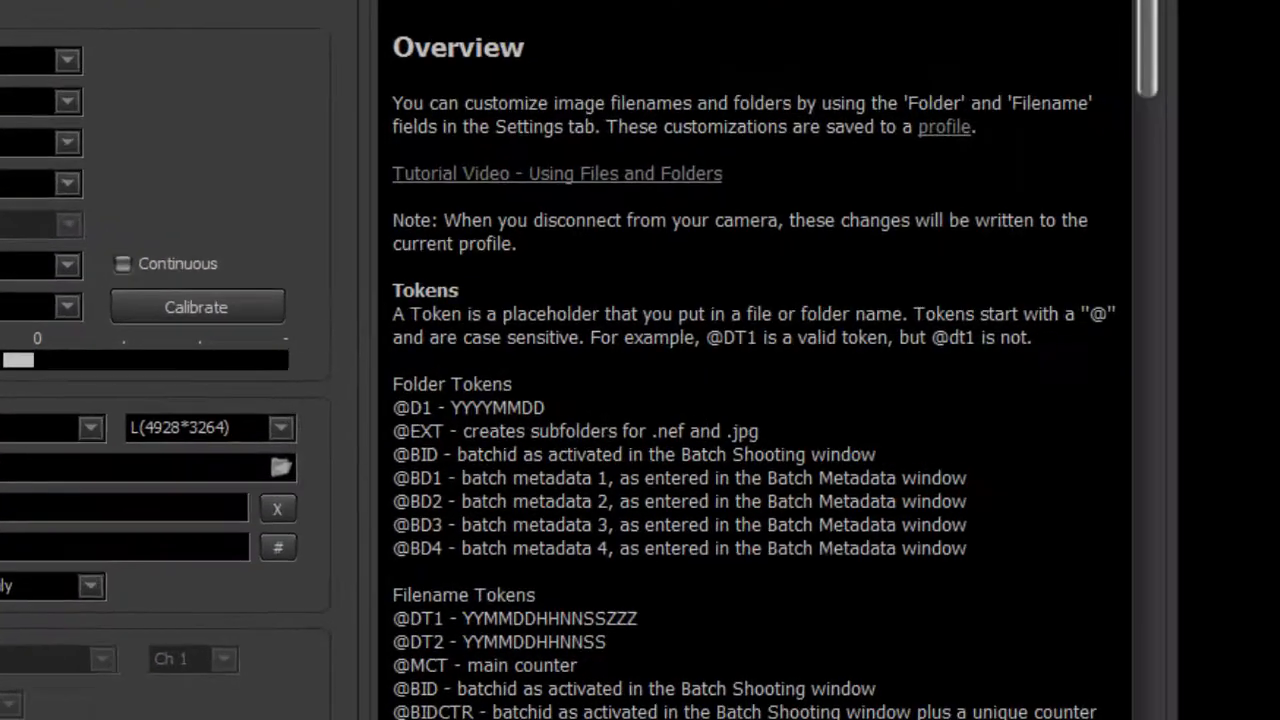
scroll("down", 3)
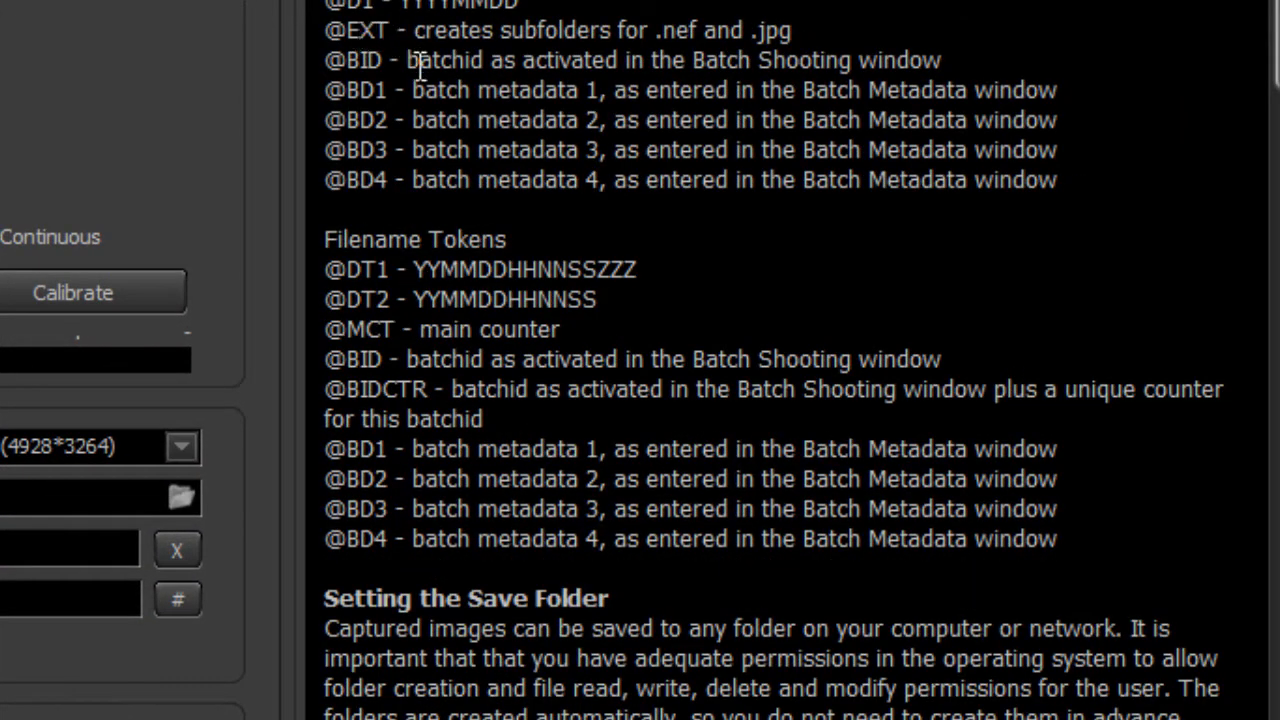
double_click(354, 59)
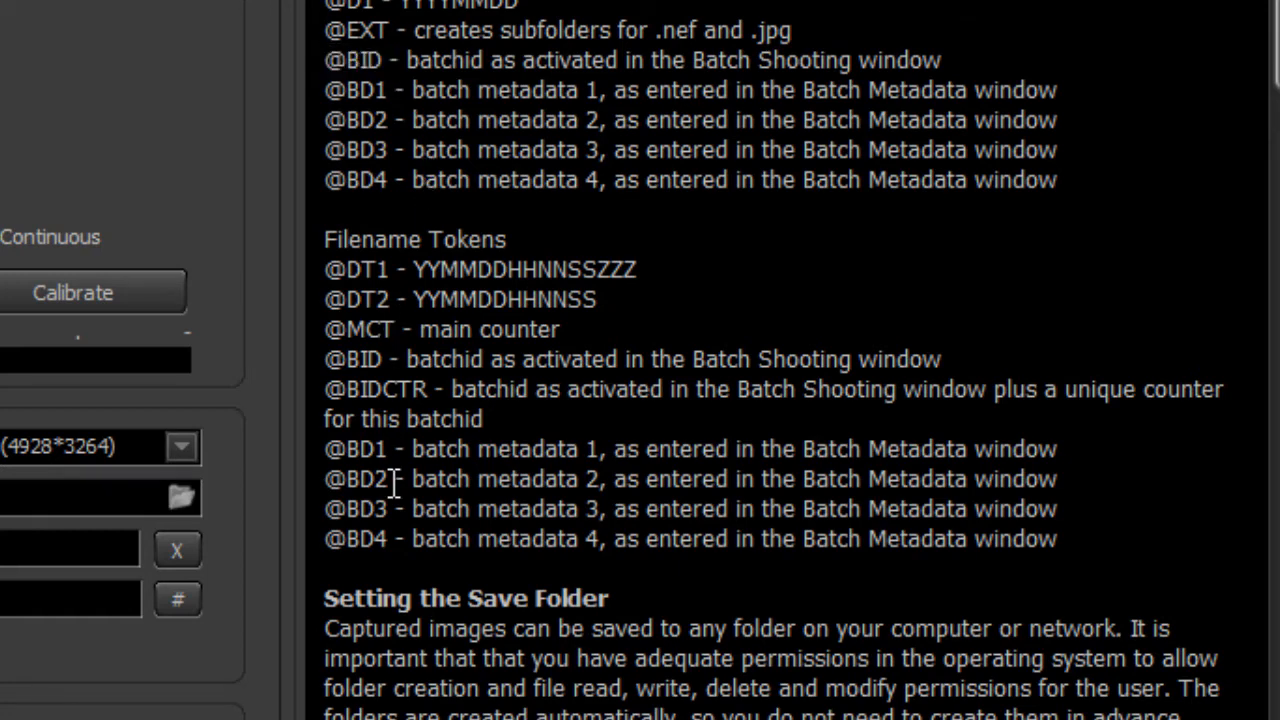
double_click(375, 389)
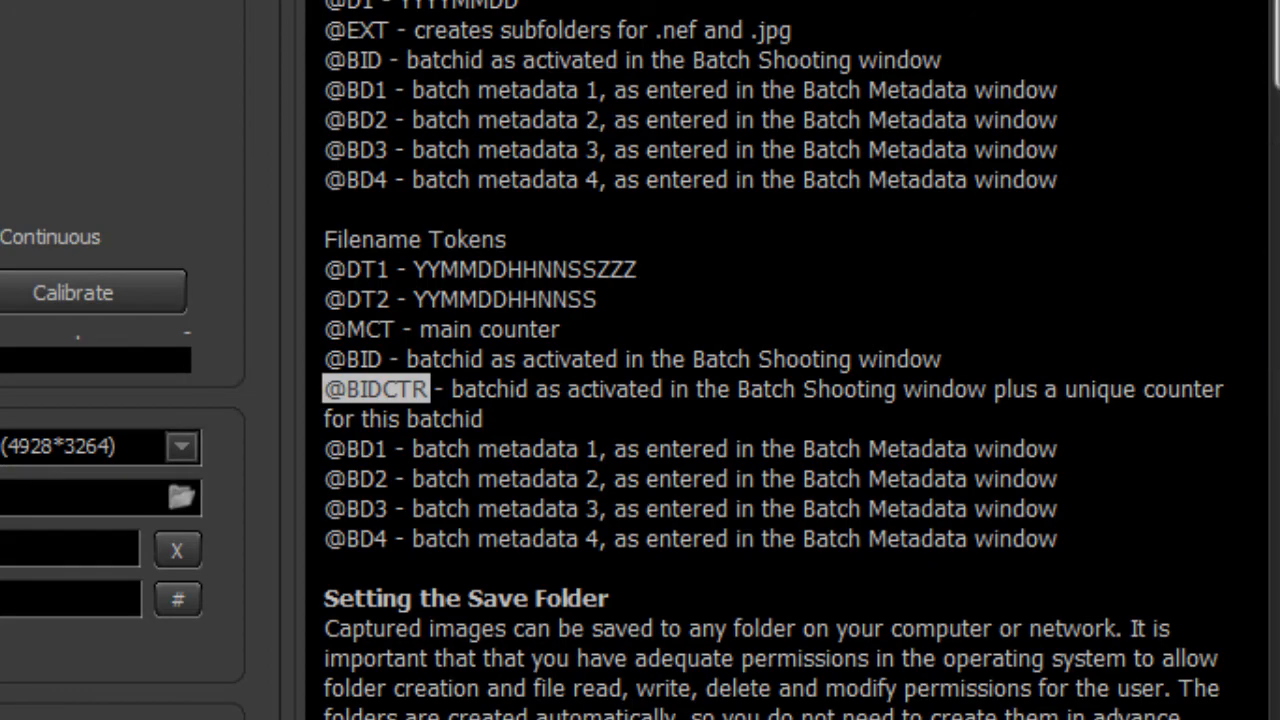
scroll("down", 3)
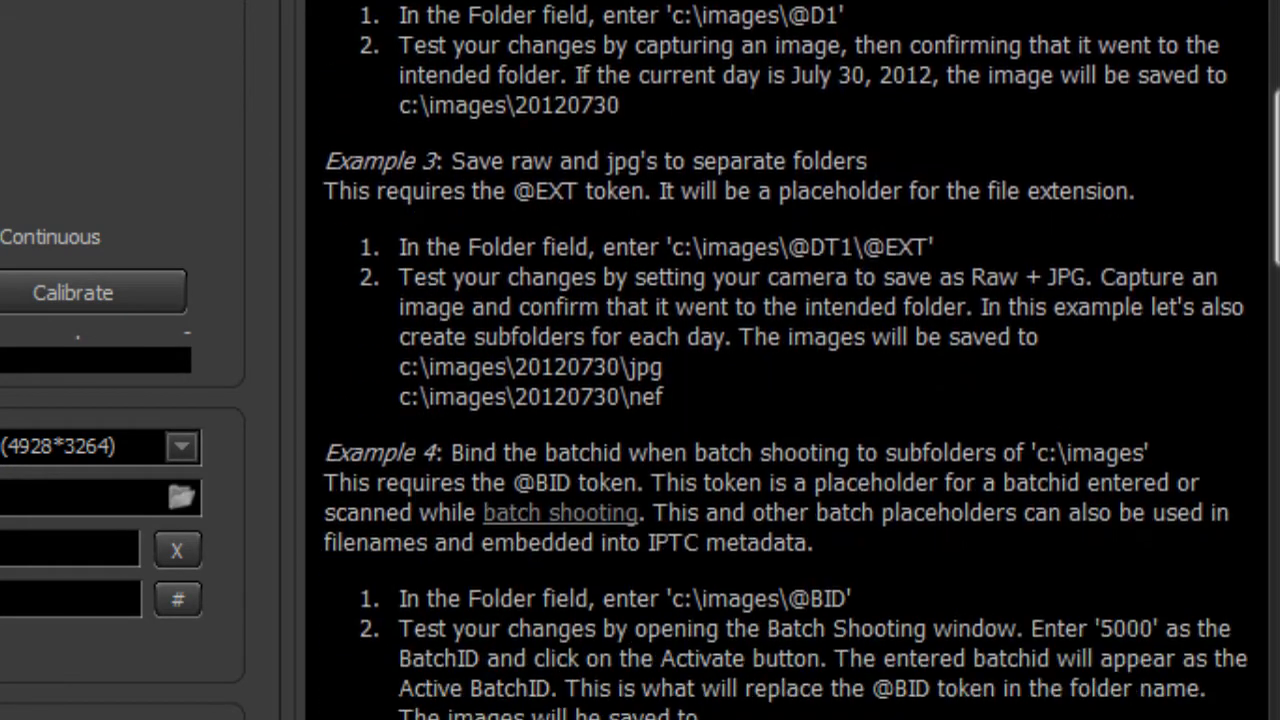
scroll("up", 3)
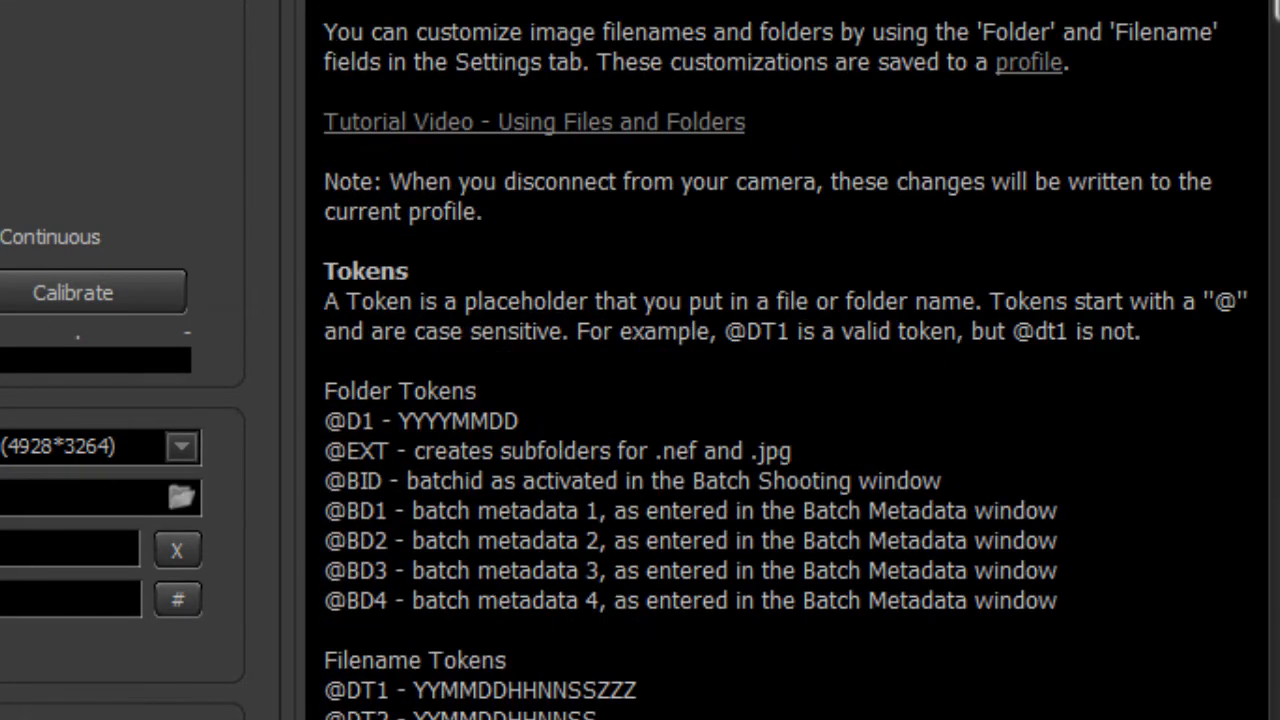
mouse_move(660, 95)
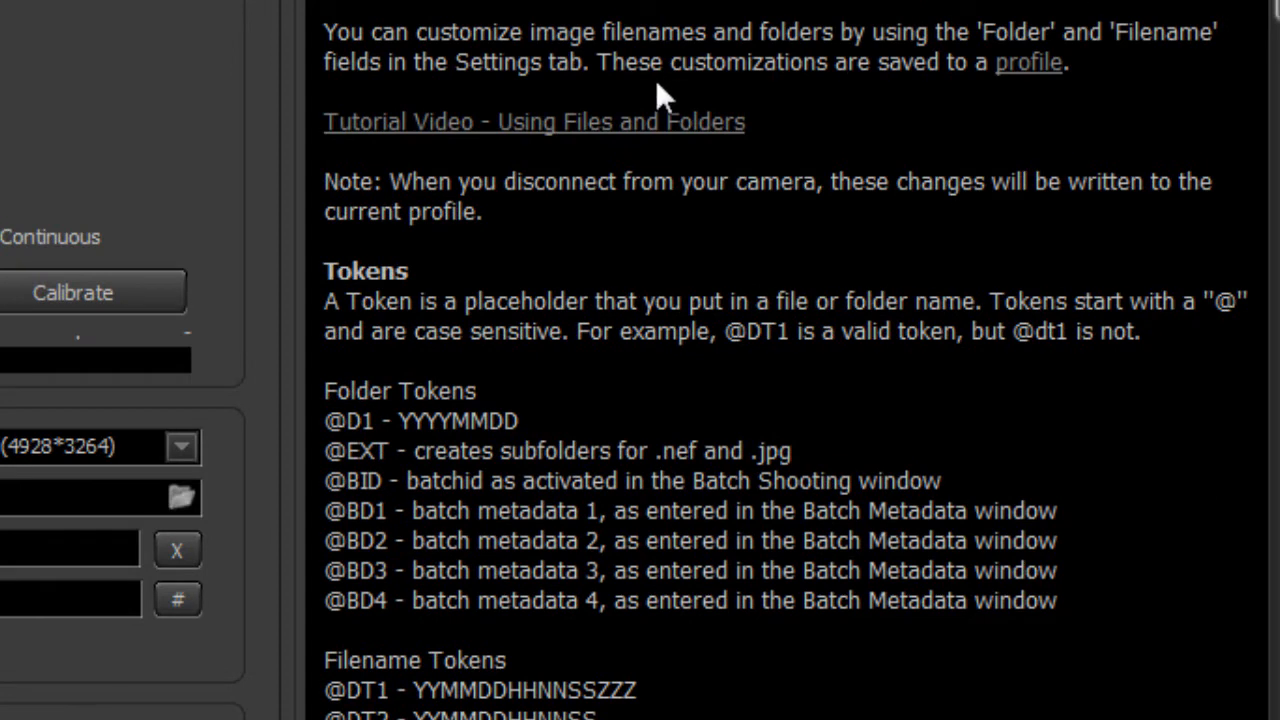
mouse_move(700, 160)
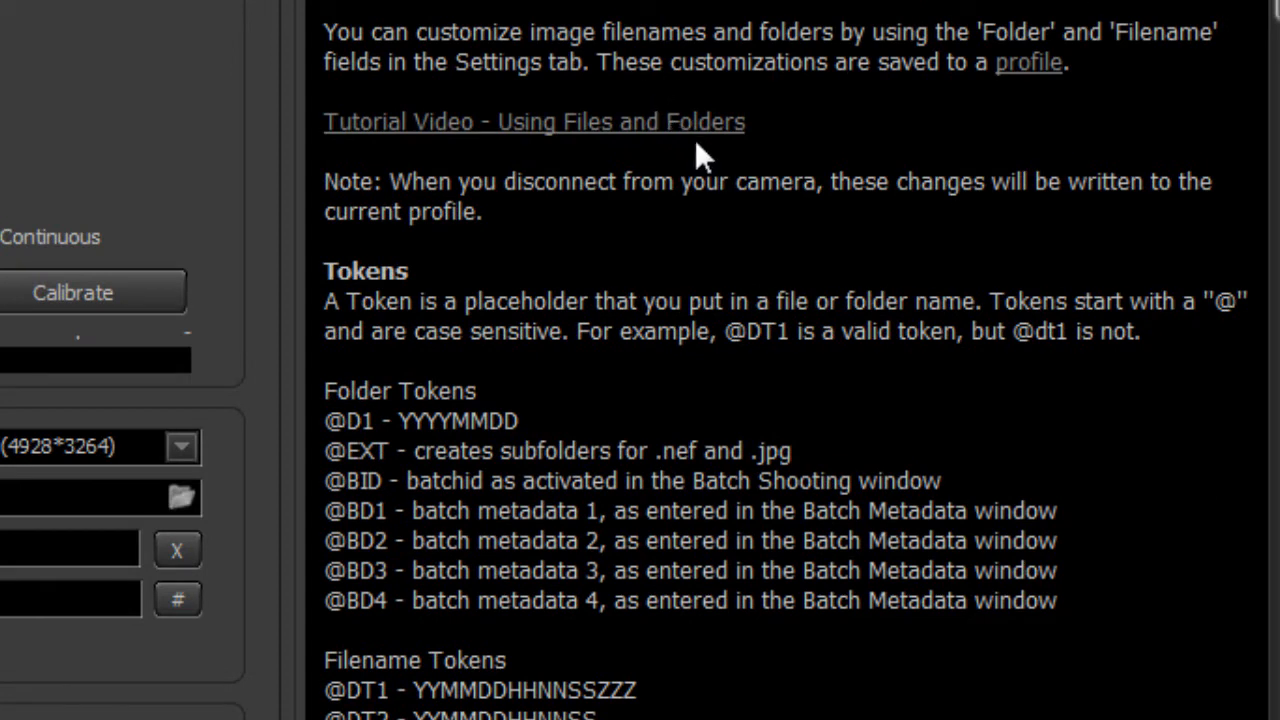
mouse_move(675, 455)
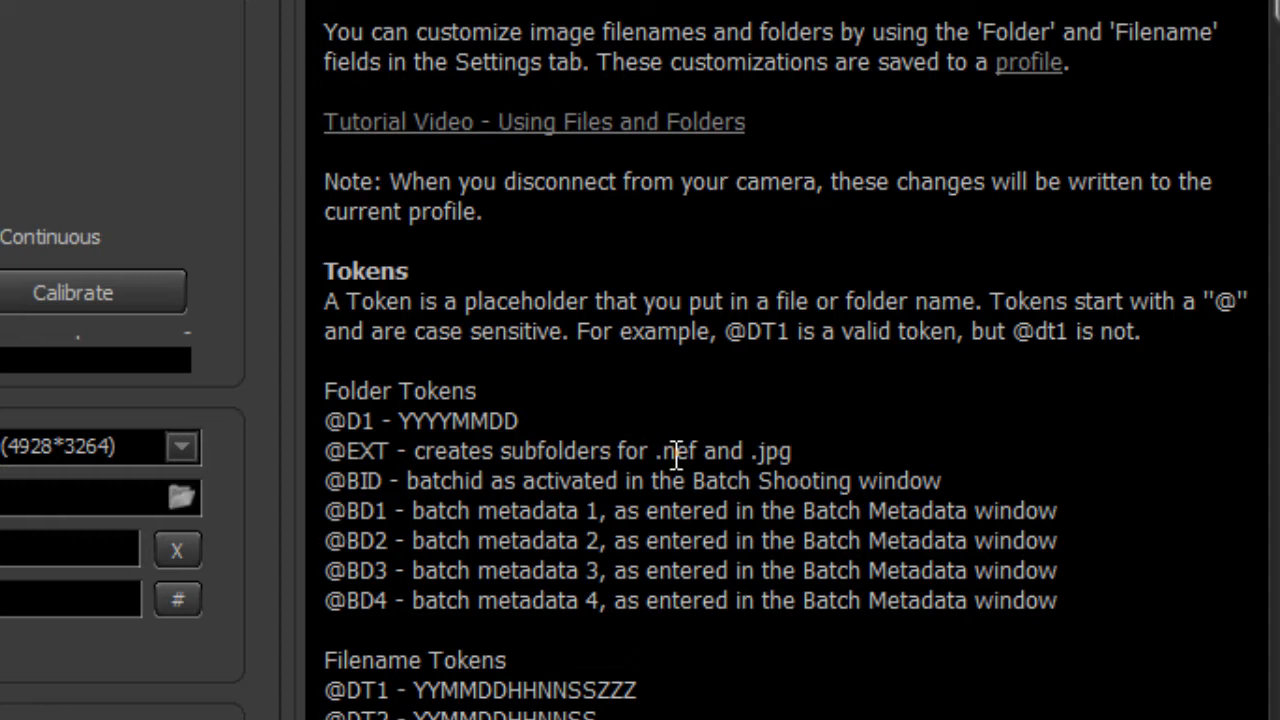
mouse_move(470, 395)
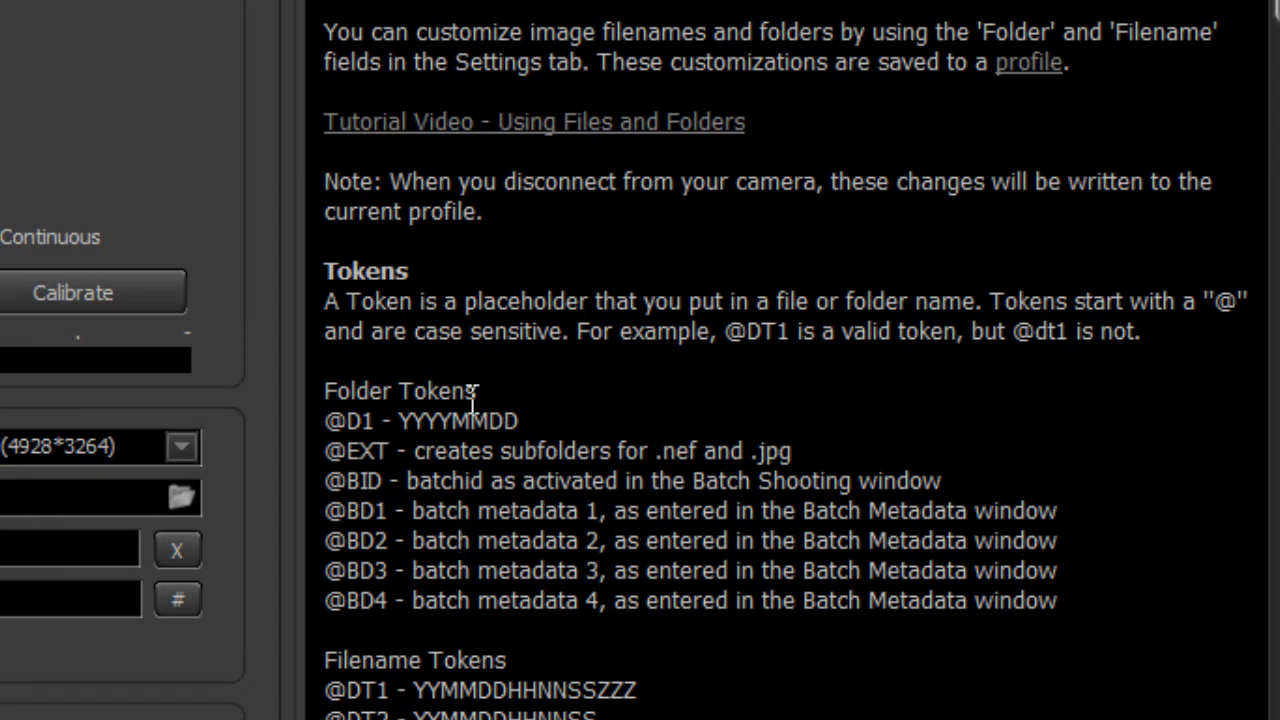
mouse_move(537, 95)
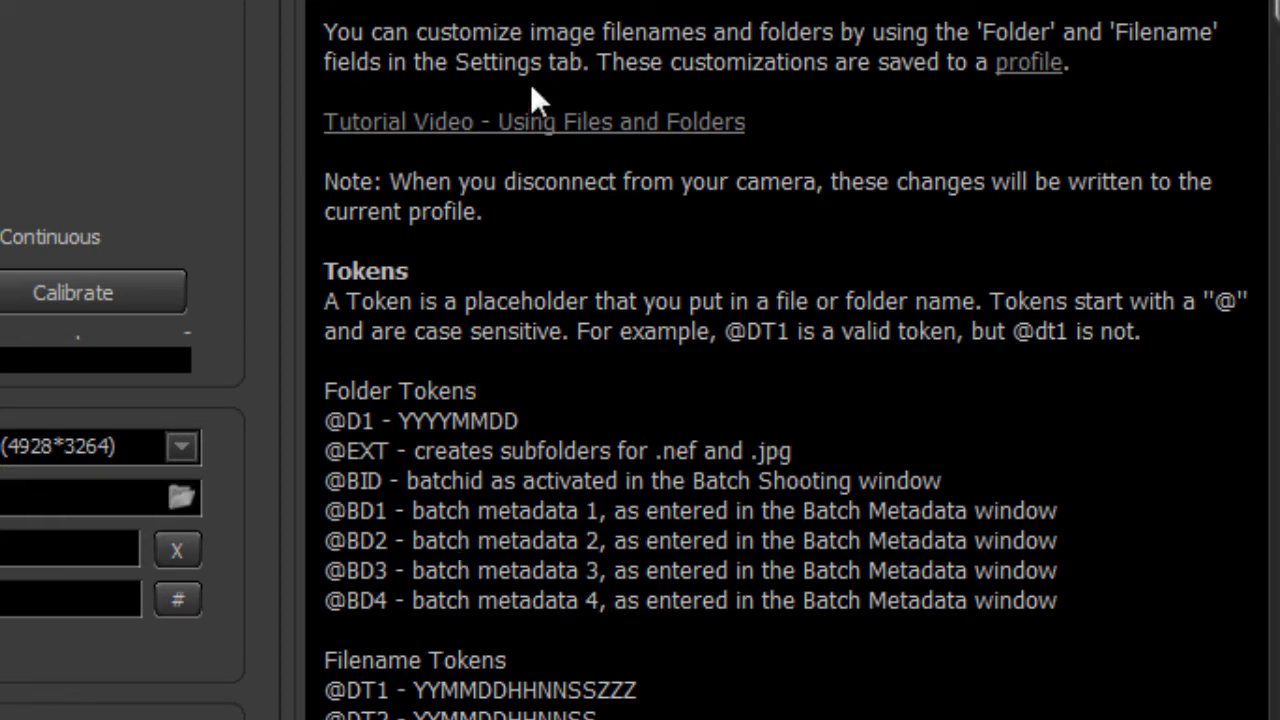
mouse_move(623, 598)
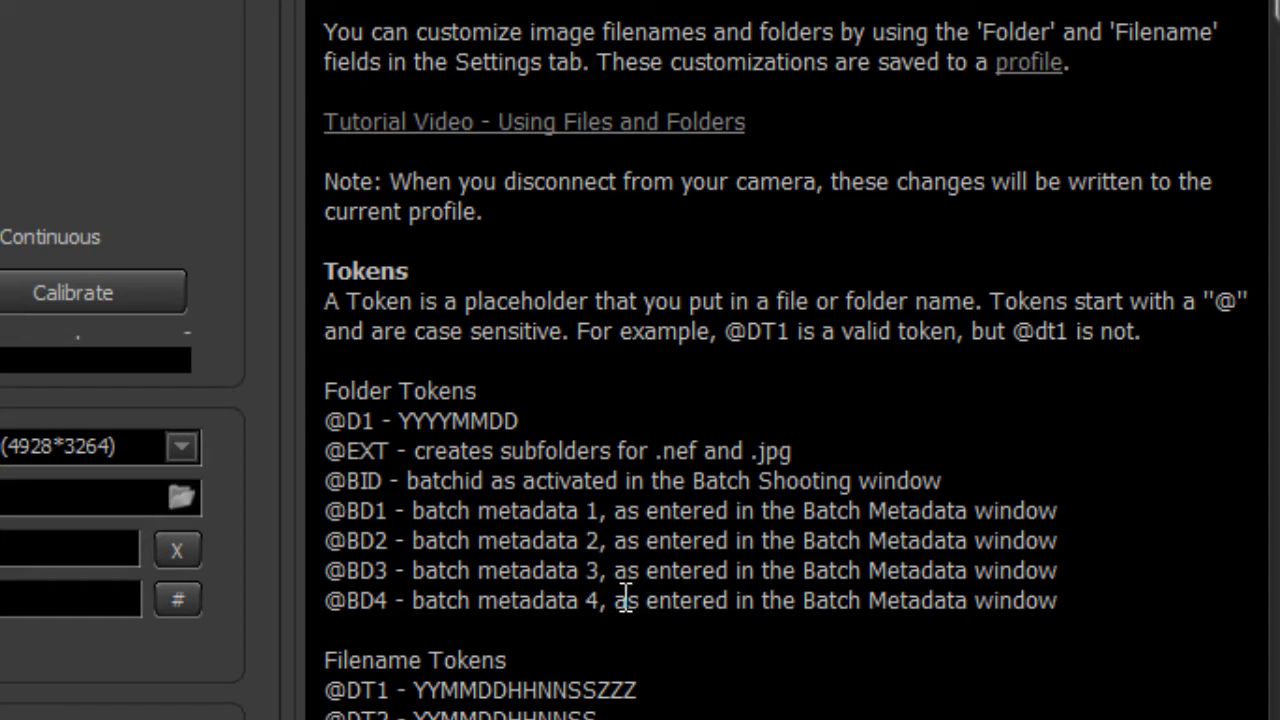
mouse_move(627, 597)
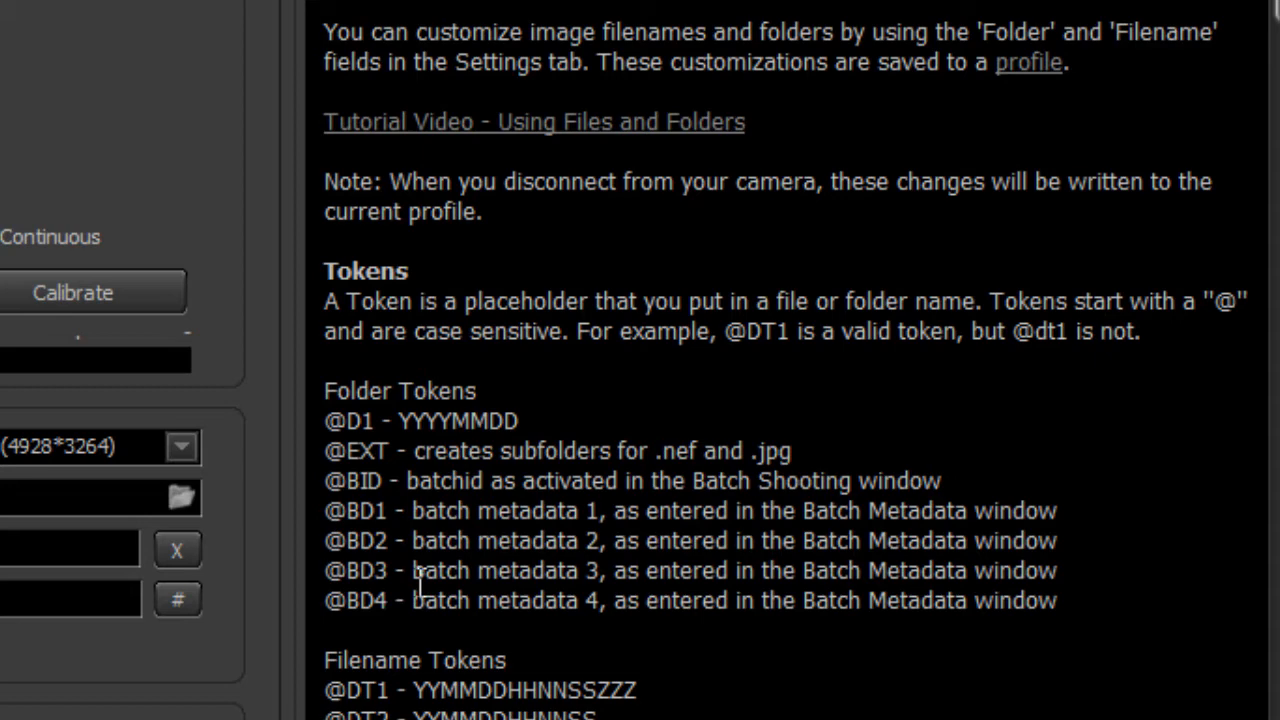
double_click(355, 600)
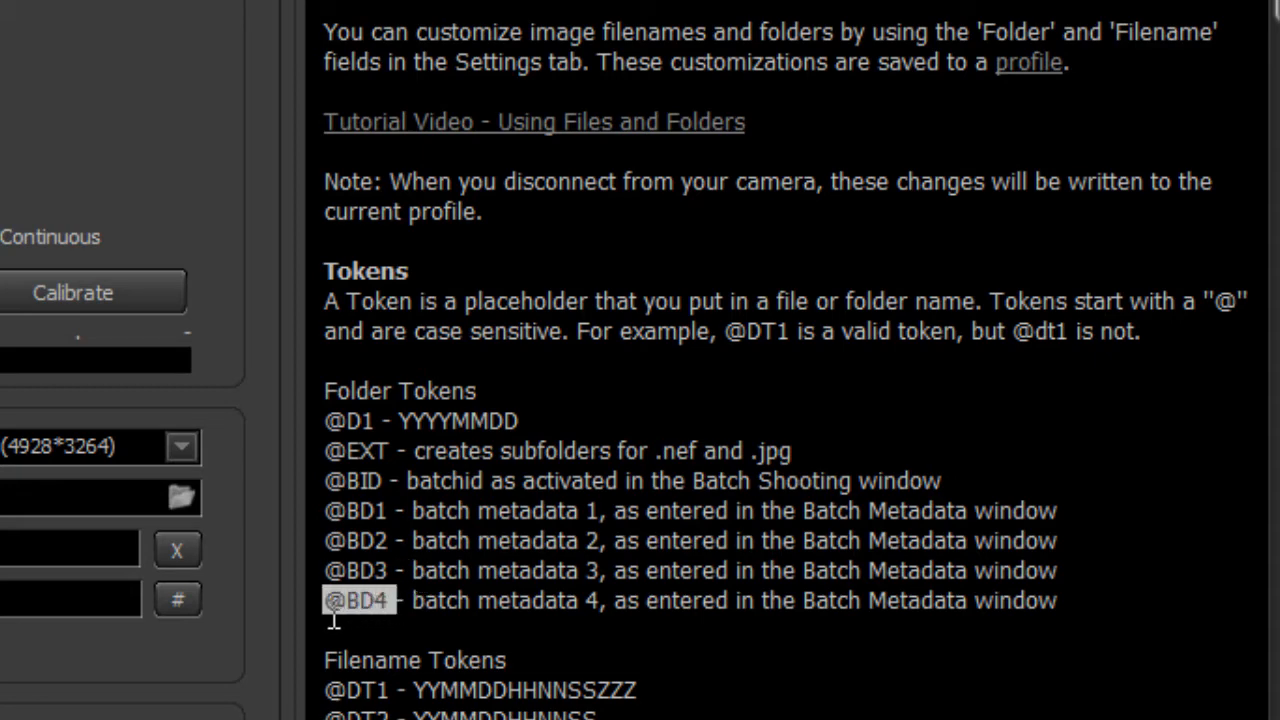
scroll("down", 3)
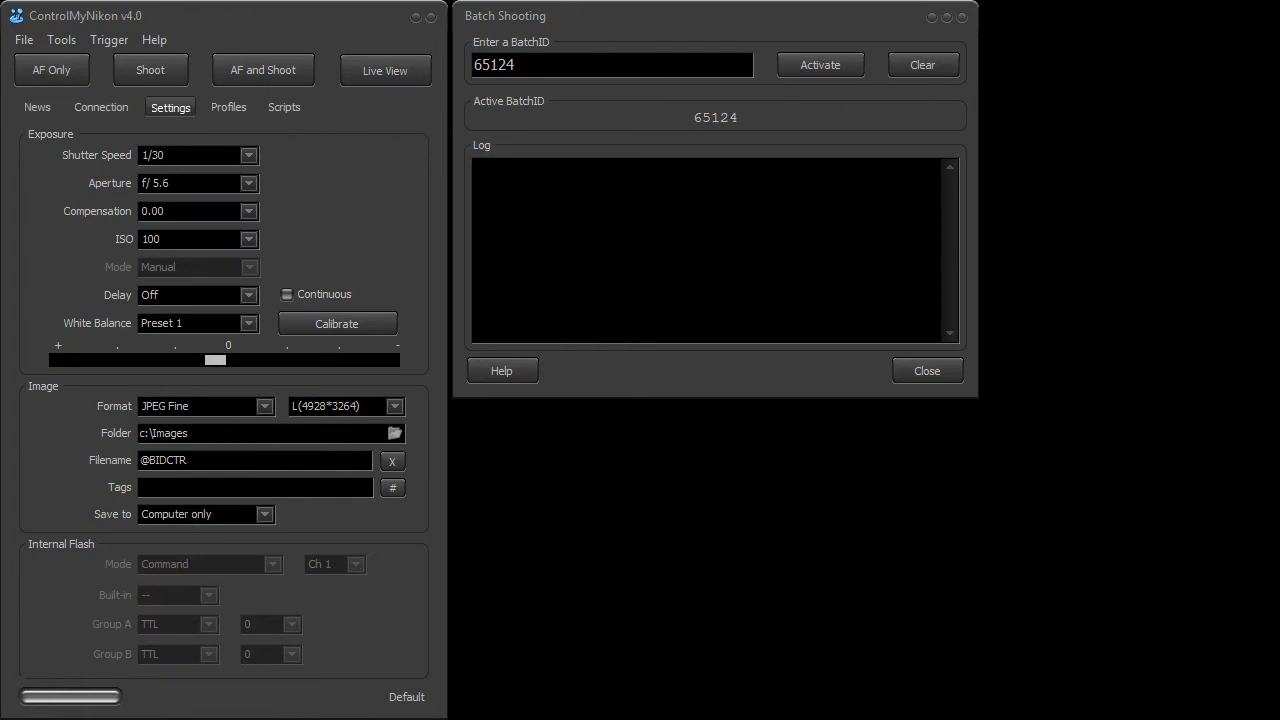
mouse_move(402, 397)
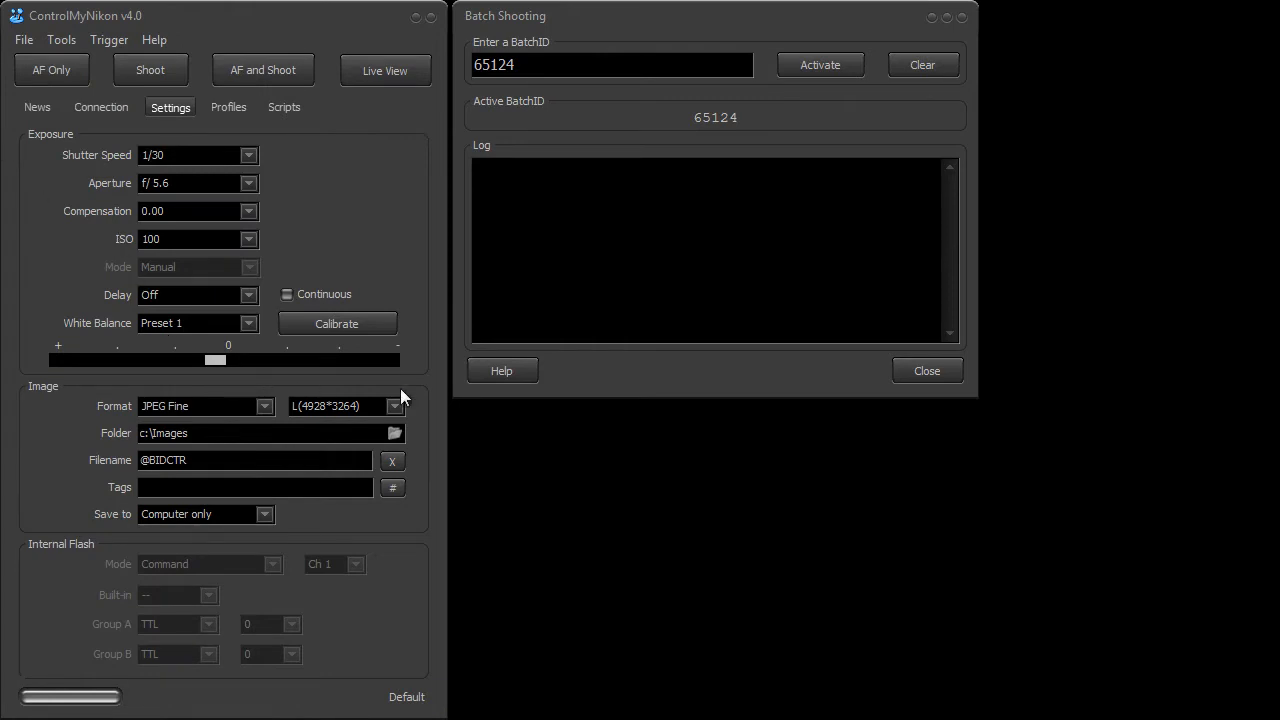
mouse_move(75, 40)
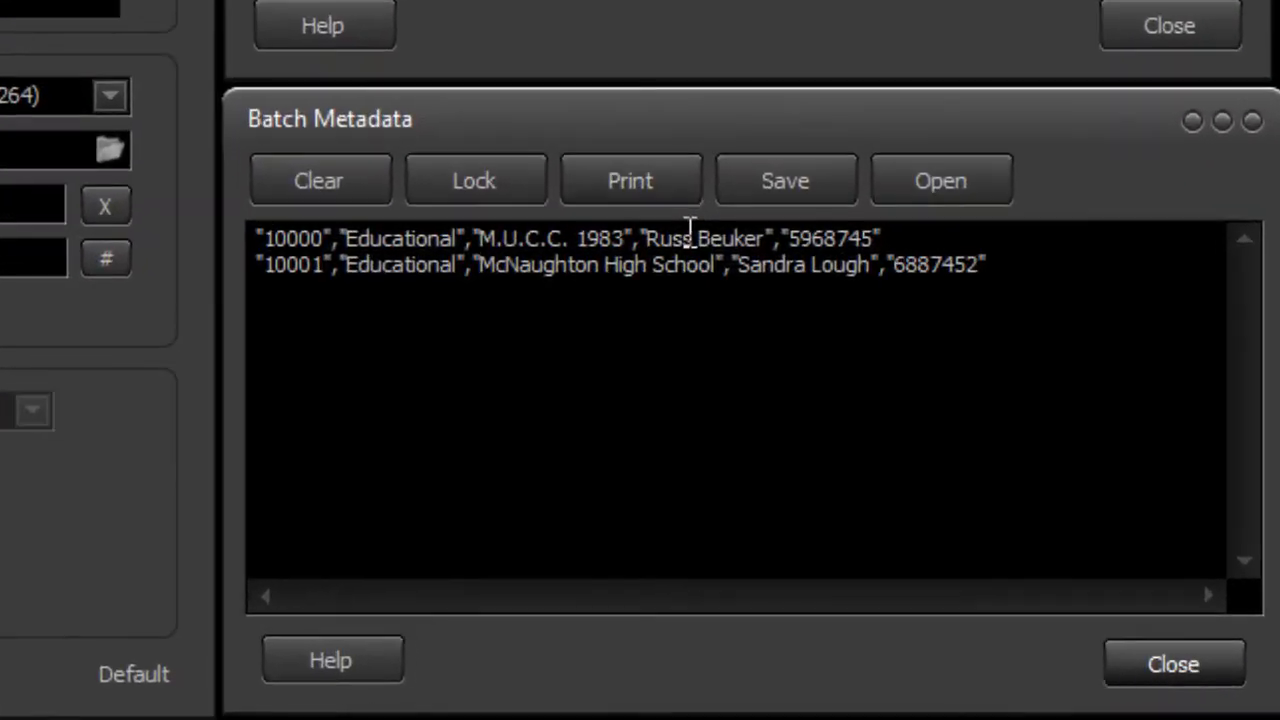
mouse_move(565, 270)
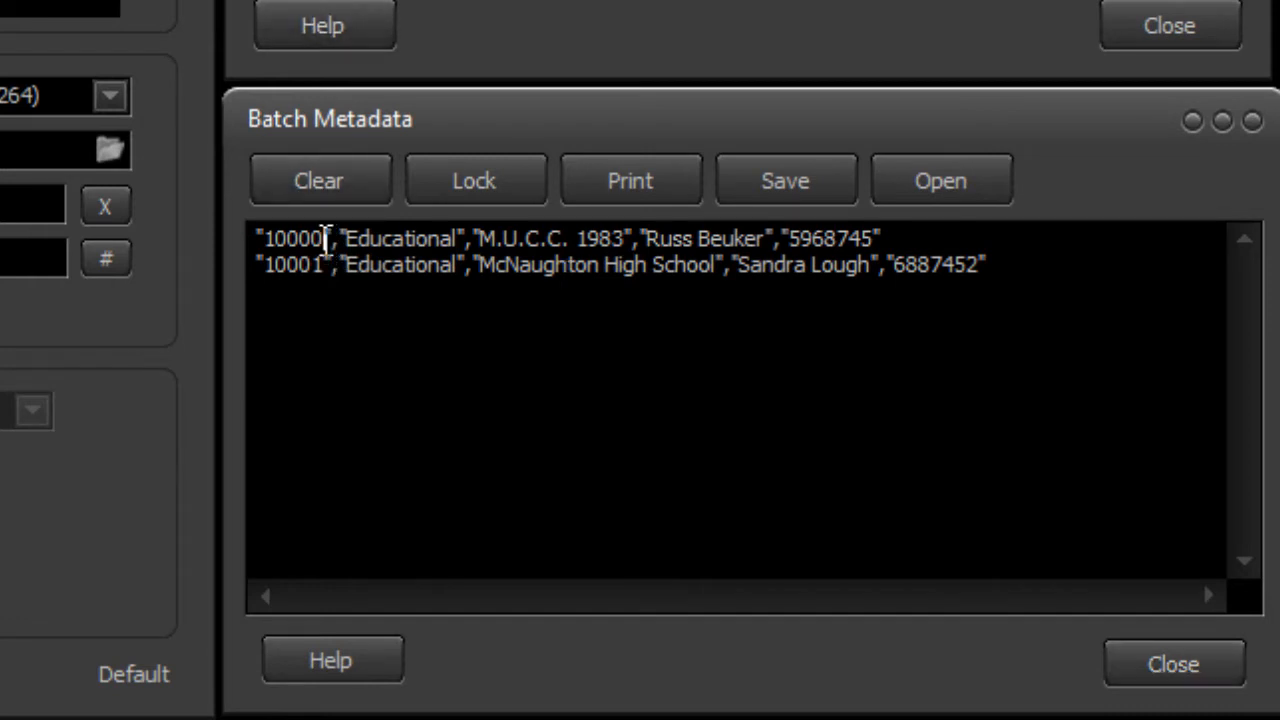
Step: Select batch 10000 in the Batch Metadata list and start a new batch ID entry
double_click(293, 238)
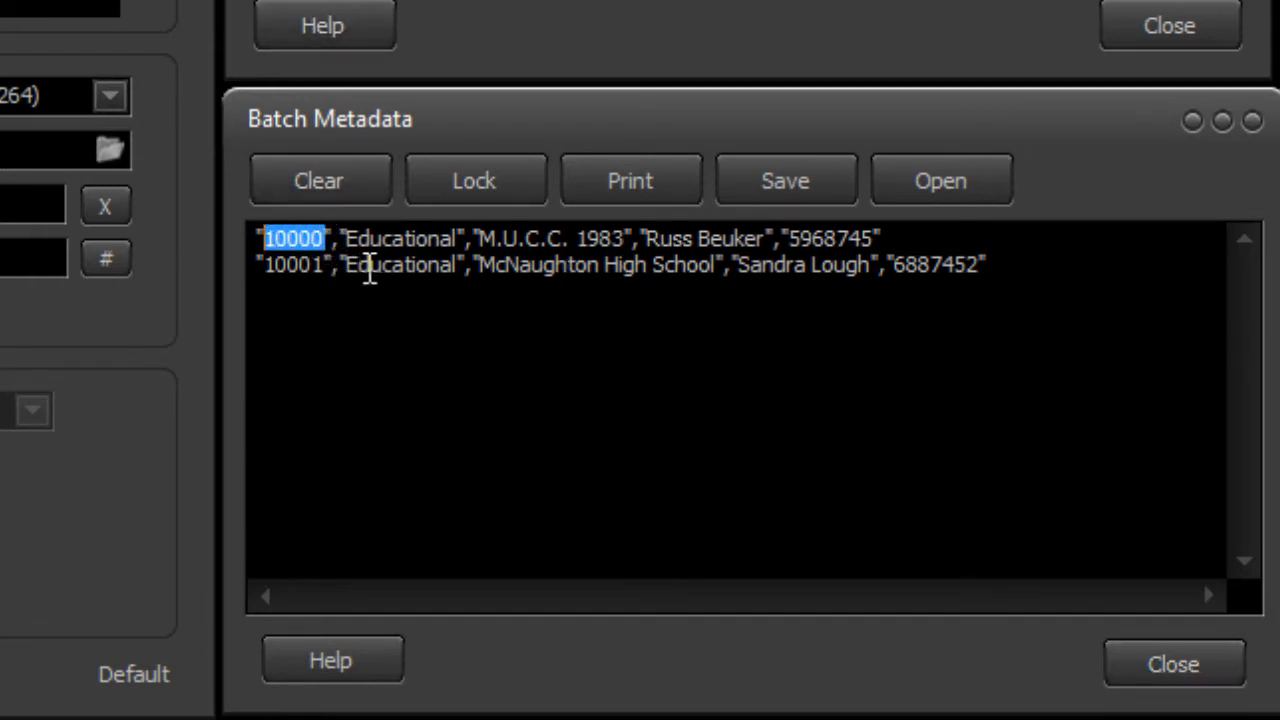
left_click(350, 238)
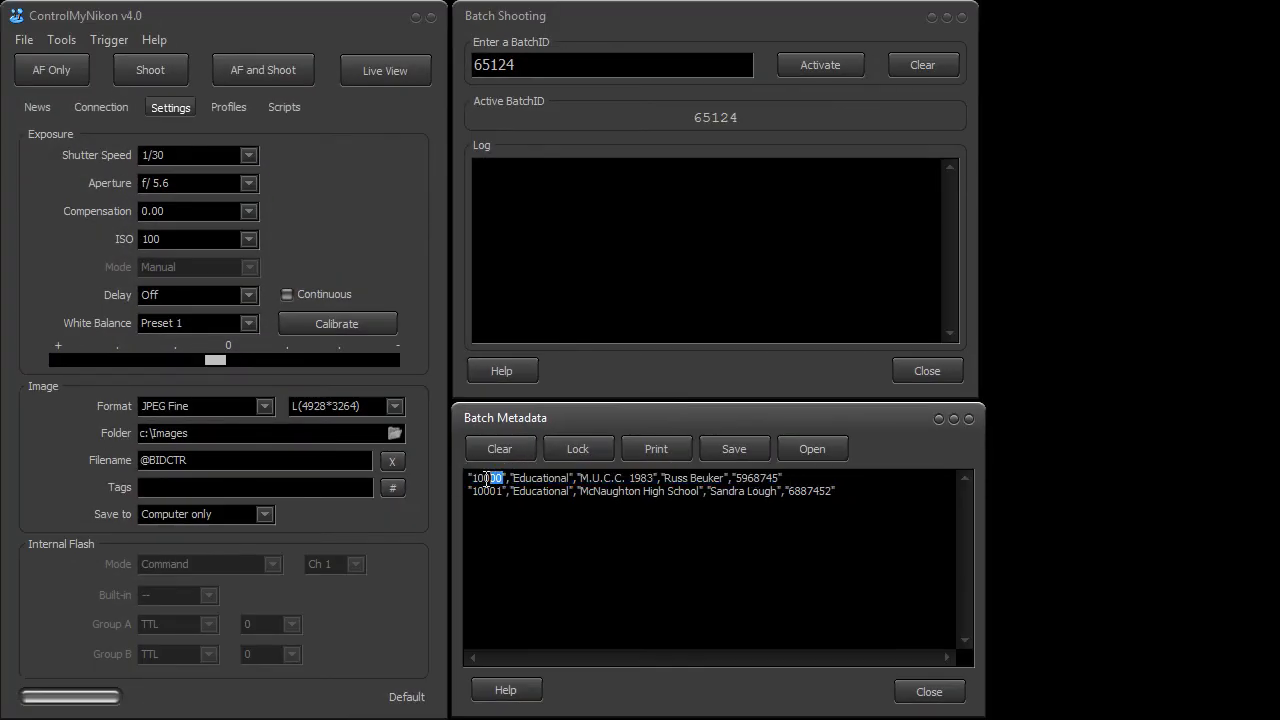
left_click(611, 64)
type("1")
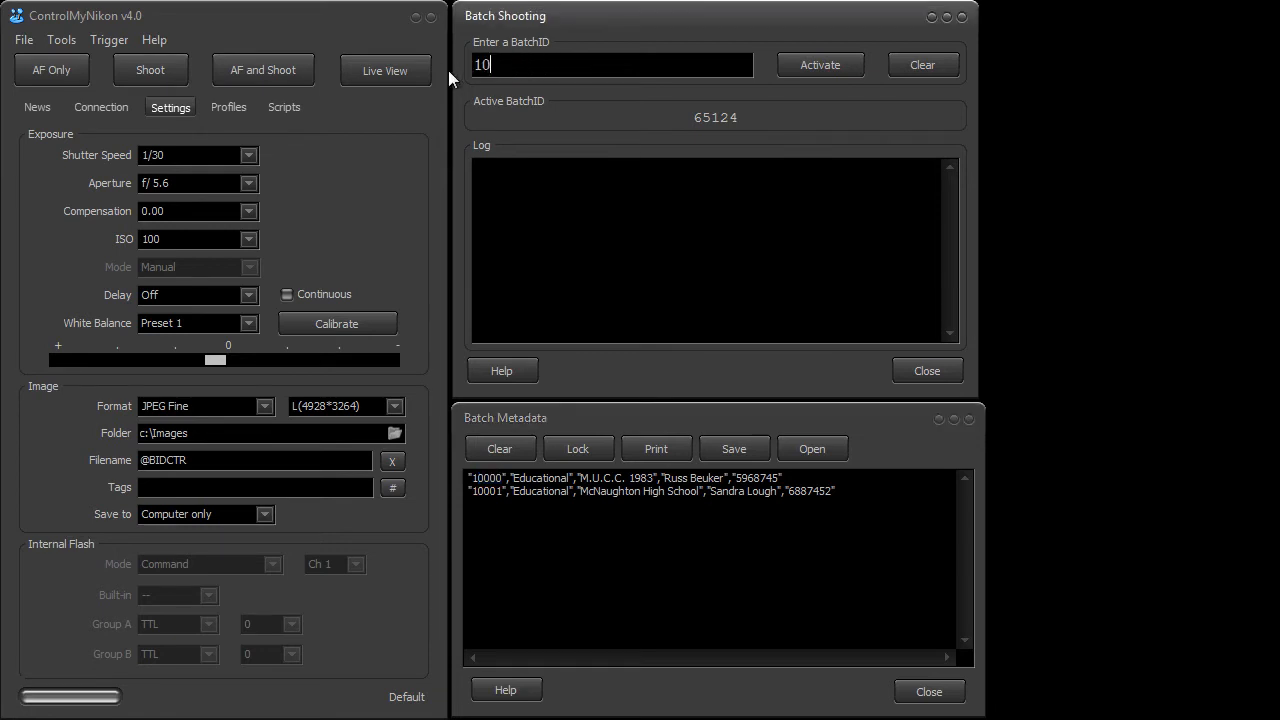
Step: Finish entering batch ID 10000, enable showing and embedding batch metadata as keywords, and close Preferences
type("000")
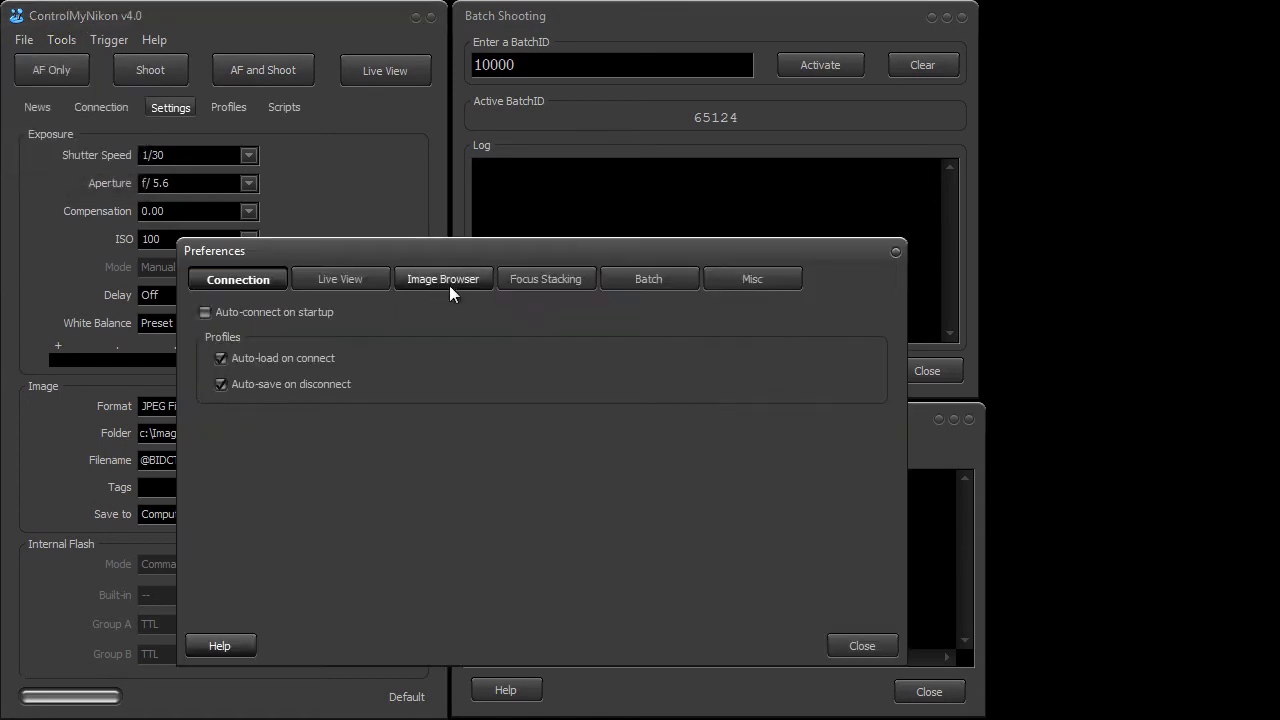
mouse_move(648, 279)
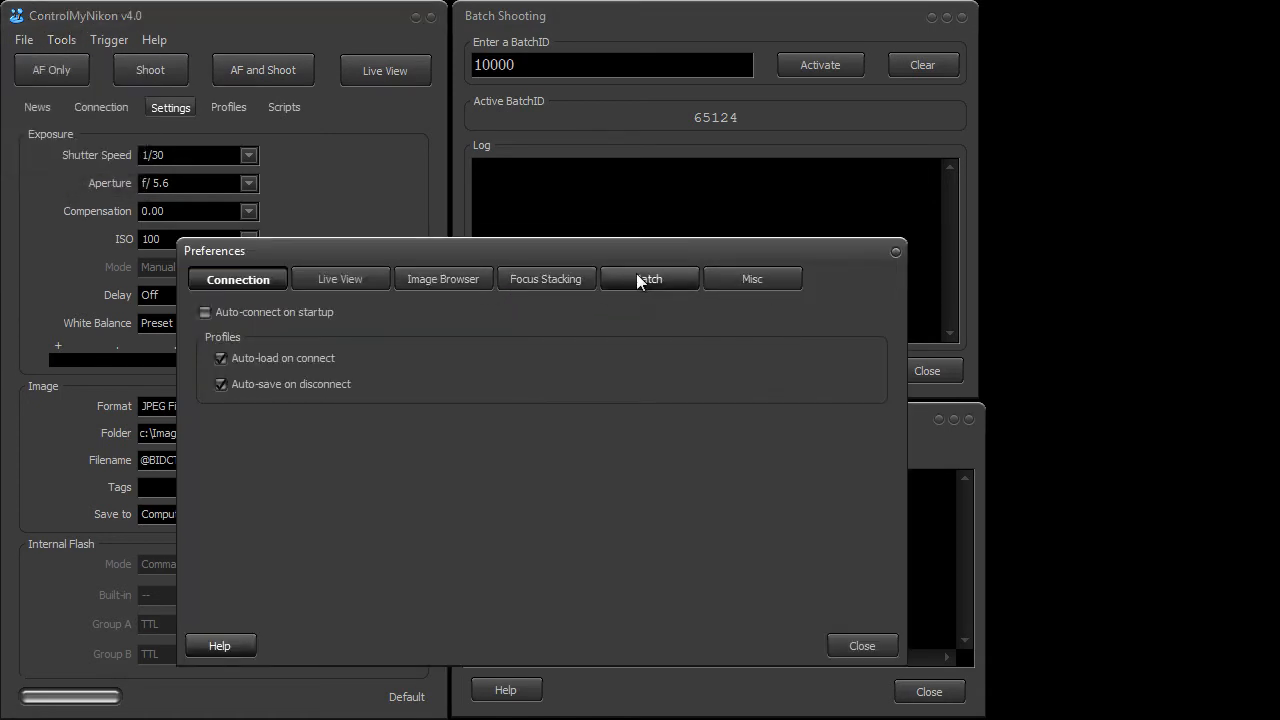
left_click(649, 278)
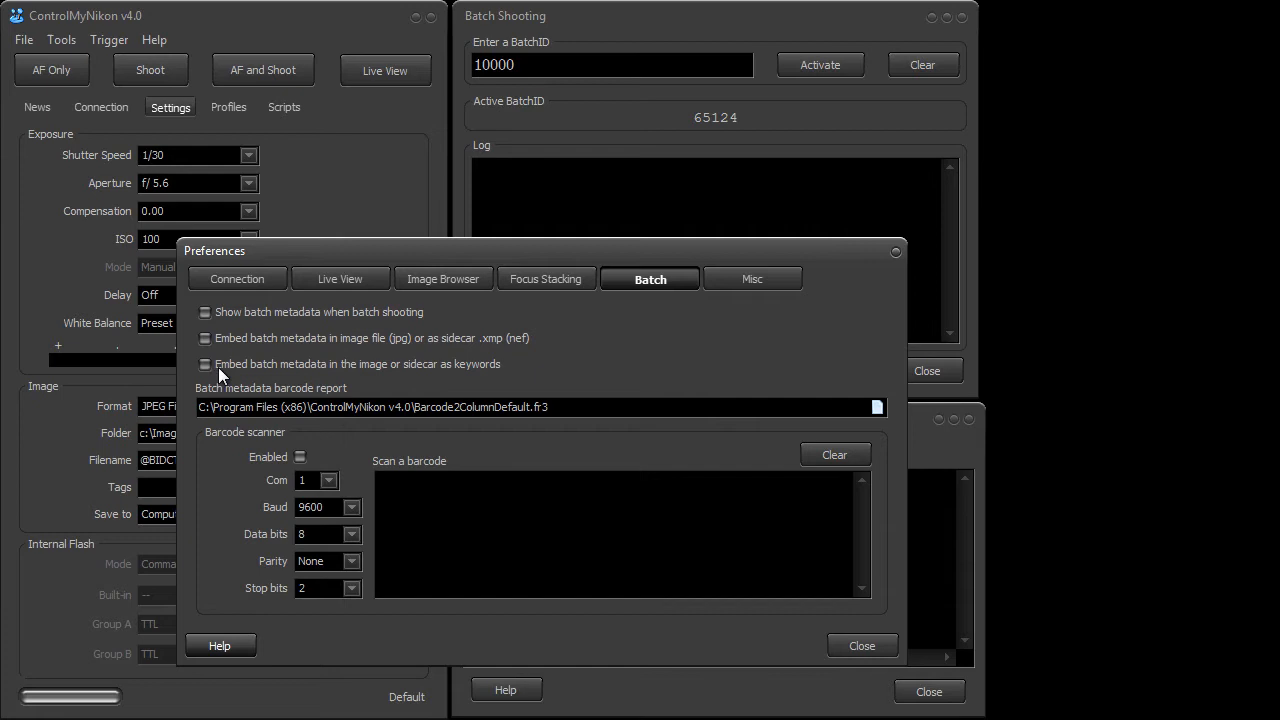
mouse_move(275, 372)
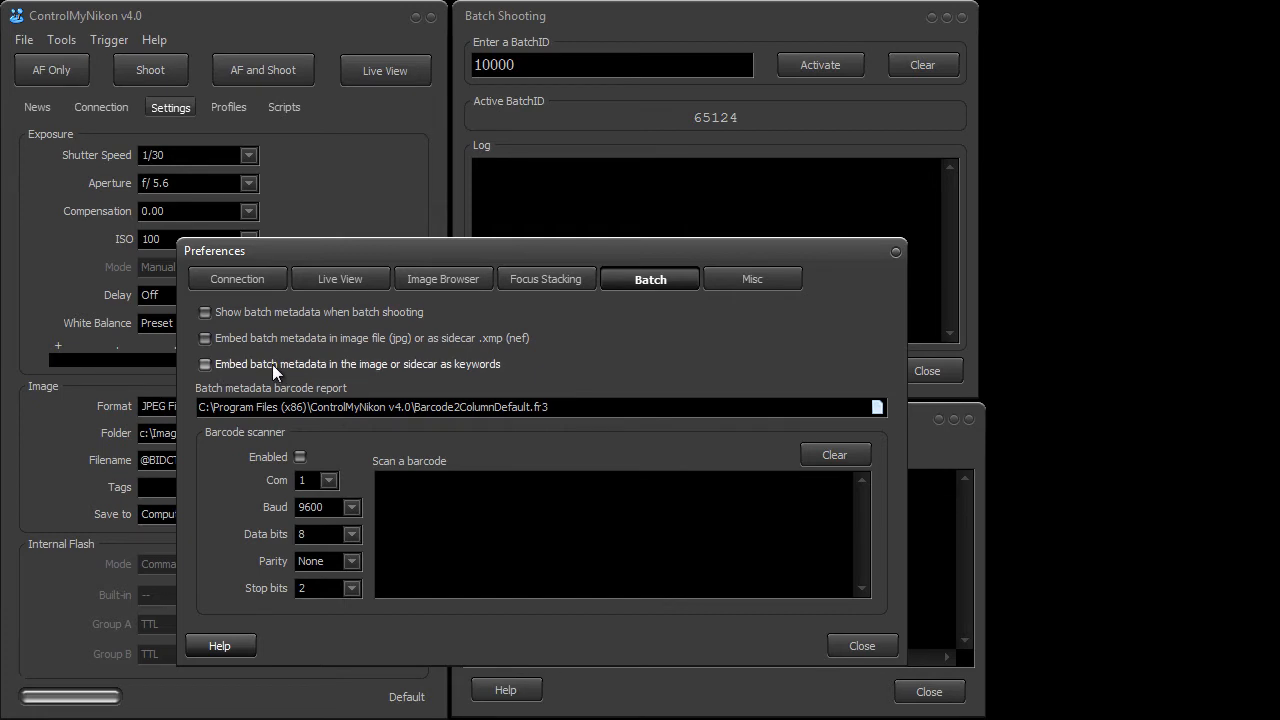
left_click(206, 364)
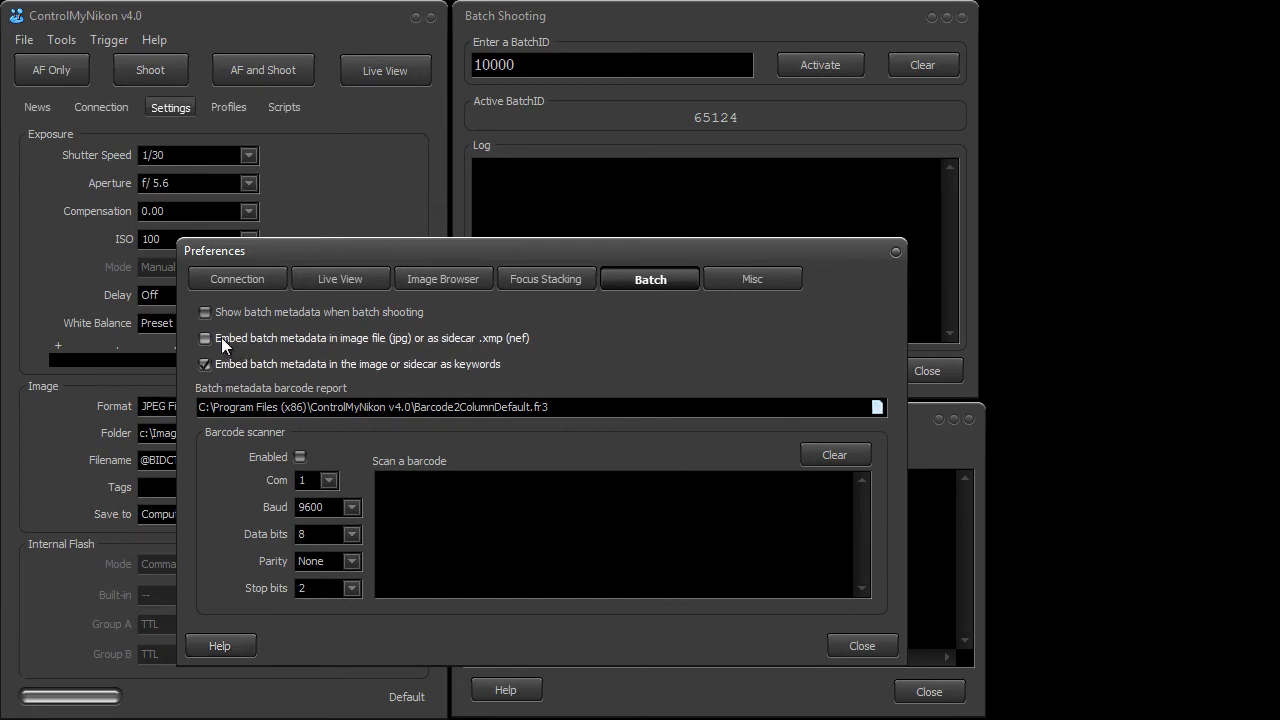
left_click(205, 312)
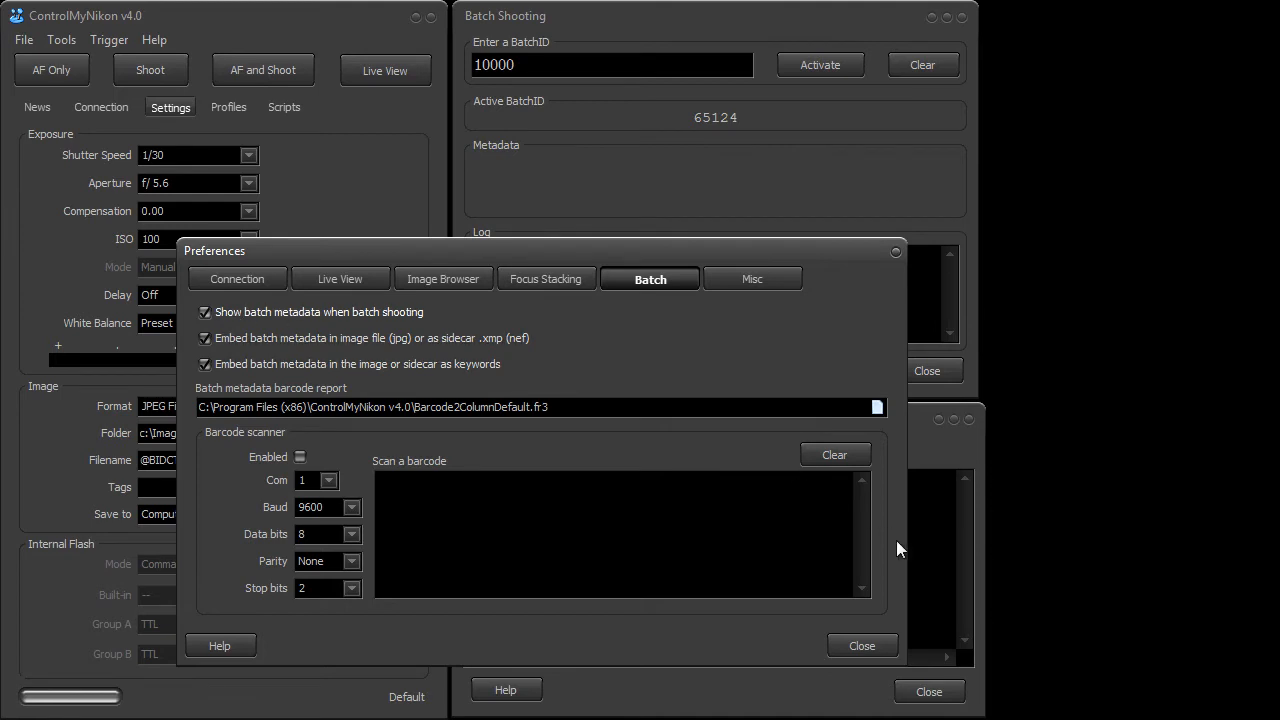
left_click(861, 645)
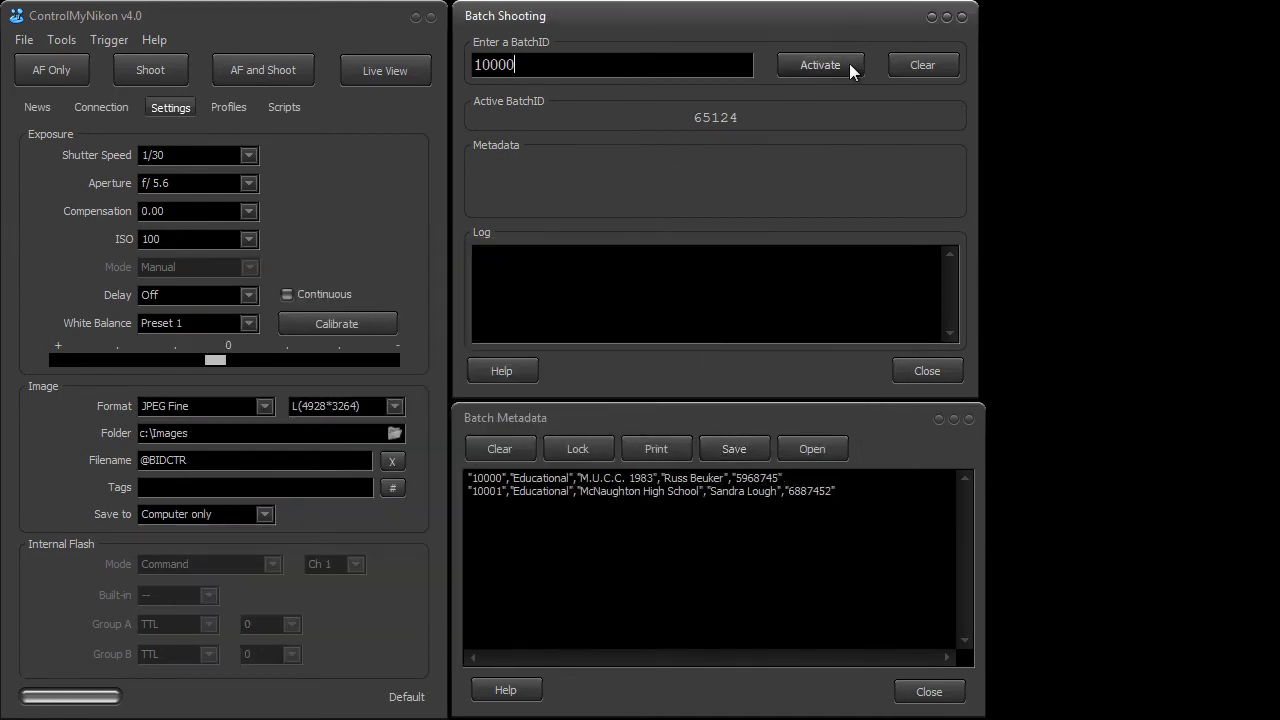
Step: Activate batch ID 10000 to display its Educational, M.U.C.C. 1983 metadata
left_click(820, 64)
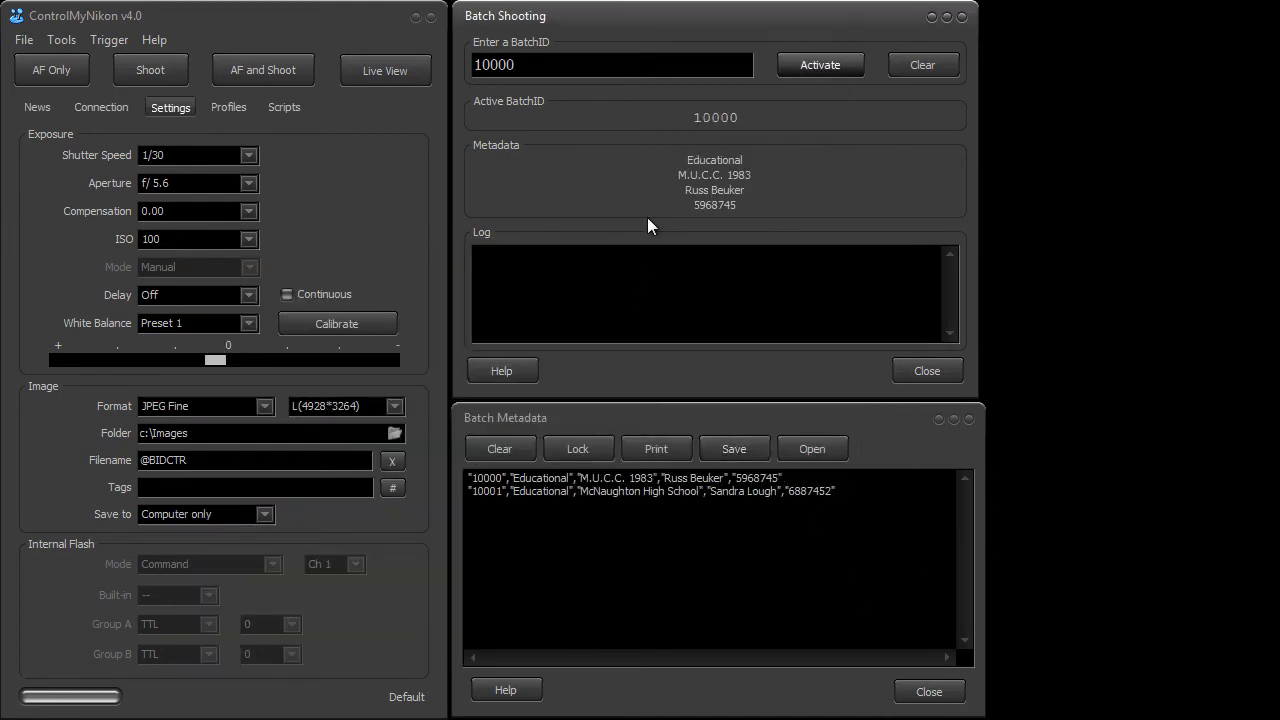
left_click(612, 64)
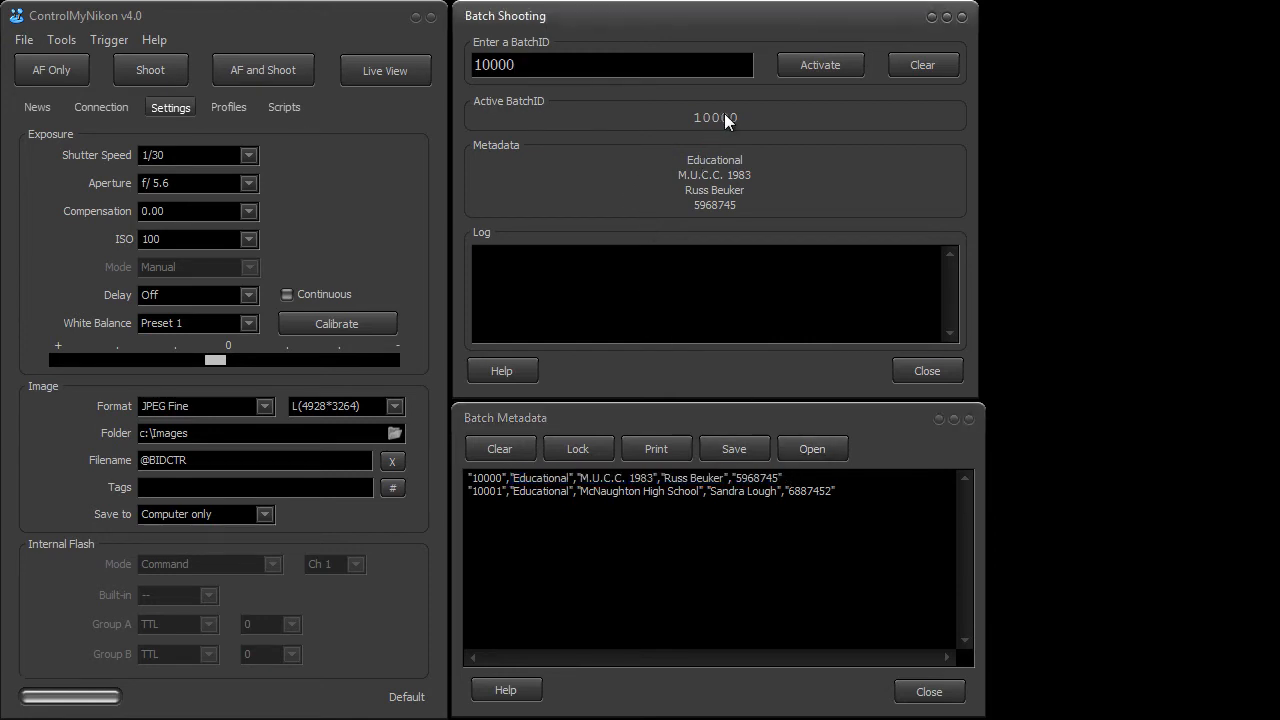
mouse_move(490, 175)
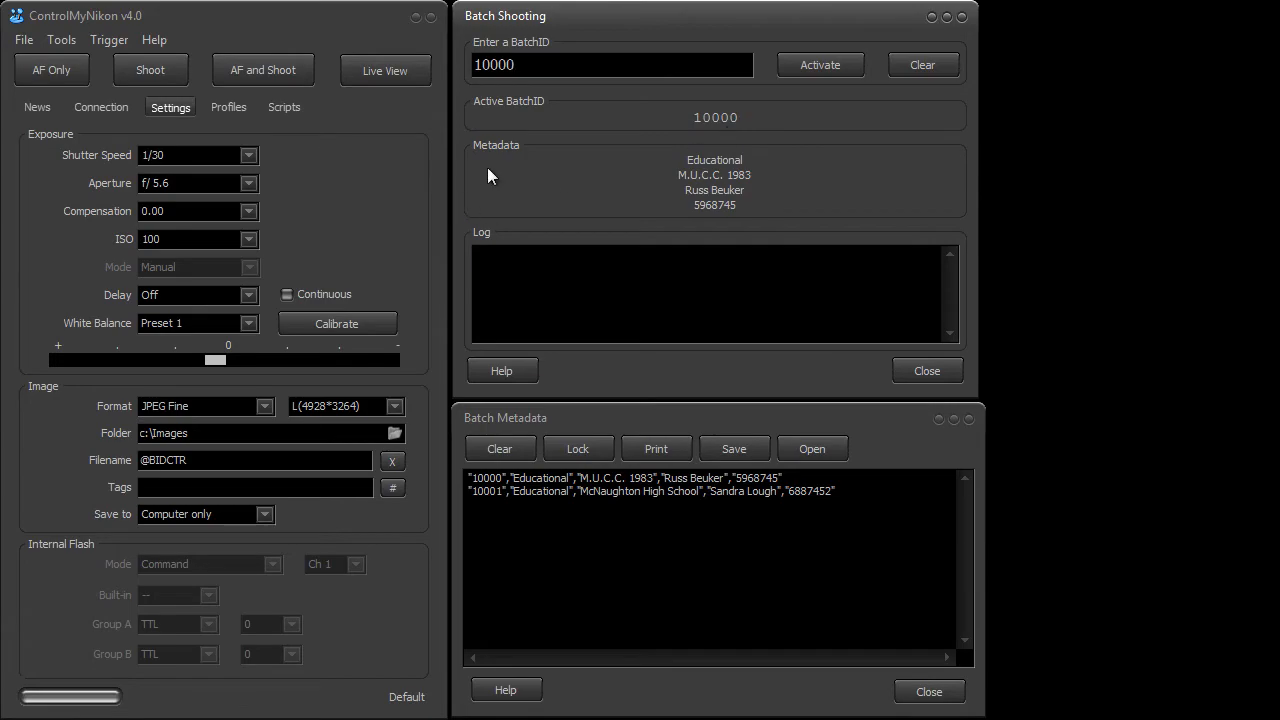
left_click(153, 39)
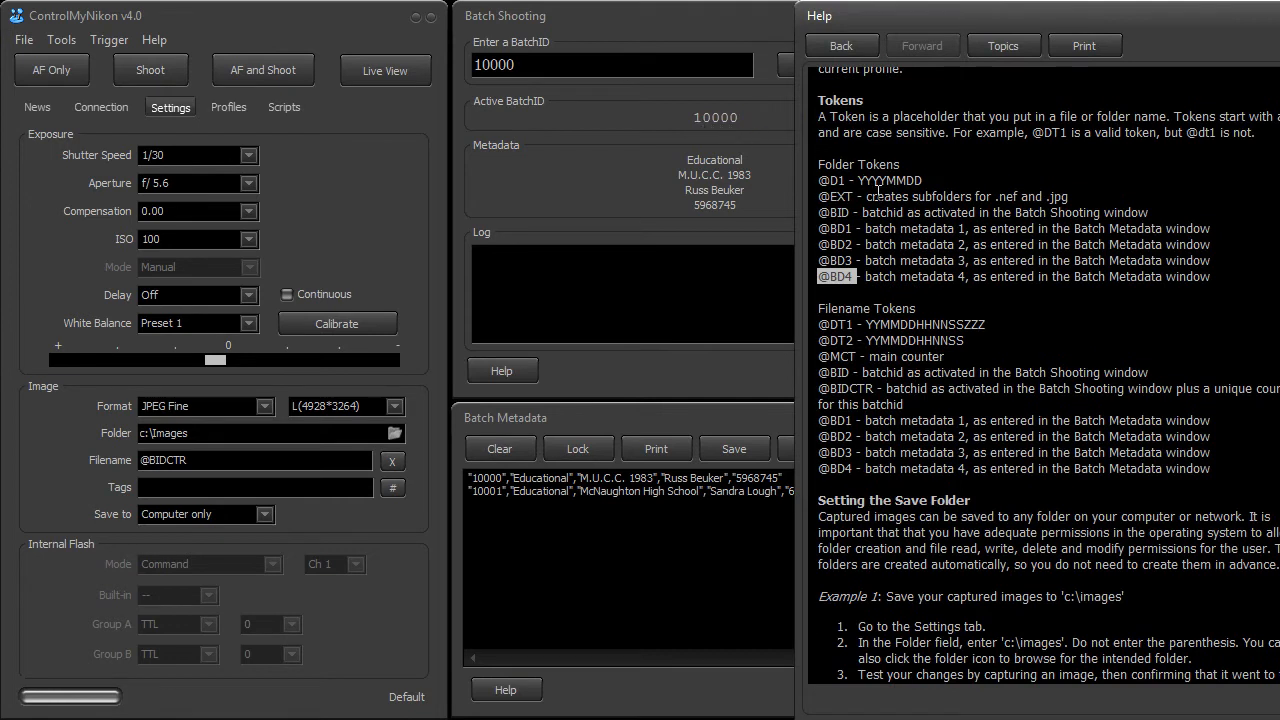
mouse_move(740, 180)
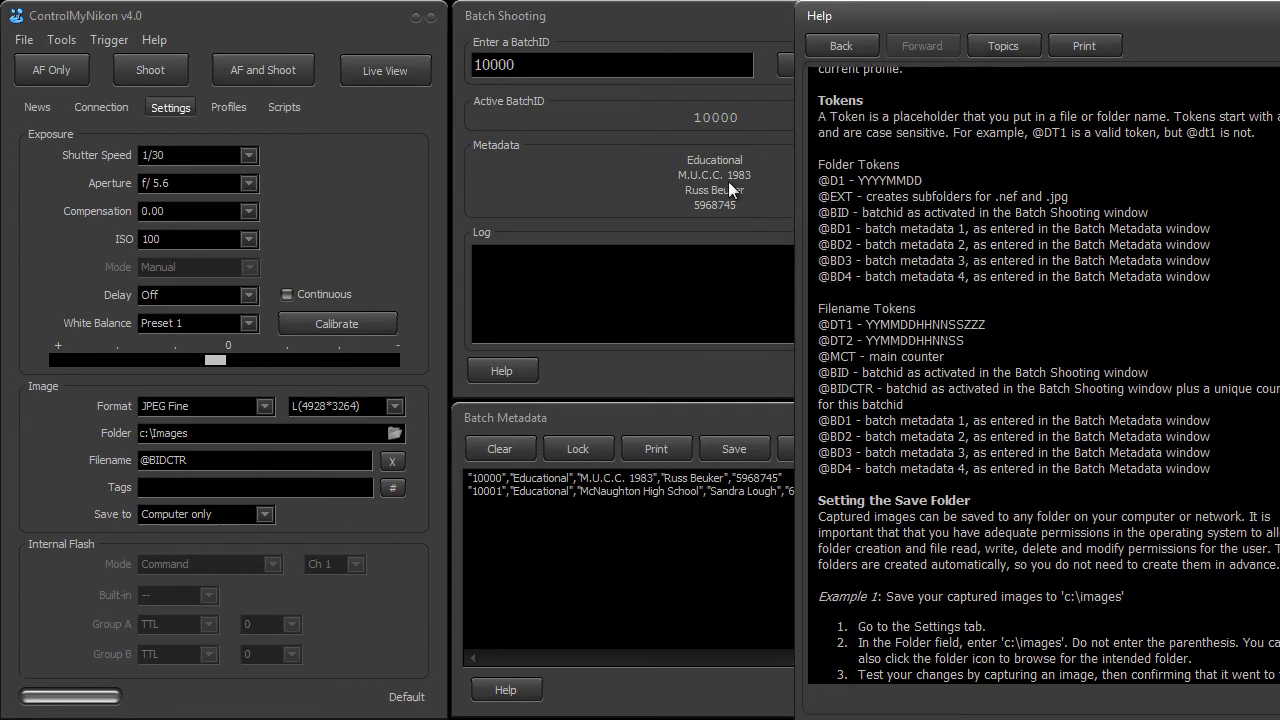
mouse_move(723, 210)
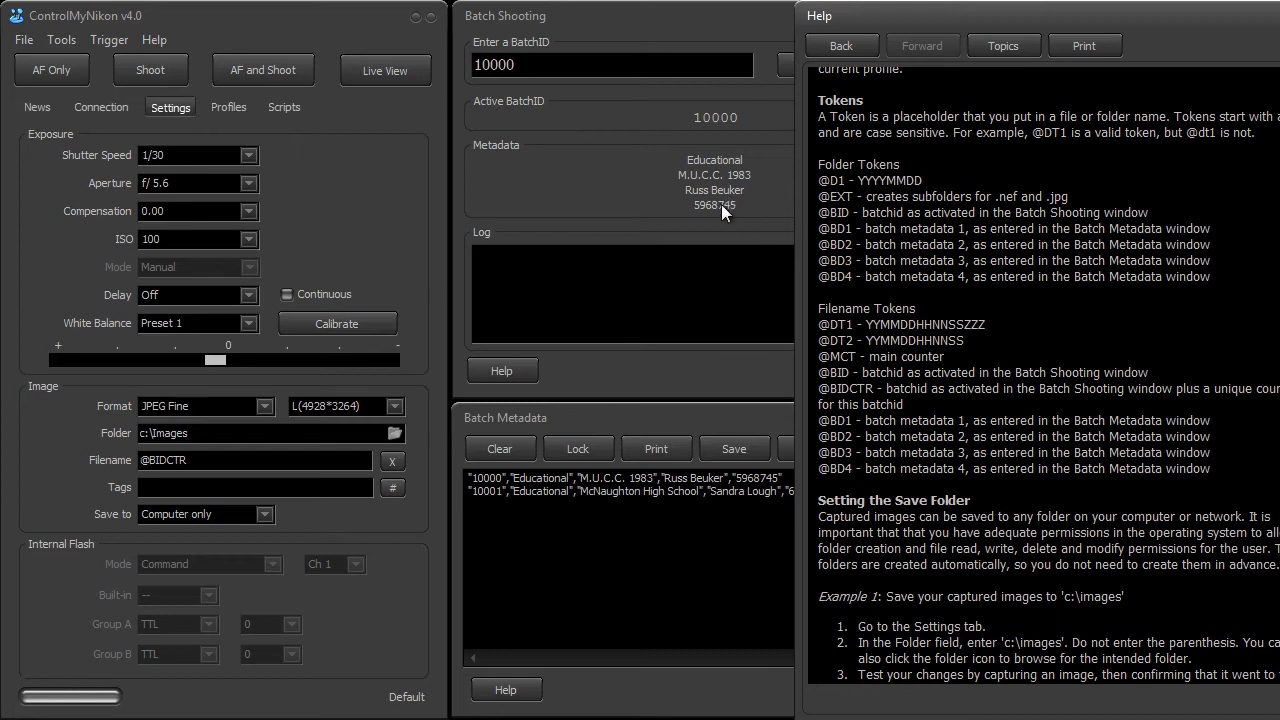
mouse_move(873, 163)
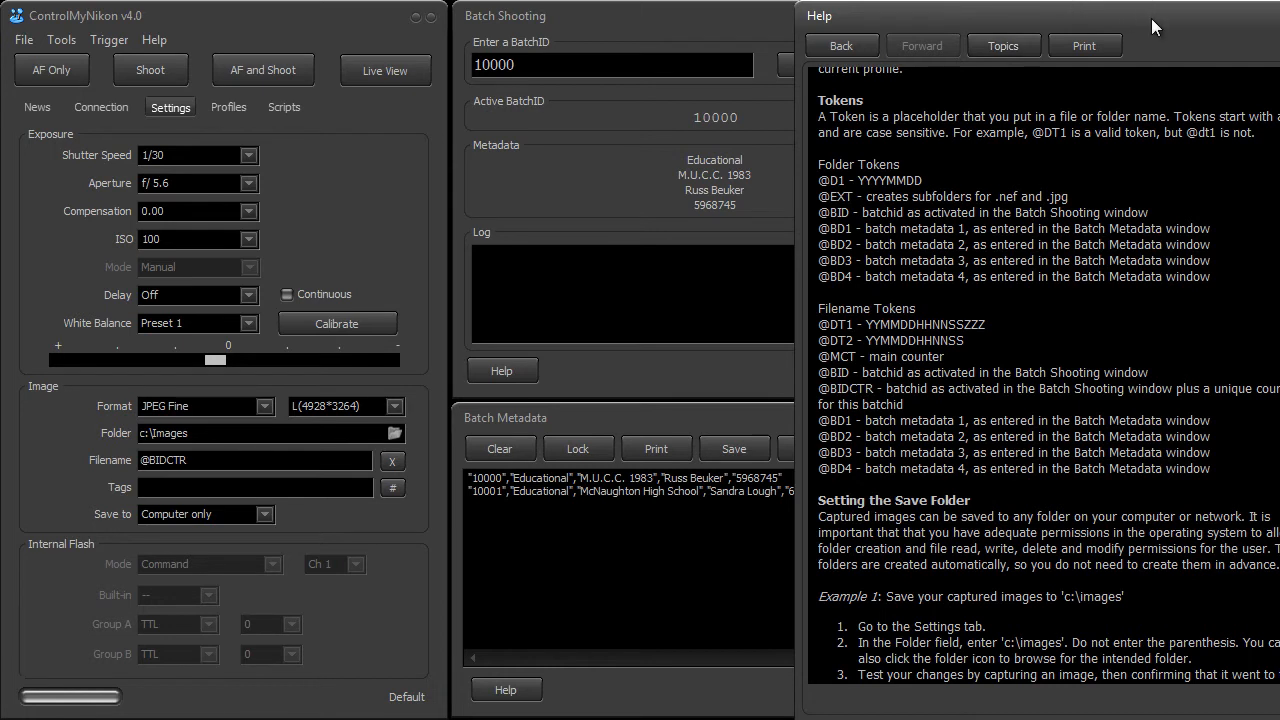
mouse_move(872, 265)
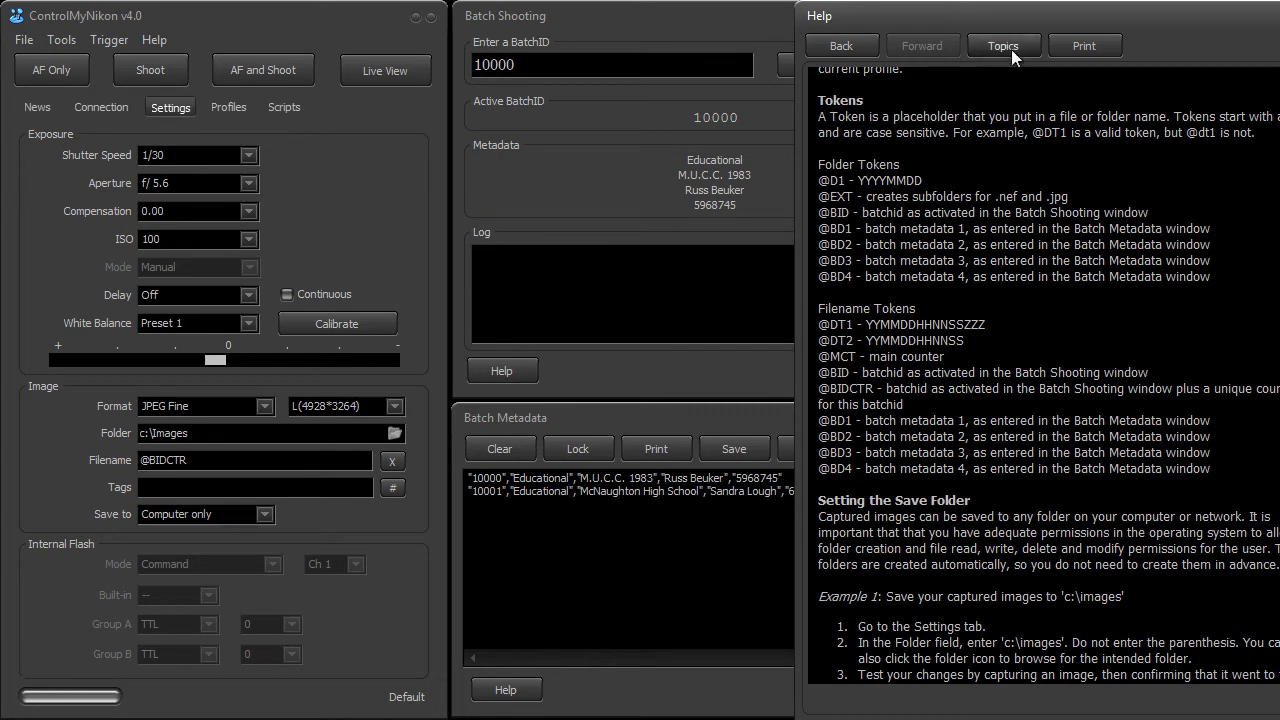
mouse_move(1128, 23)
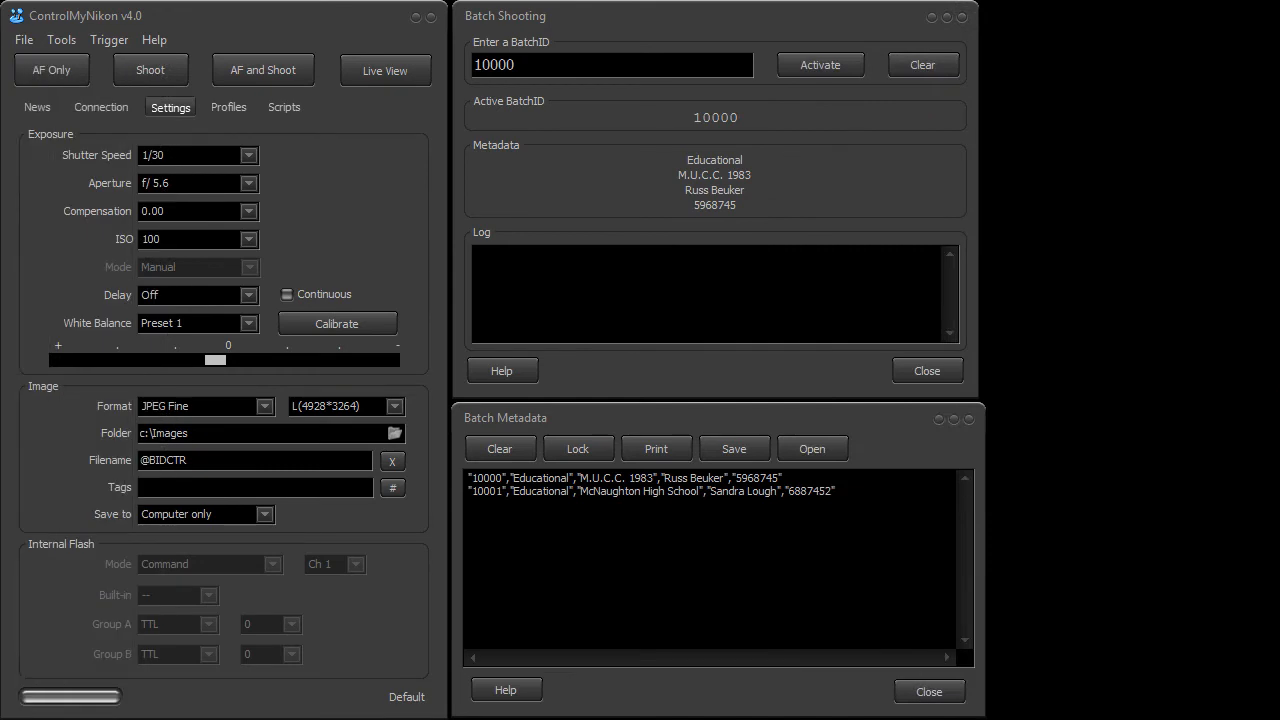
mouse_move(775, 288)
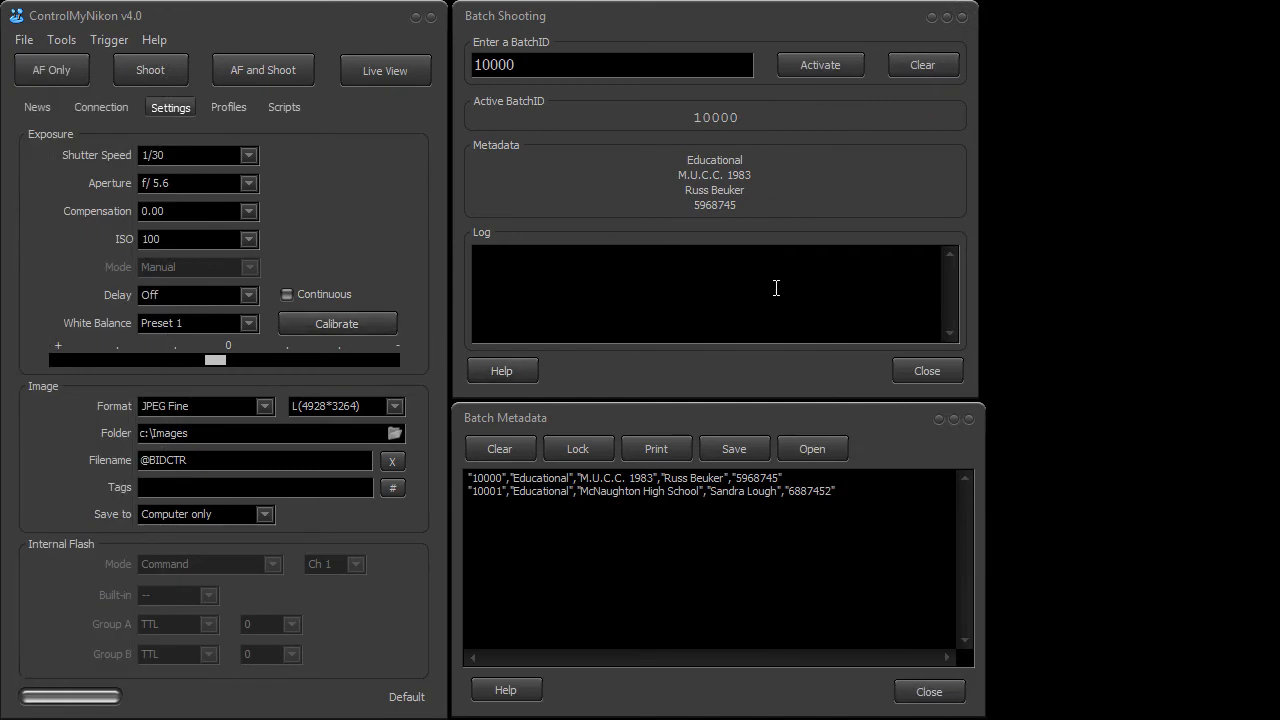
mouse_move(763, 270)
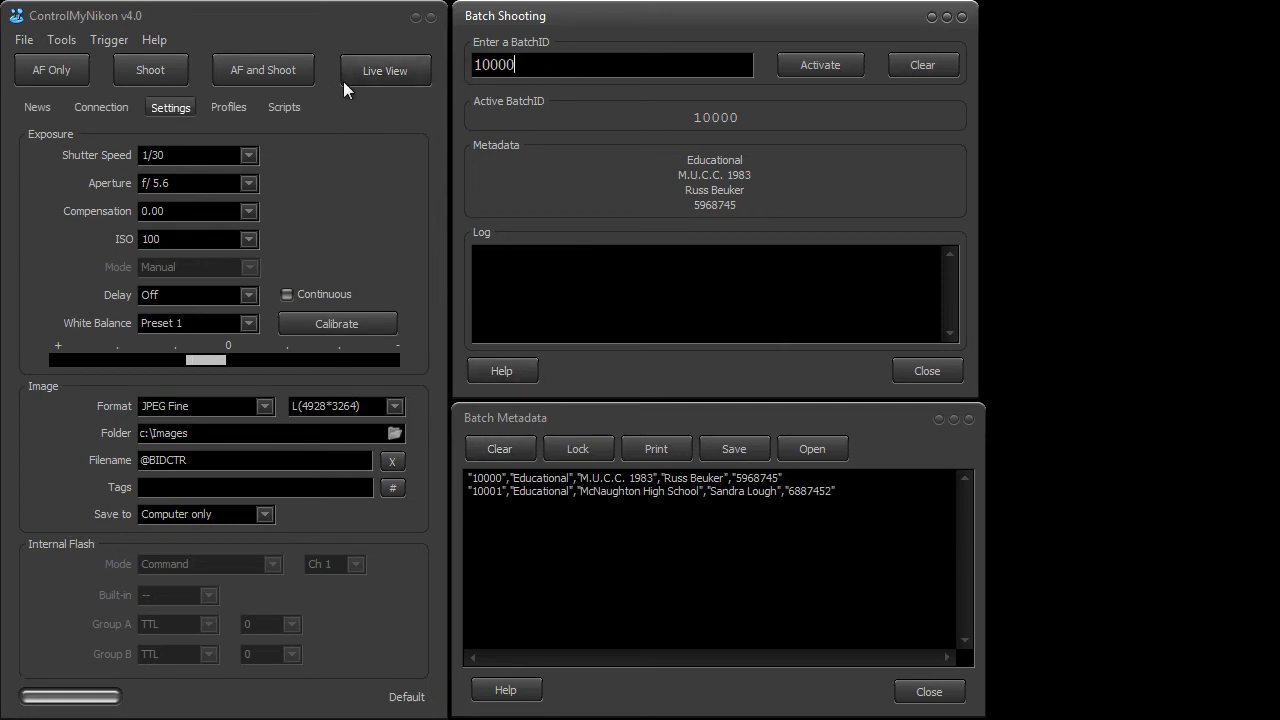
Step: Tick Barcode scanner Enabled in Batch preferences, toggling it until Scanner connected appears
left_click(61, 39)
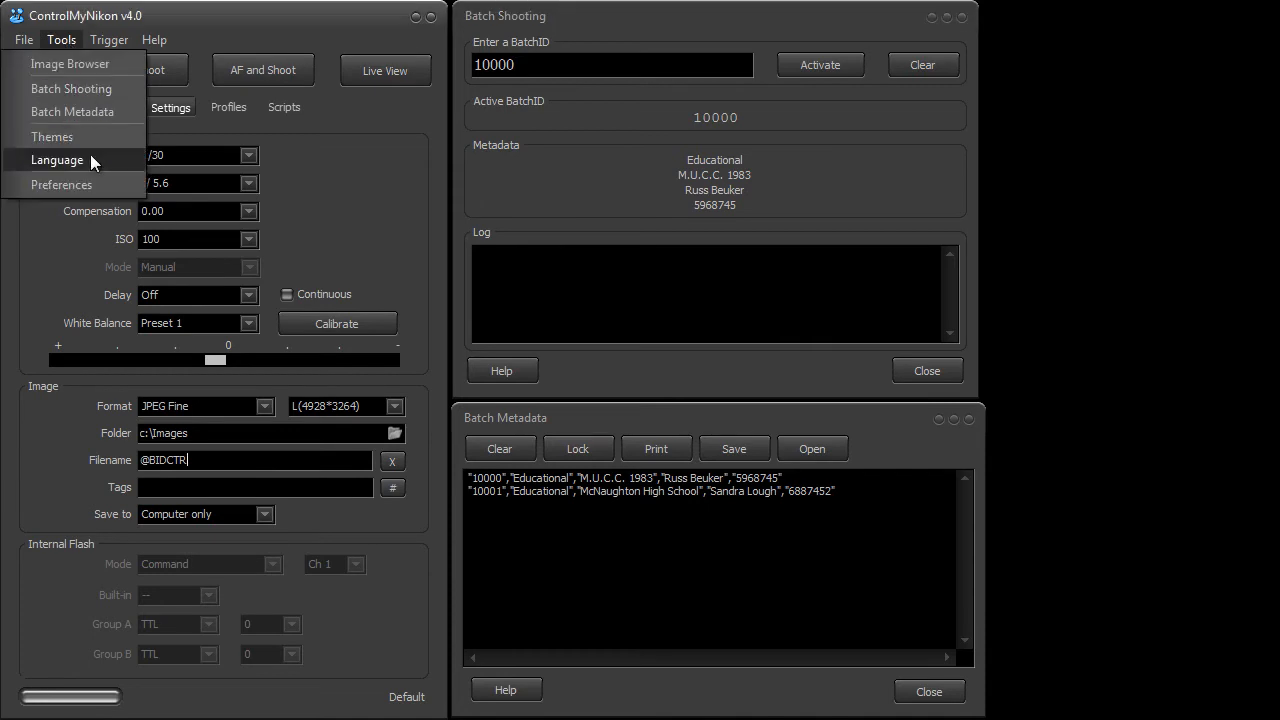
left_click(61, 184)
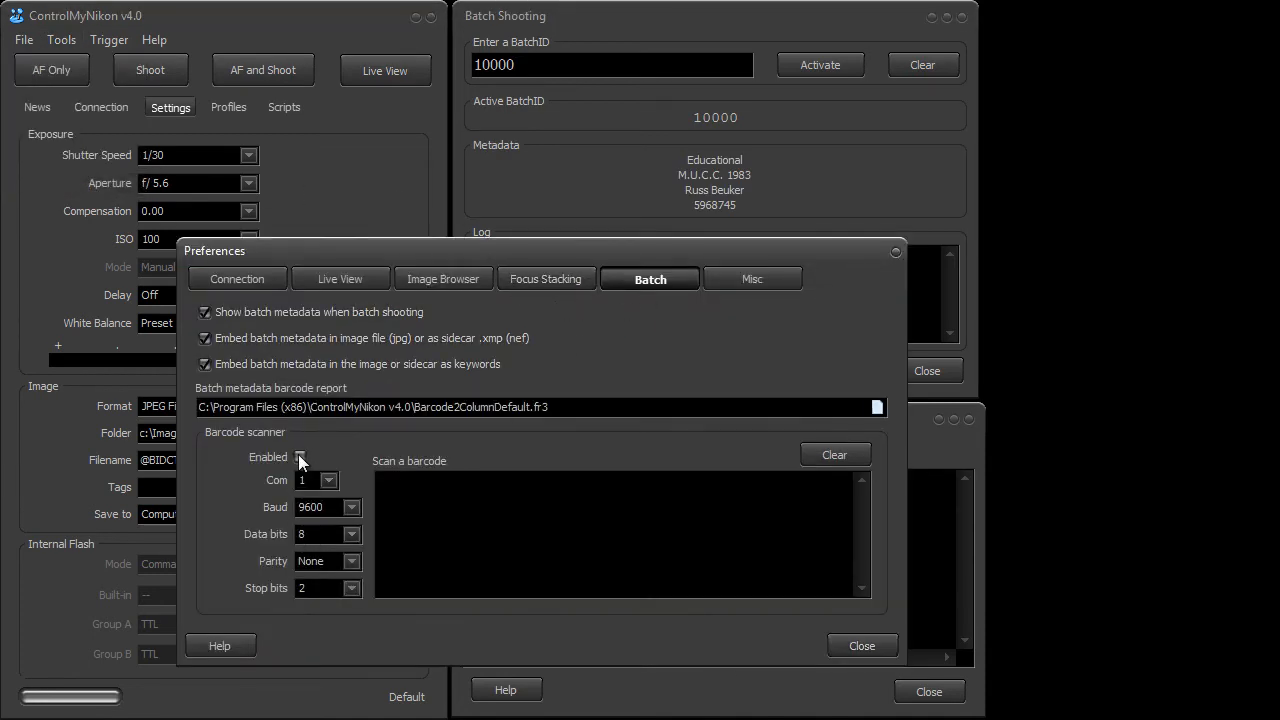
left_click(300, 457)
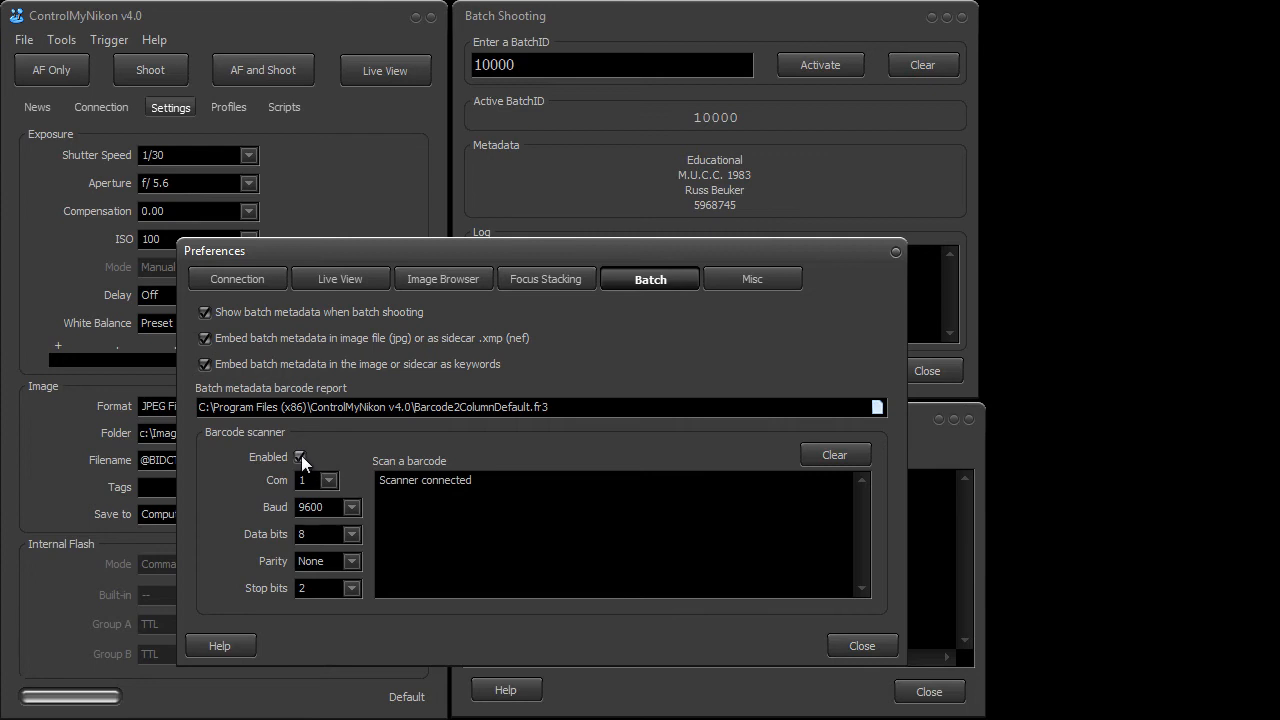
left_click(300, 456)
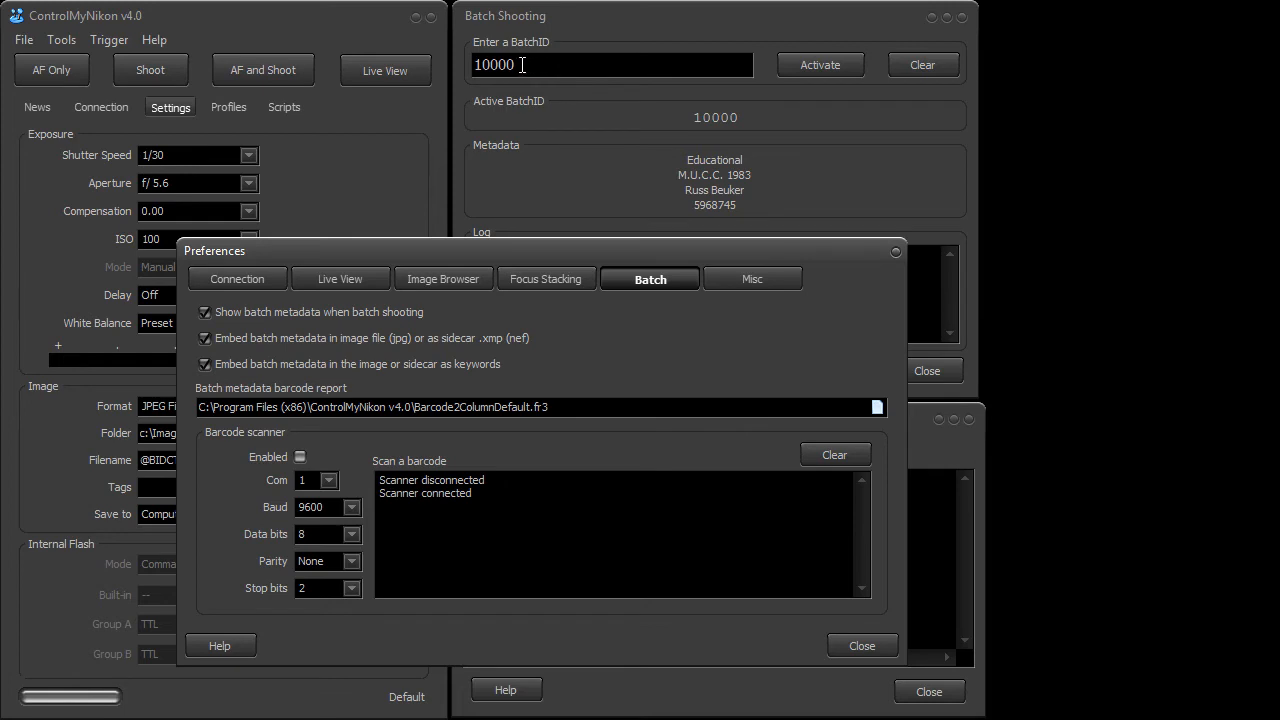
triple_click(611, 64)
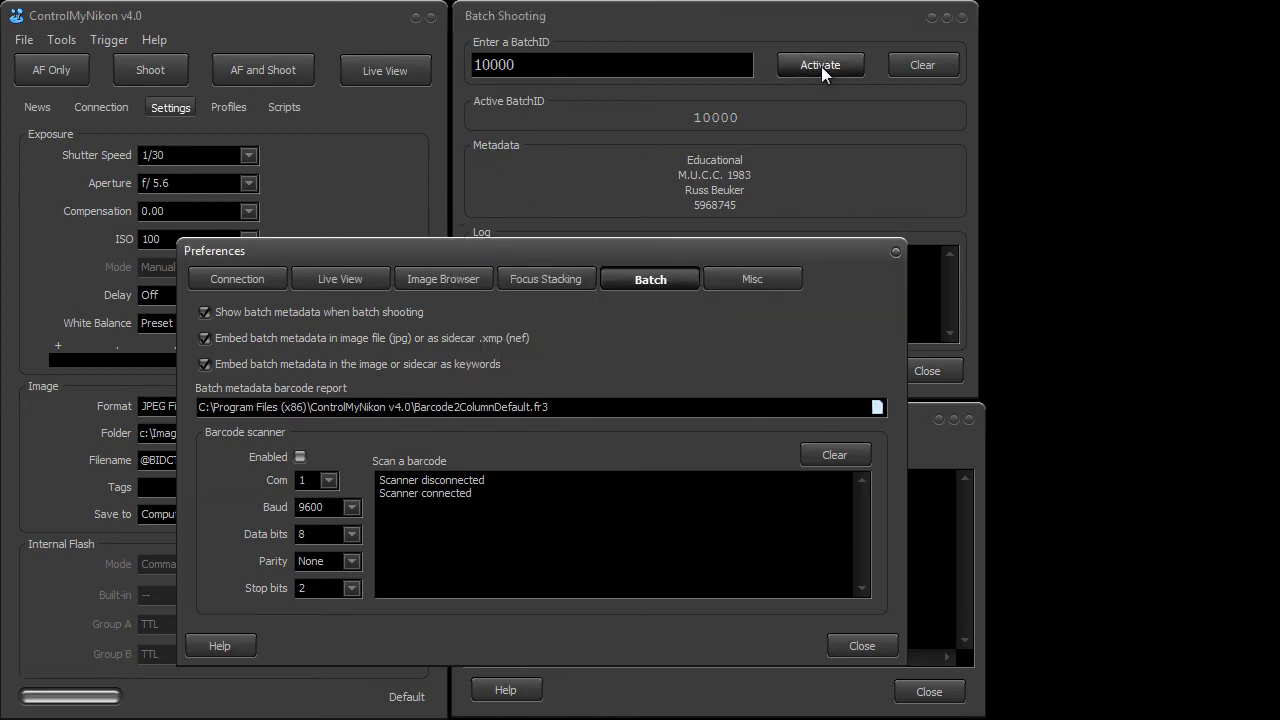
mouse_move(680, 302)
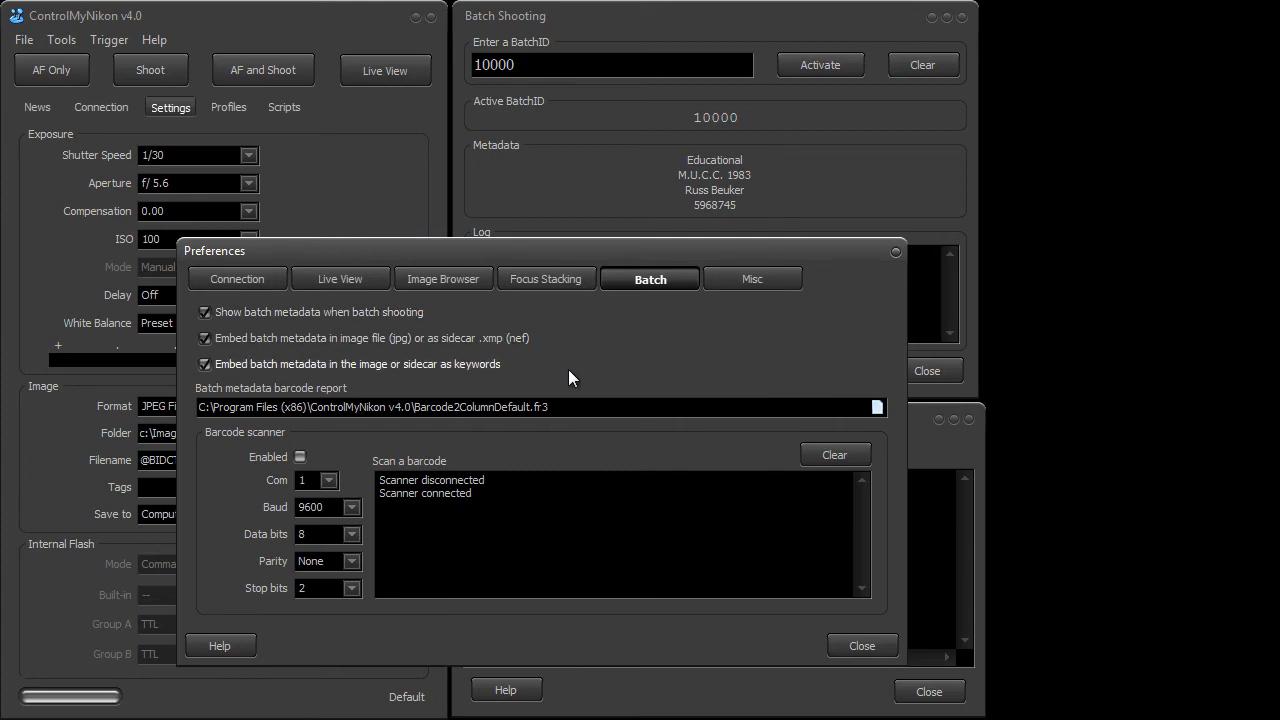
mouse_move(445, 332)
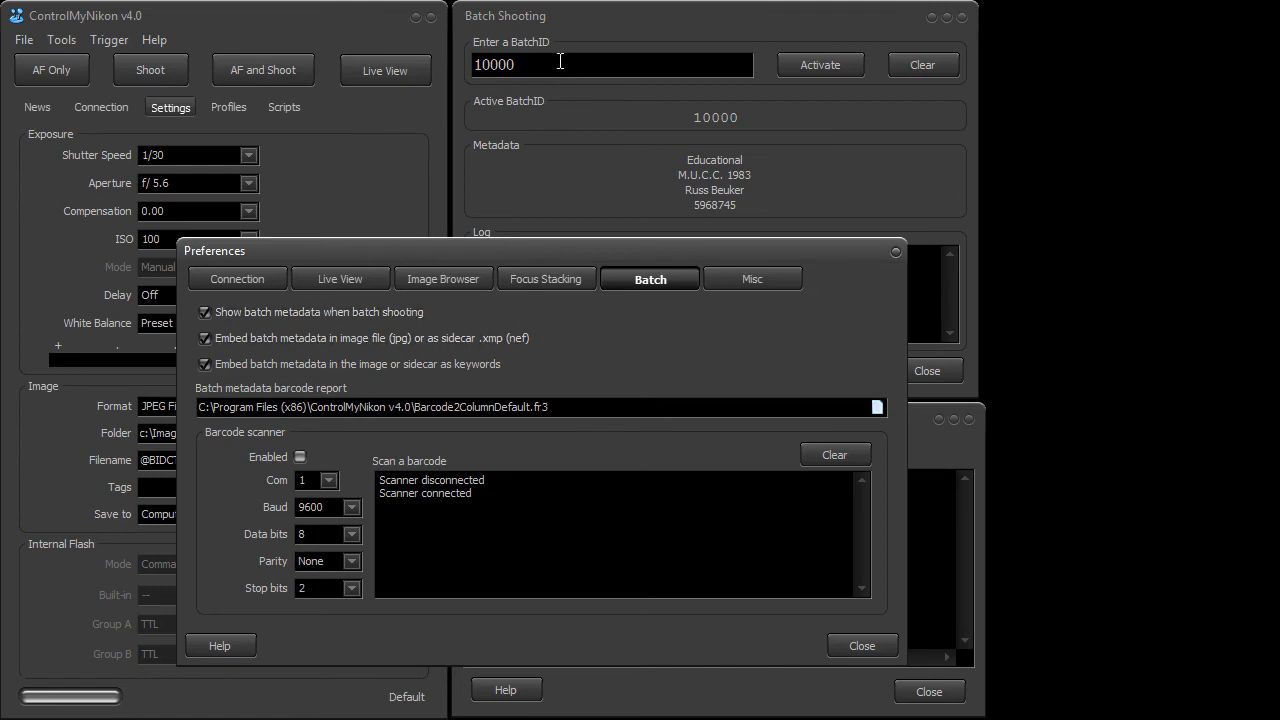
mouse_move(420, 407)
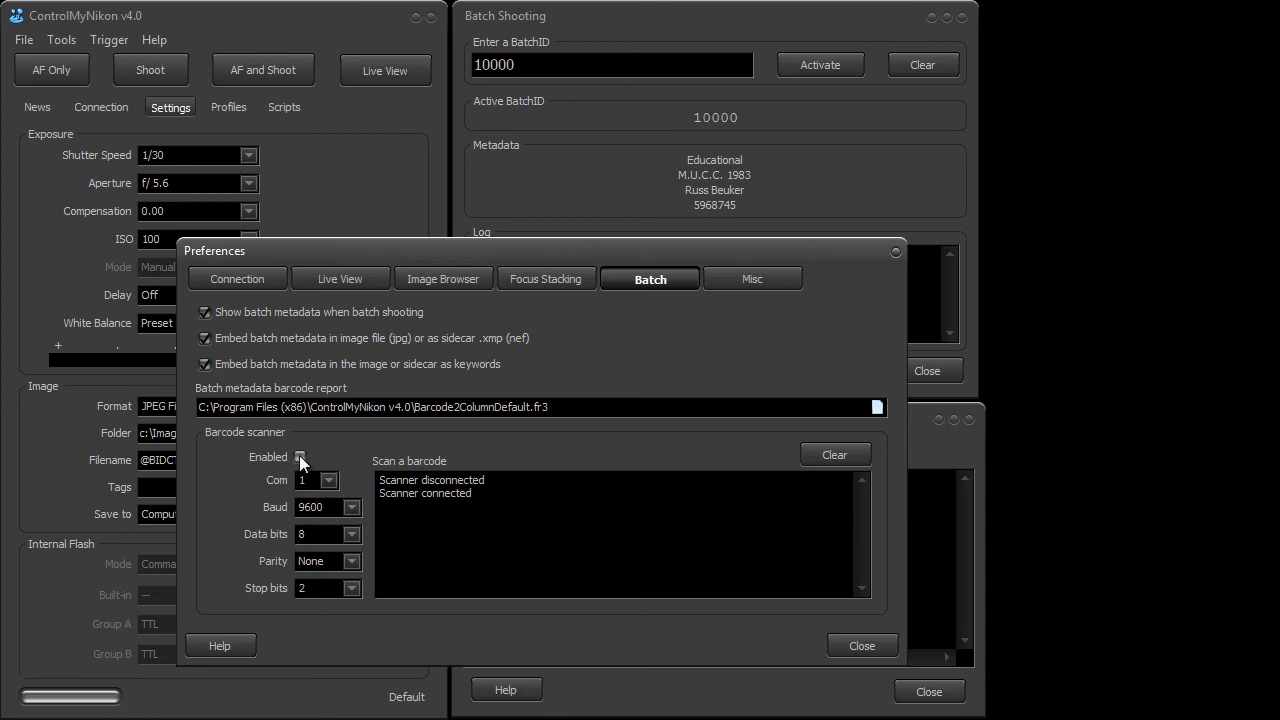
left_click(300, 457)
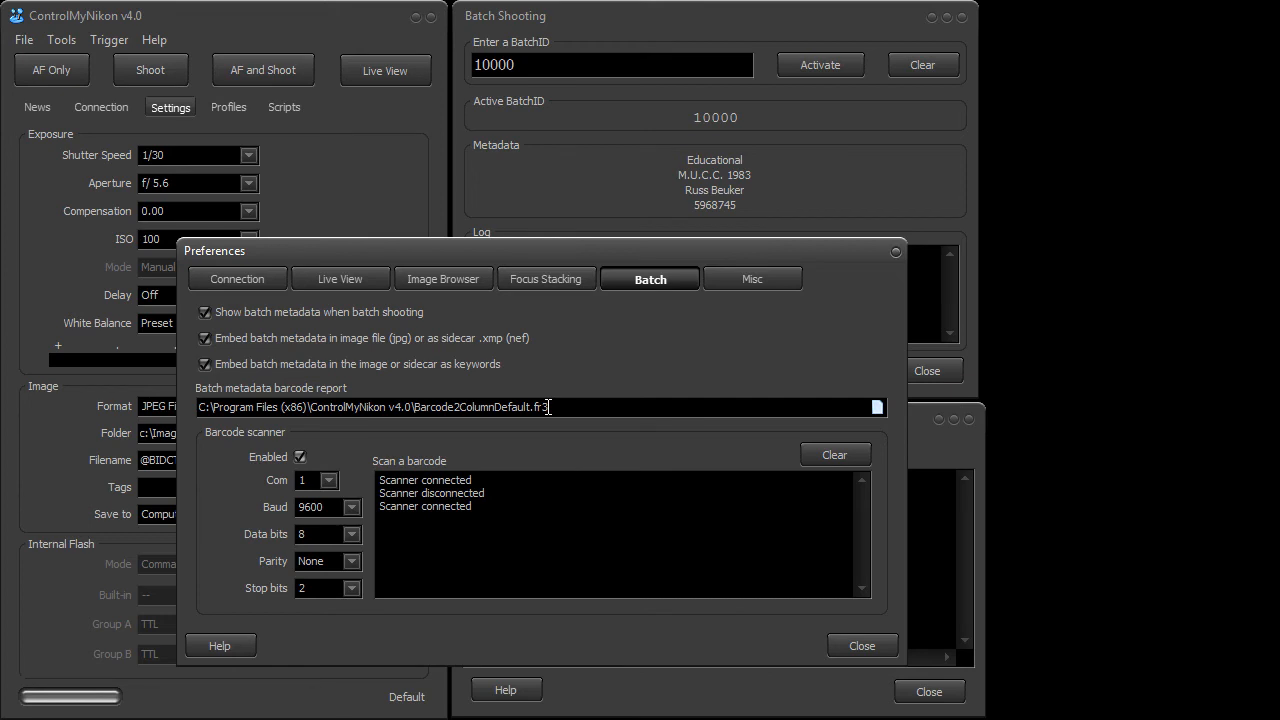
mouse_move(564, 64)
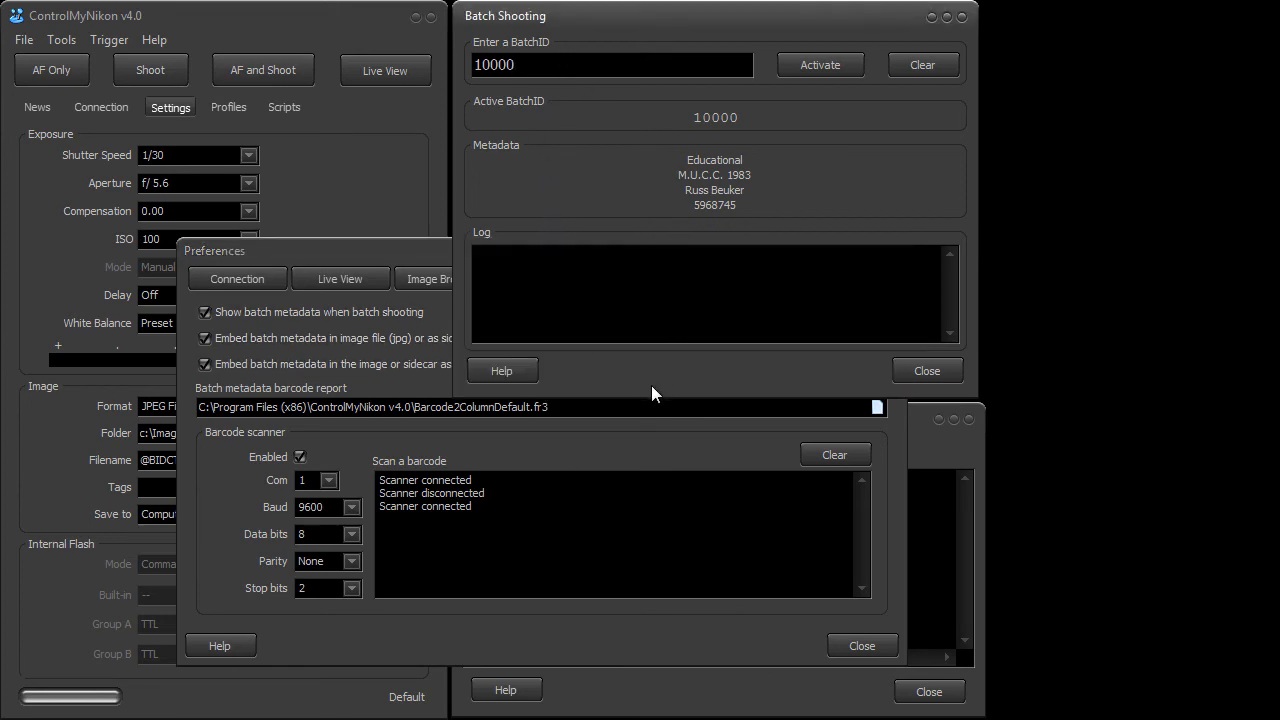
mouse_move(596, 225)
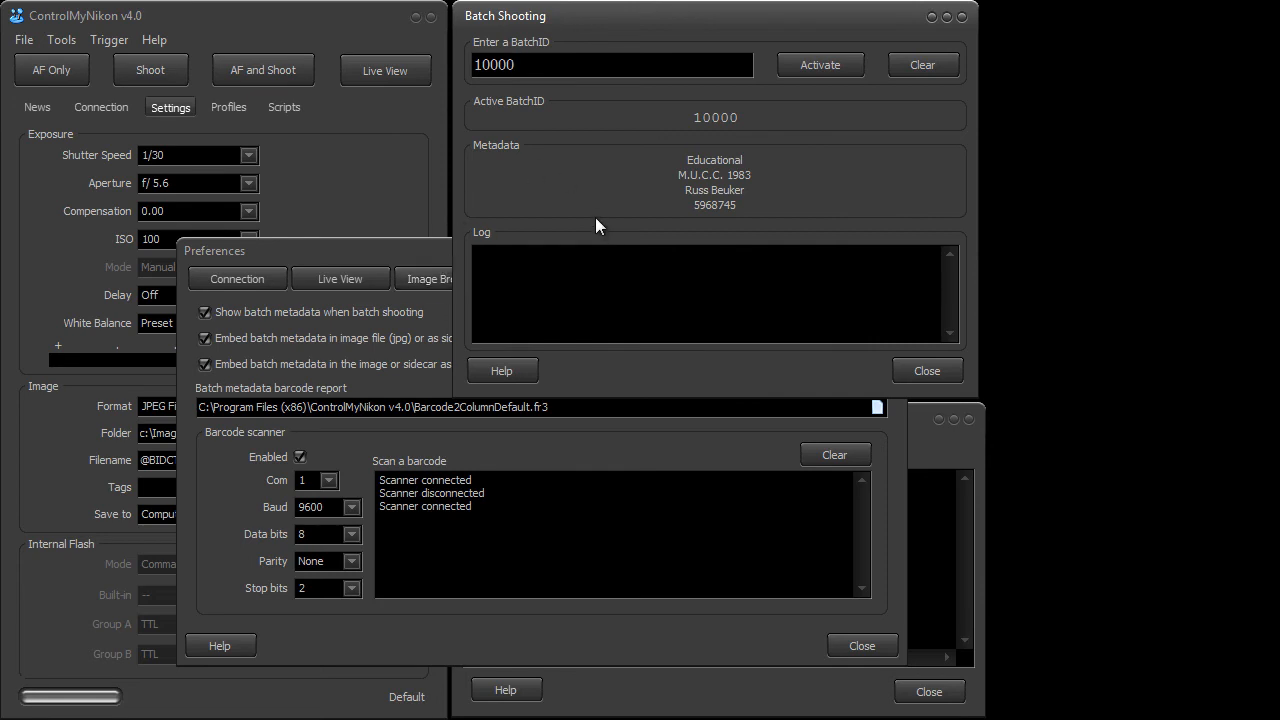
Step: Clear the batch ID entry, close Preferences, and print-preview barcode labels for batches 10000 and 10001
left_click(611, 64)
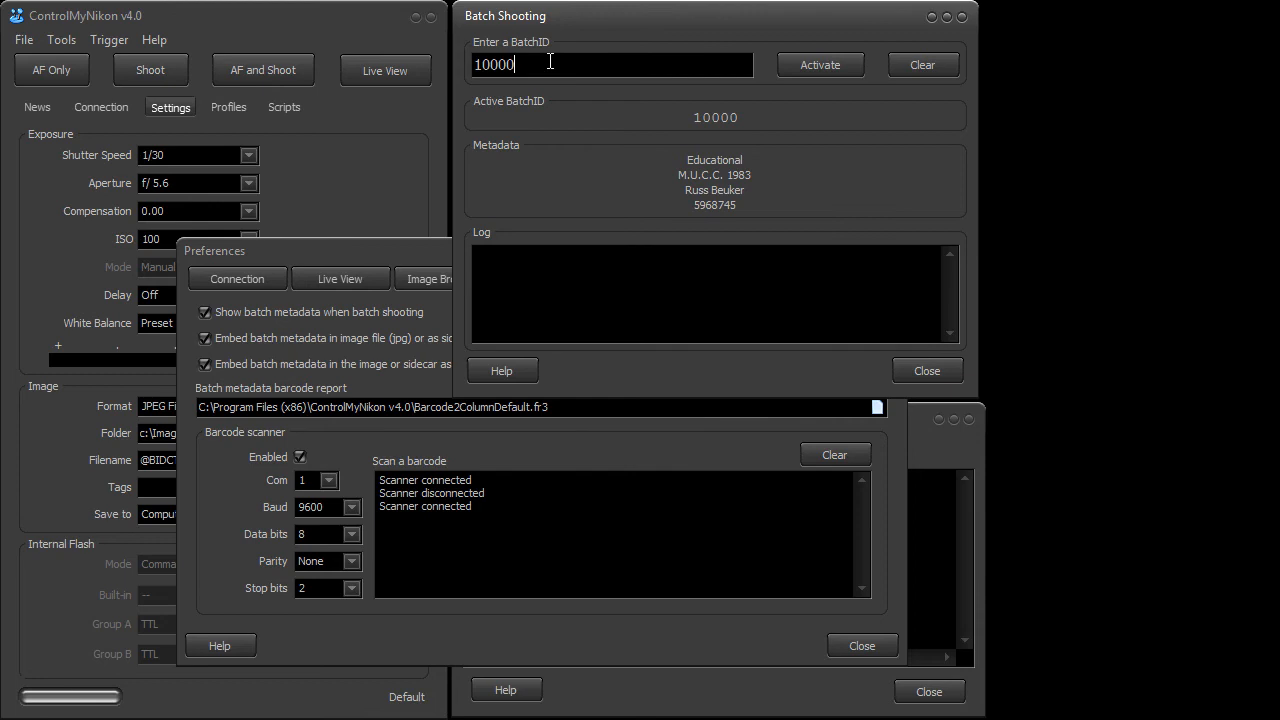
mouse_move(920, 64)
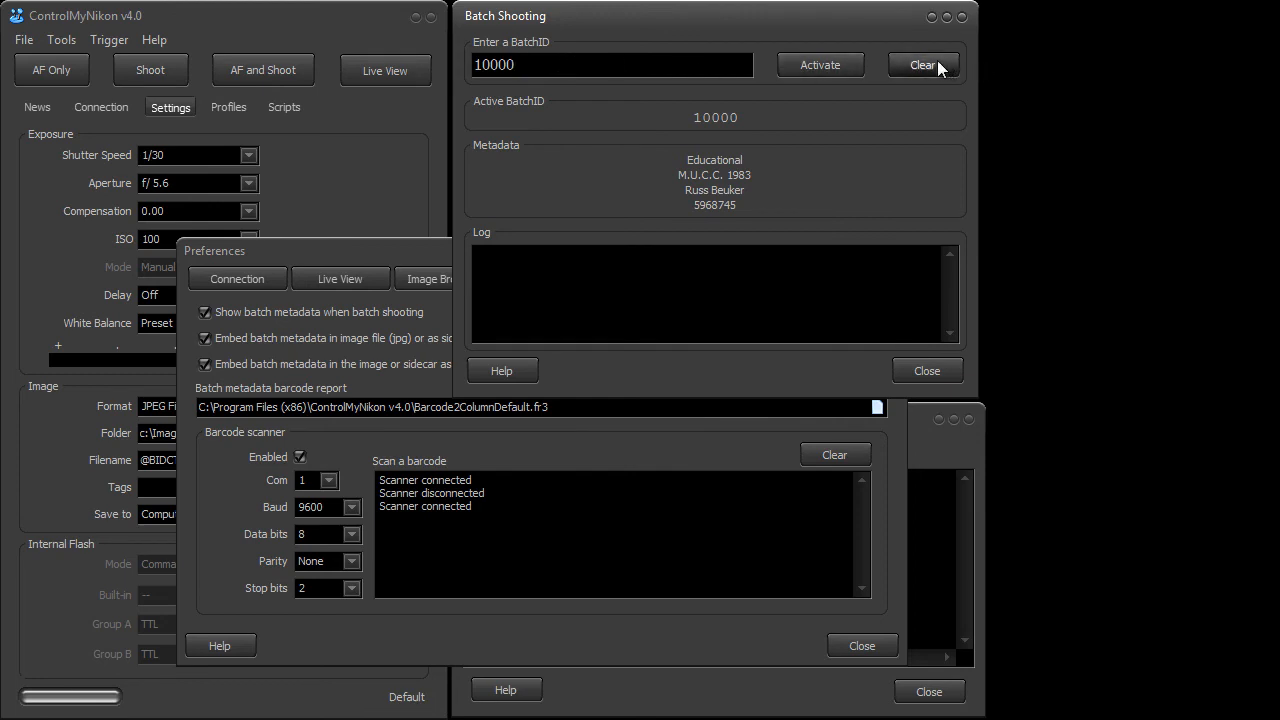
left_click(922, 64)
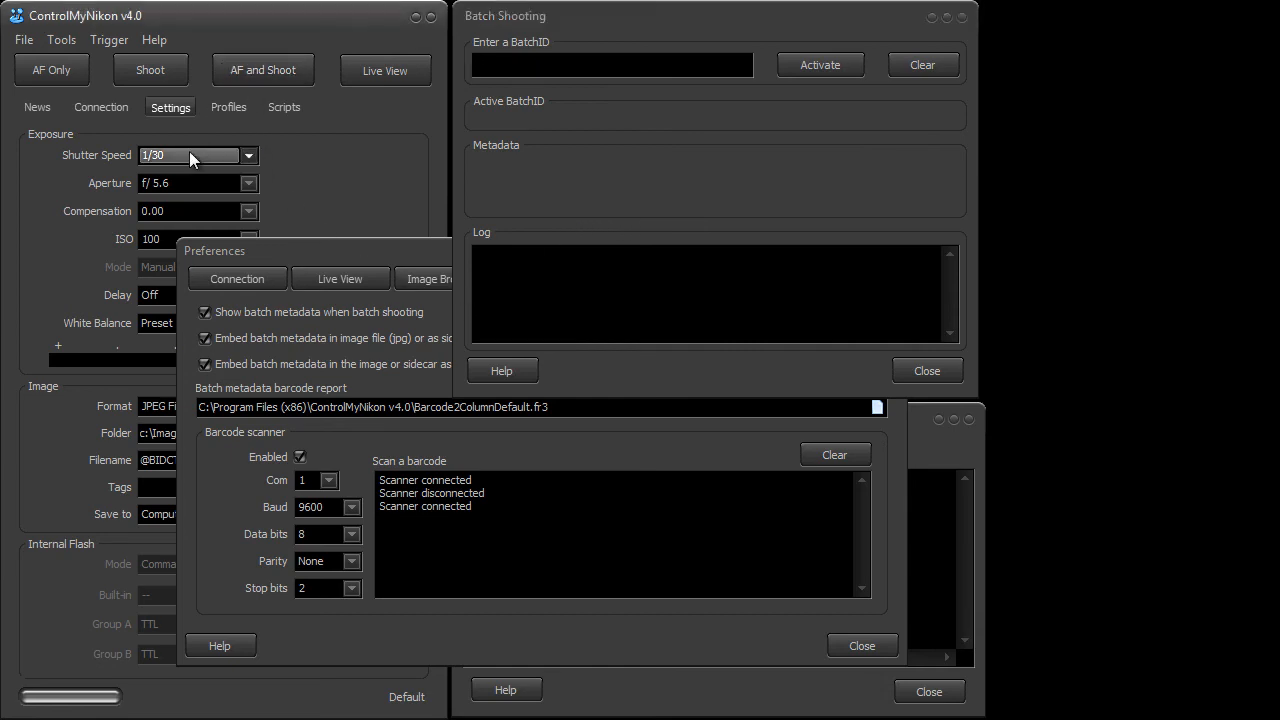
mouse_move(181, 163)
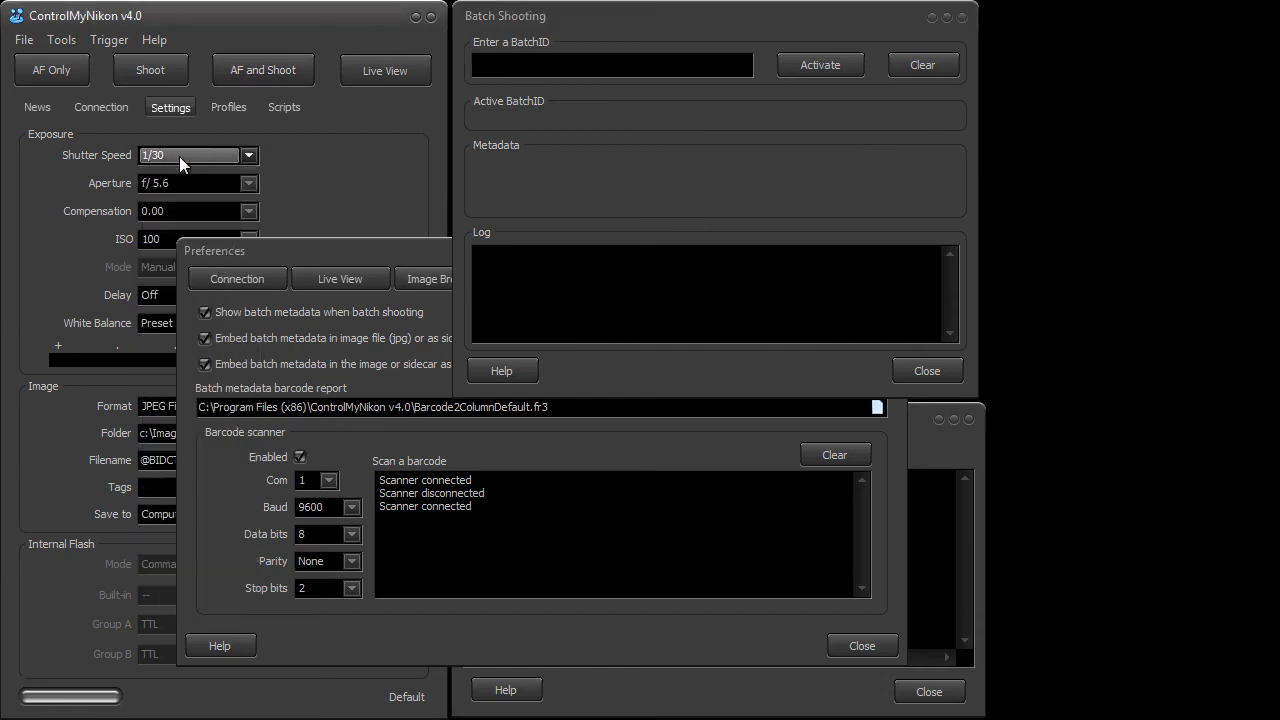
mouse_move(413, 135)
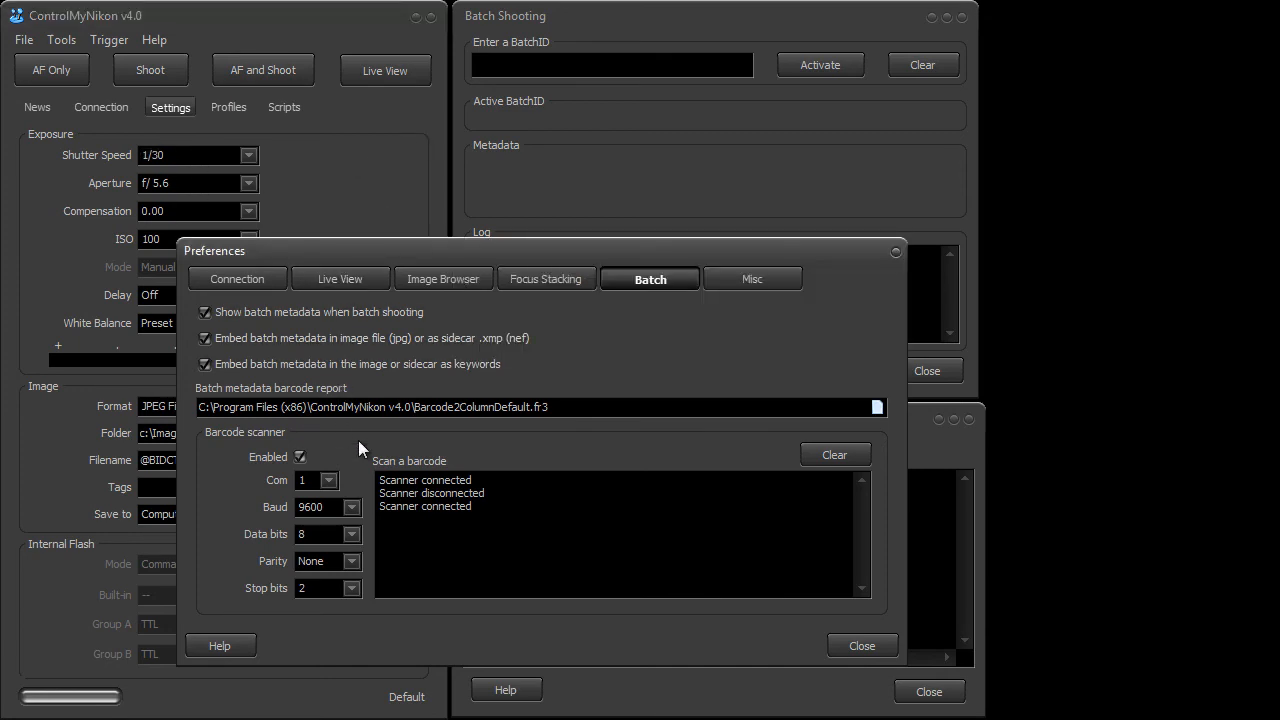
mouse_move(518, 188)
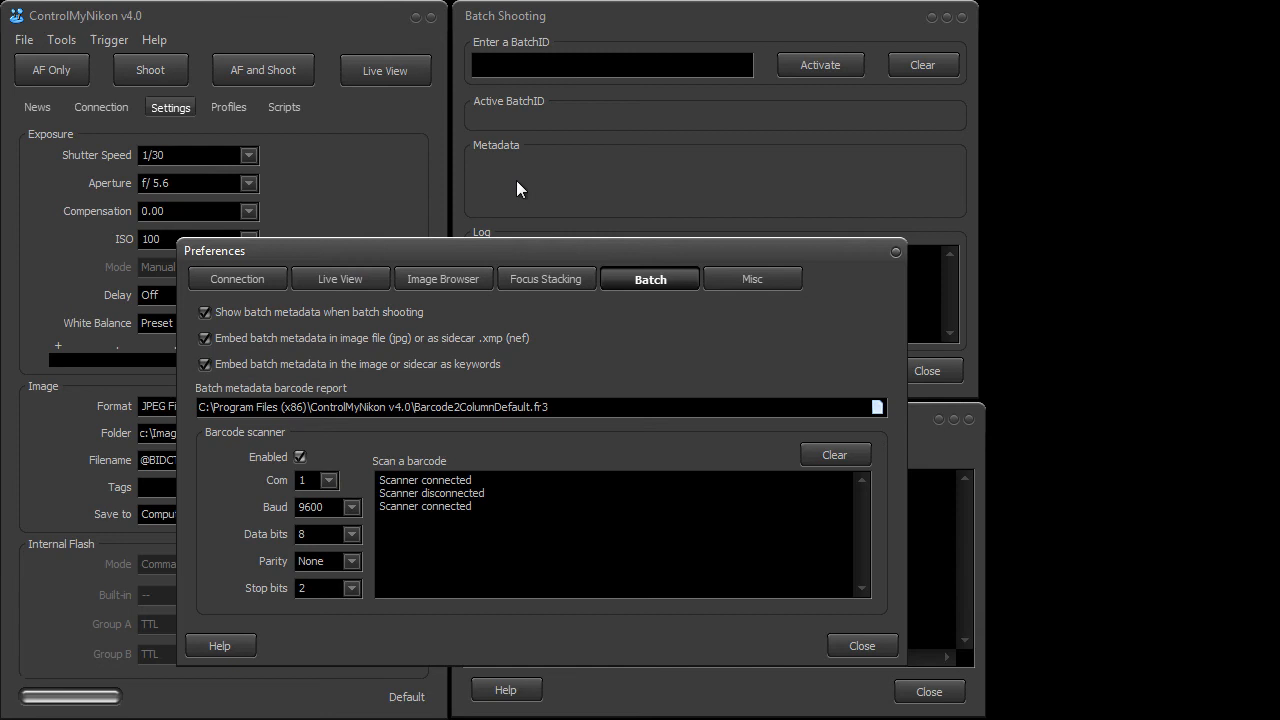
left_click(612, 65)
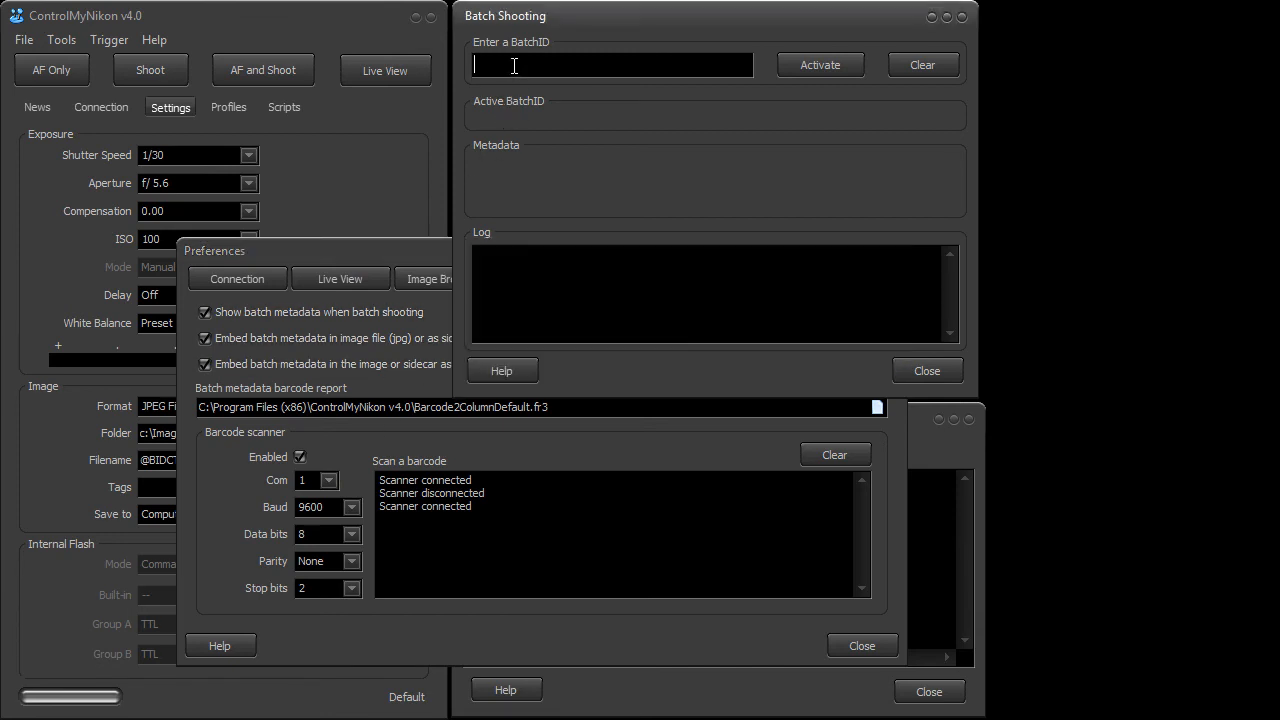
mouse_move(460, 228)
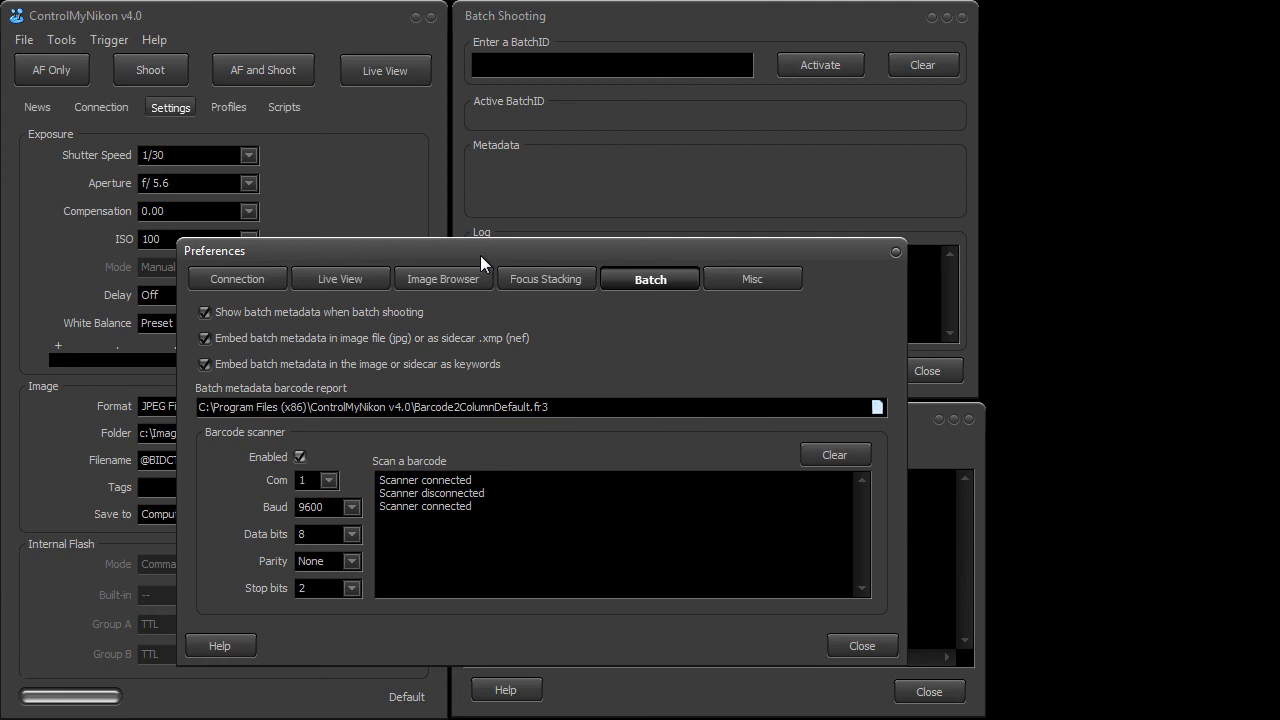
mouse_move(546, 279)
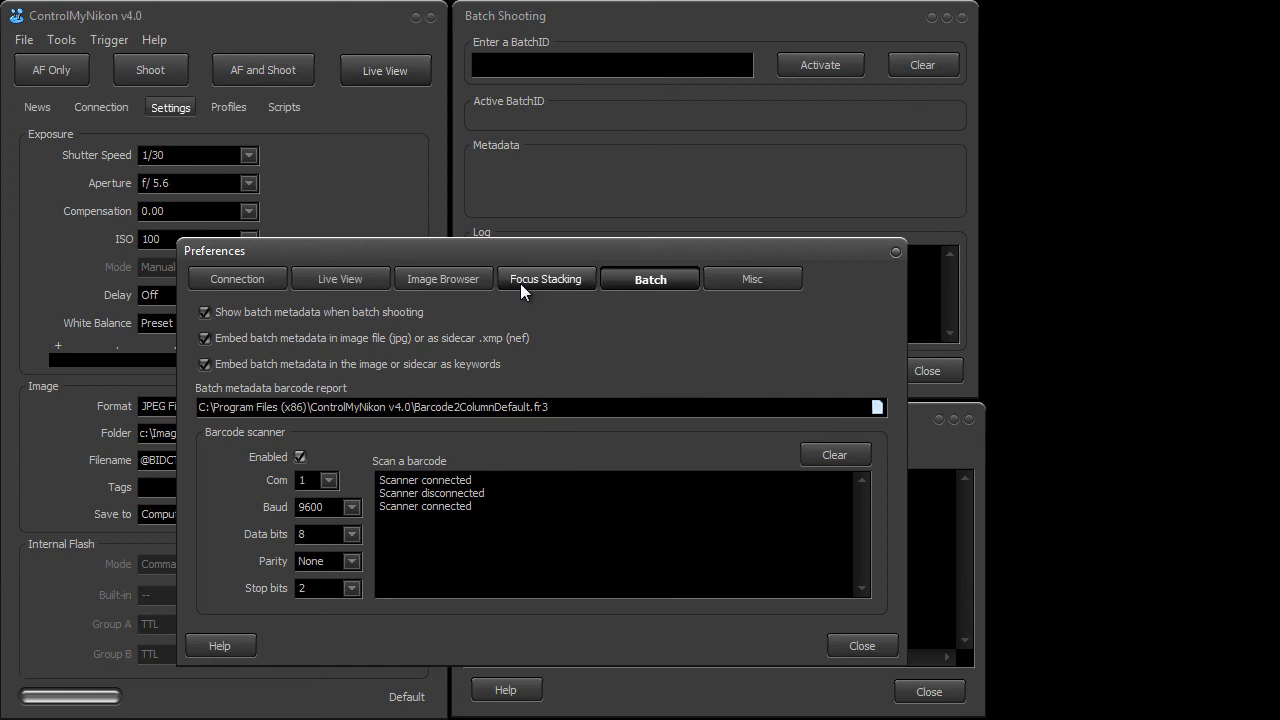
mouse_move(862, 645)
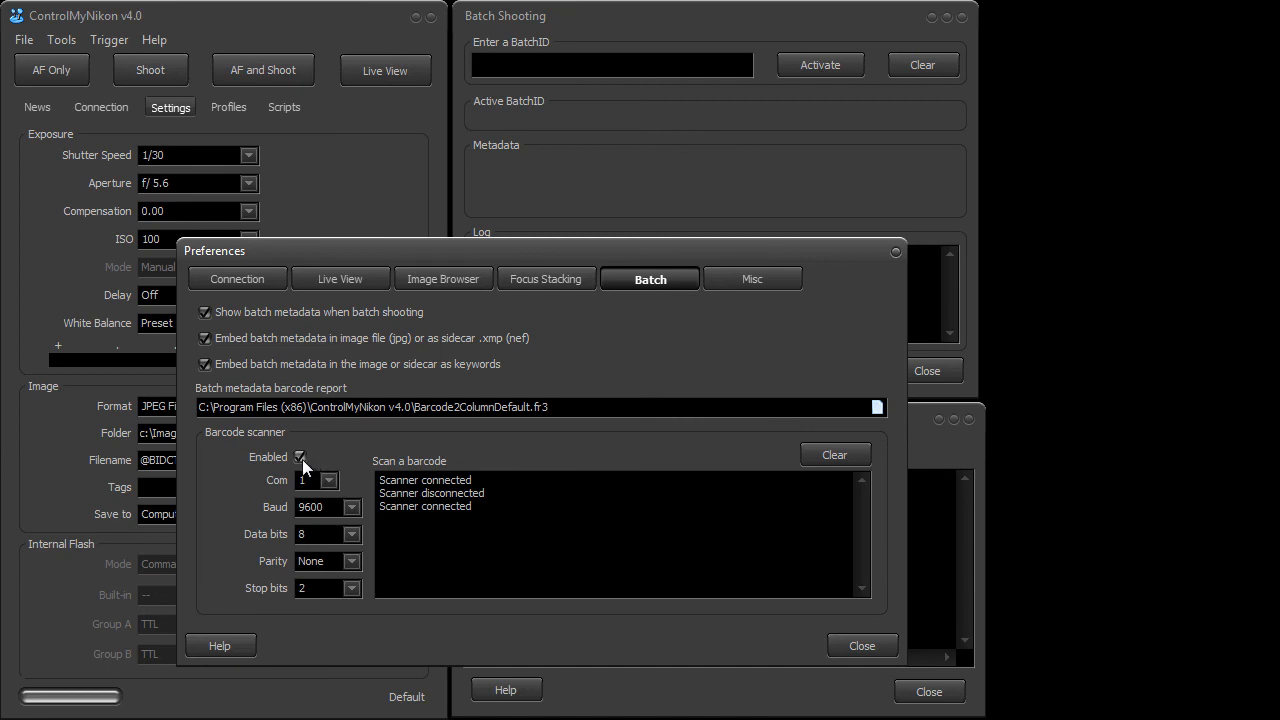
left_click(861, 645)
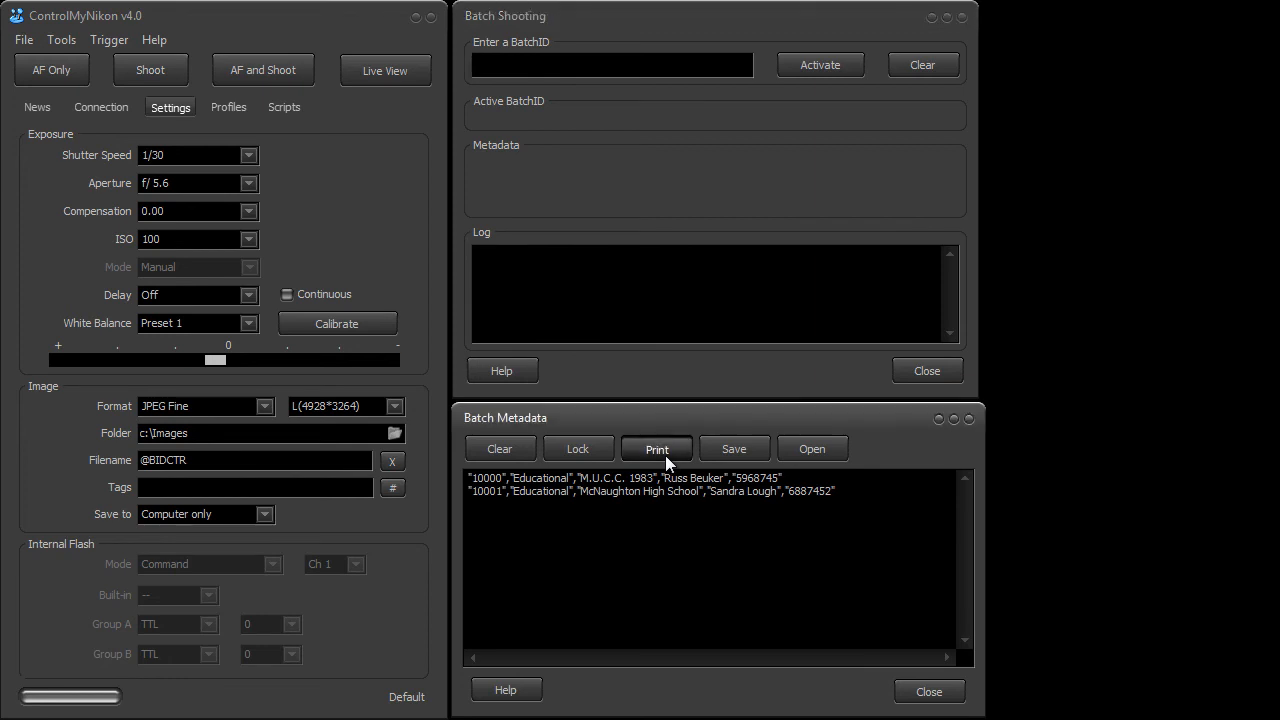
left_click(656, 448)
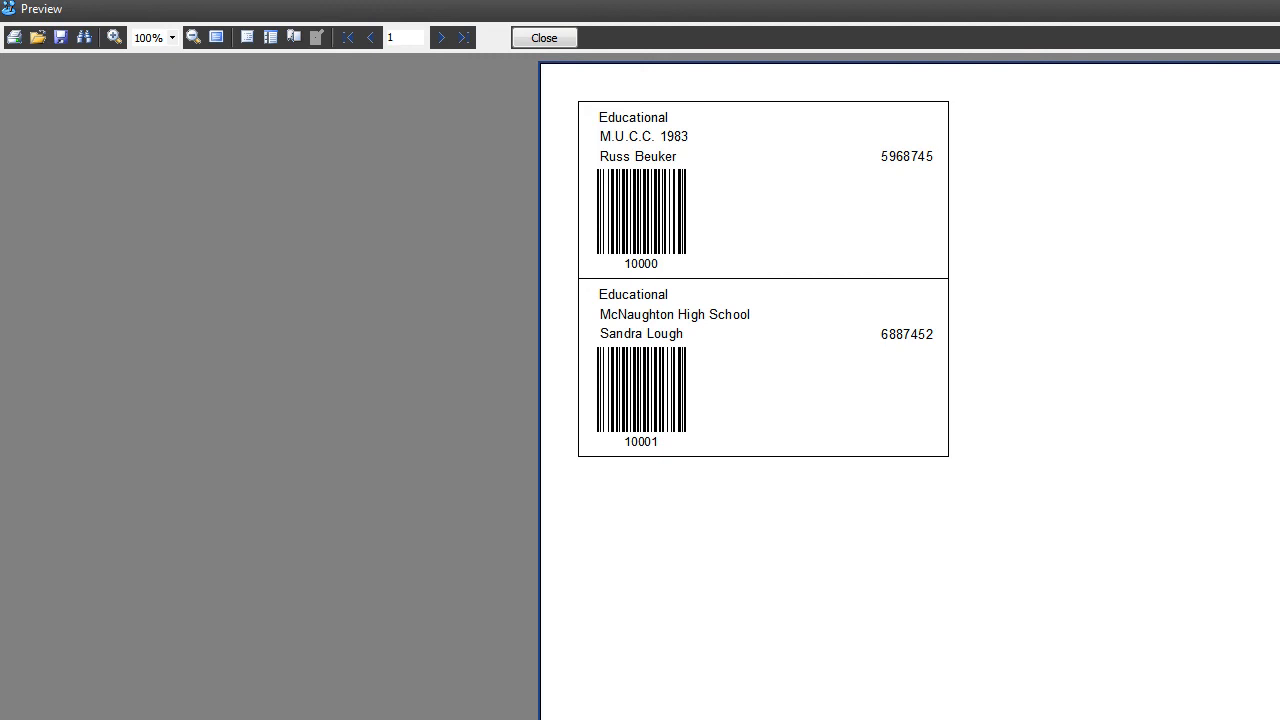
mouse_move(957, 229)
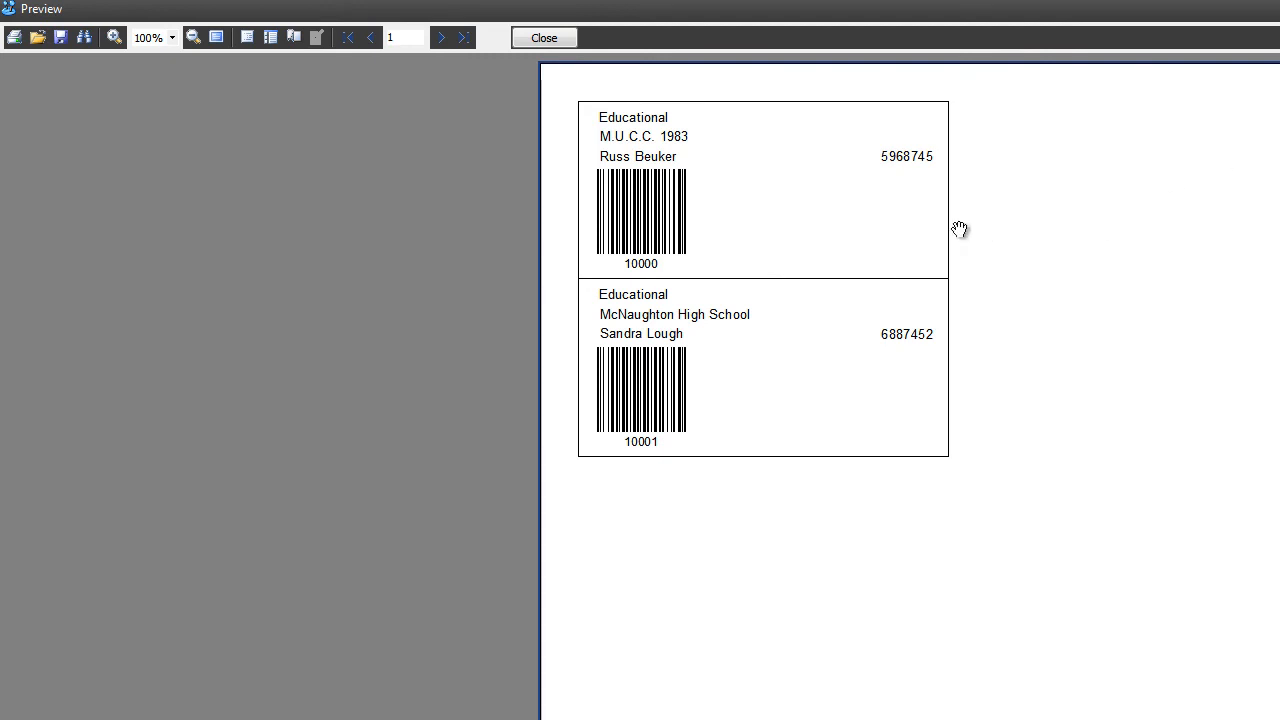
mouse_move(840, 270)
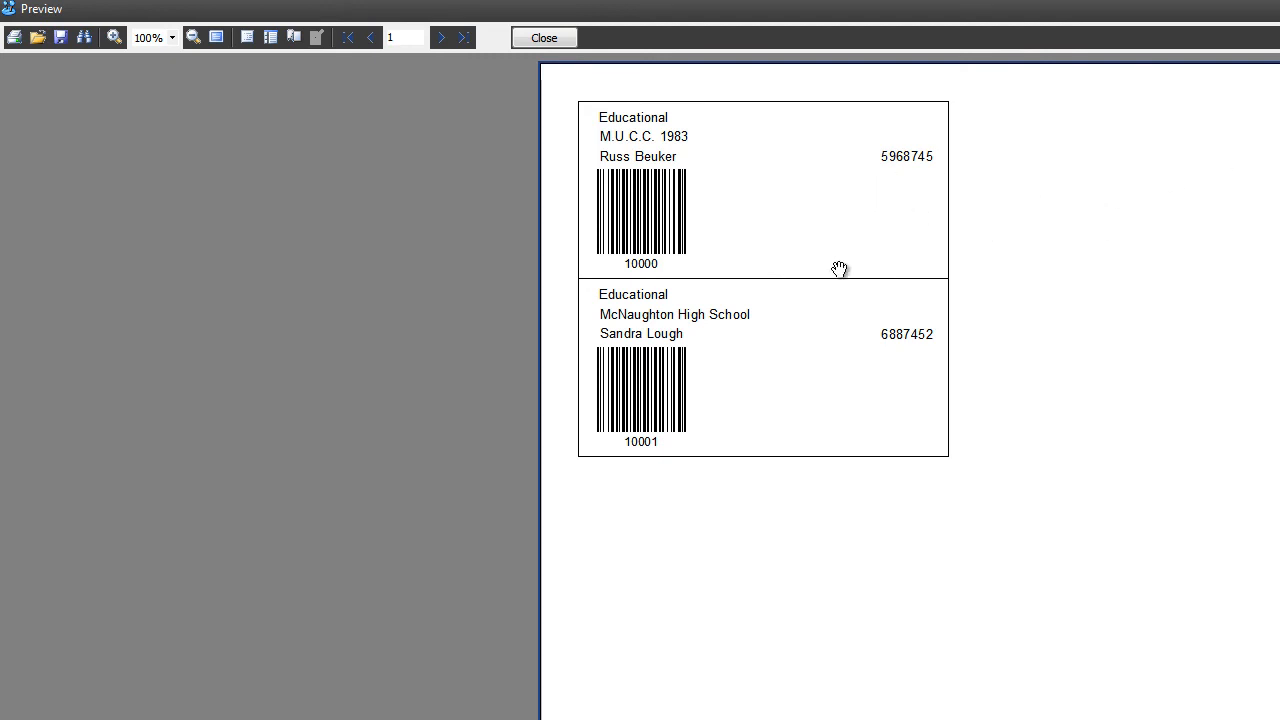
mouse_move(623, 272)
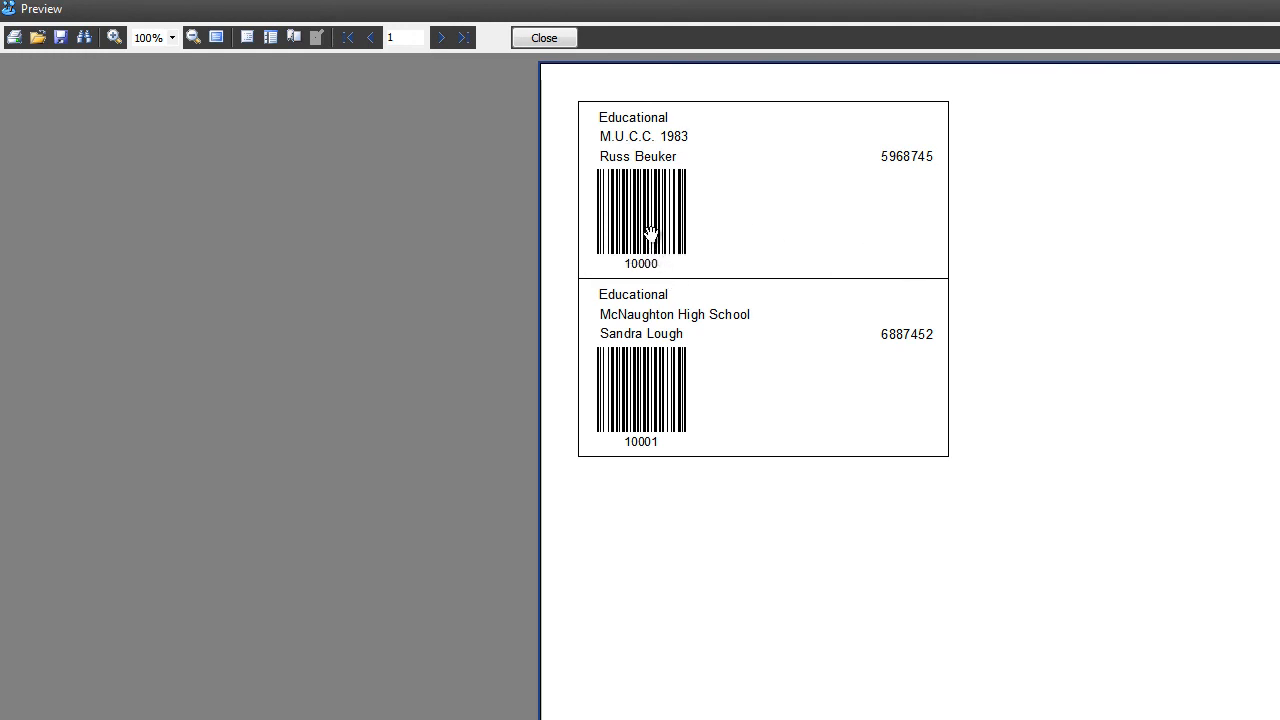
mouse_move(883, 155)
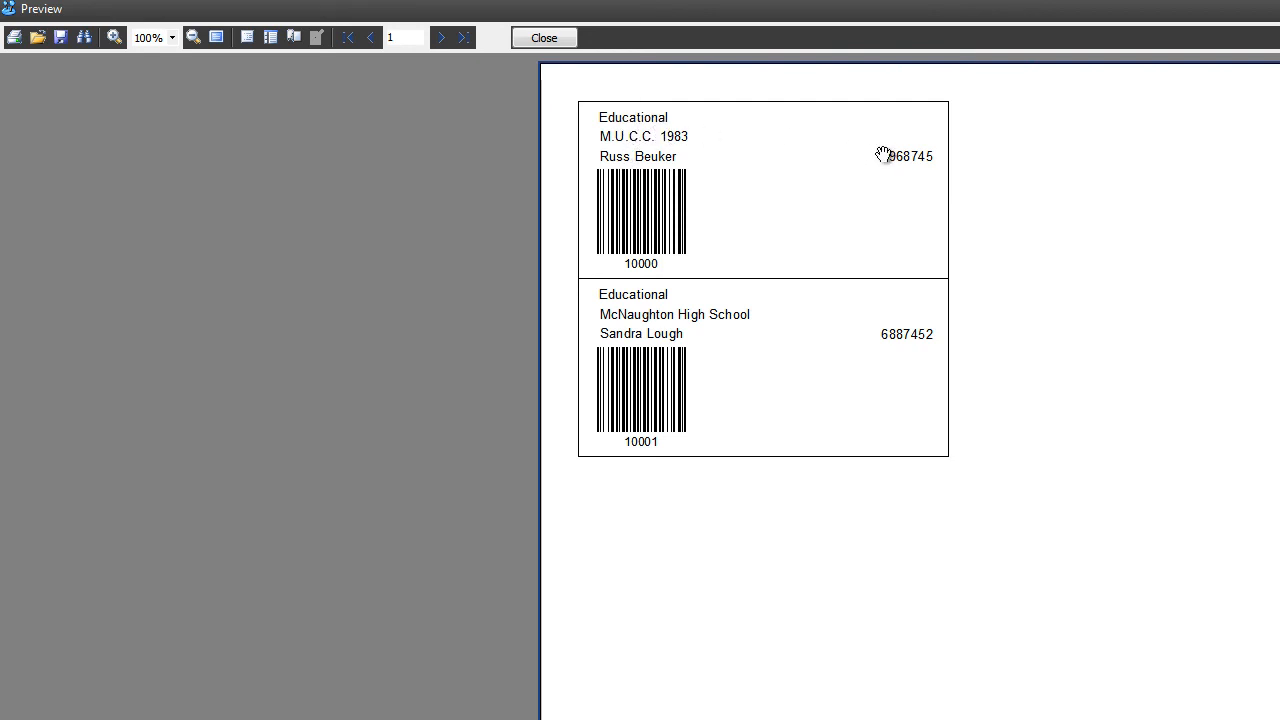
mouse_move(607, 222)
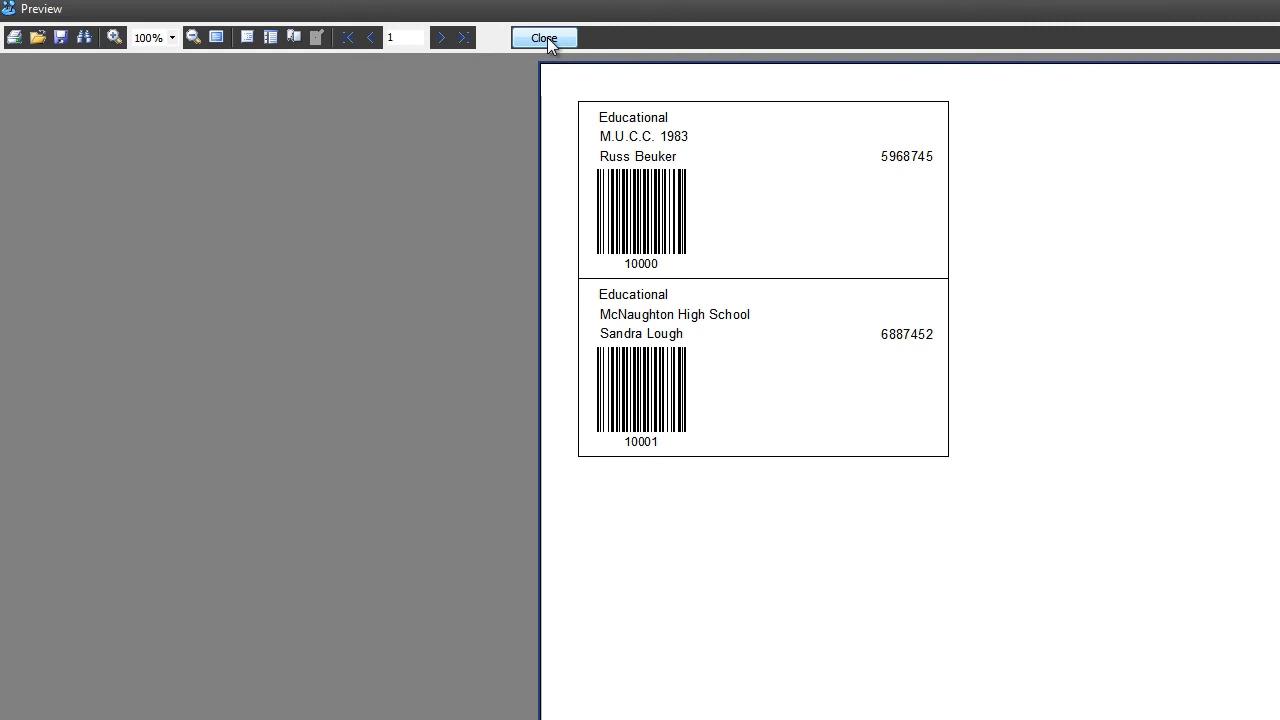
mouse_move(614, 230)
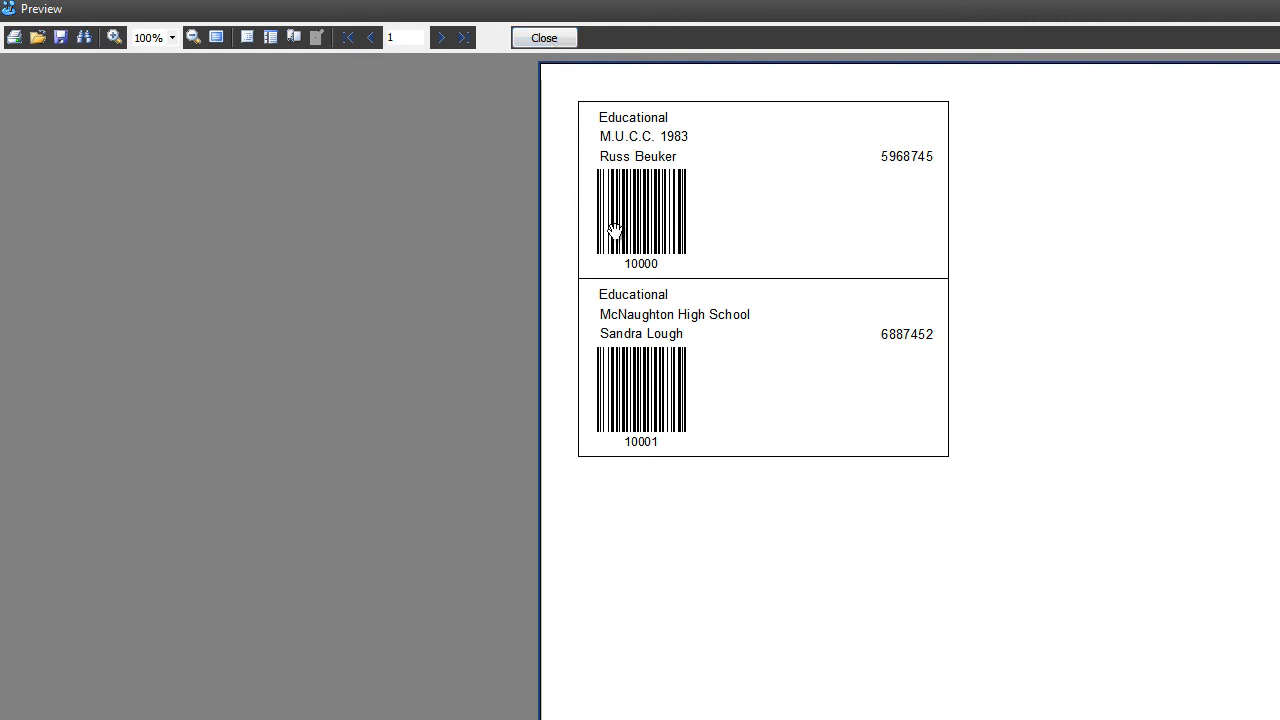
mouse_move(588, 207)
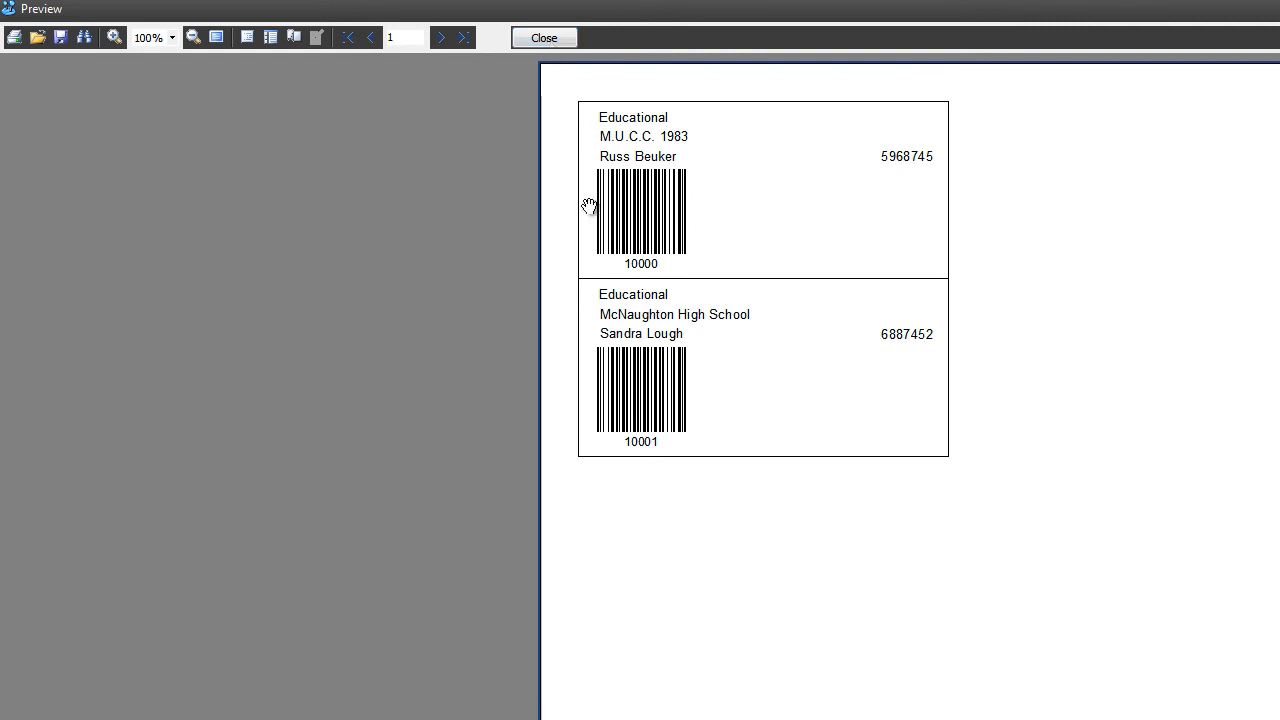
mouse_move(528, 72)
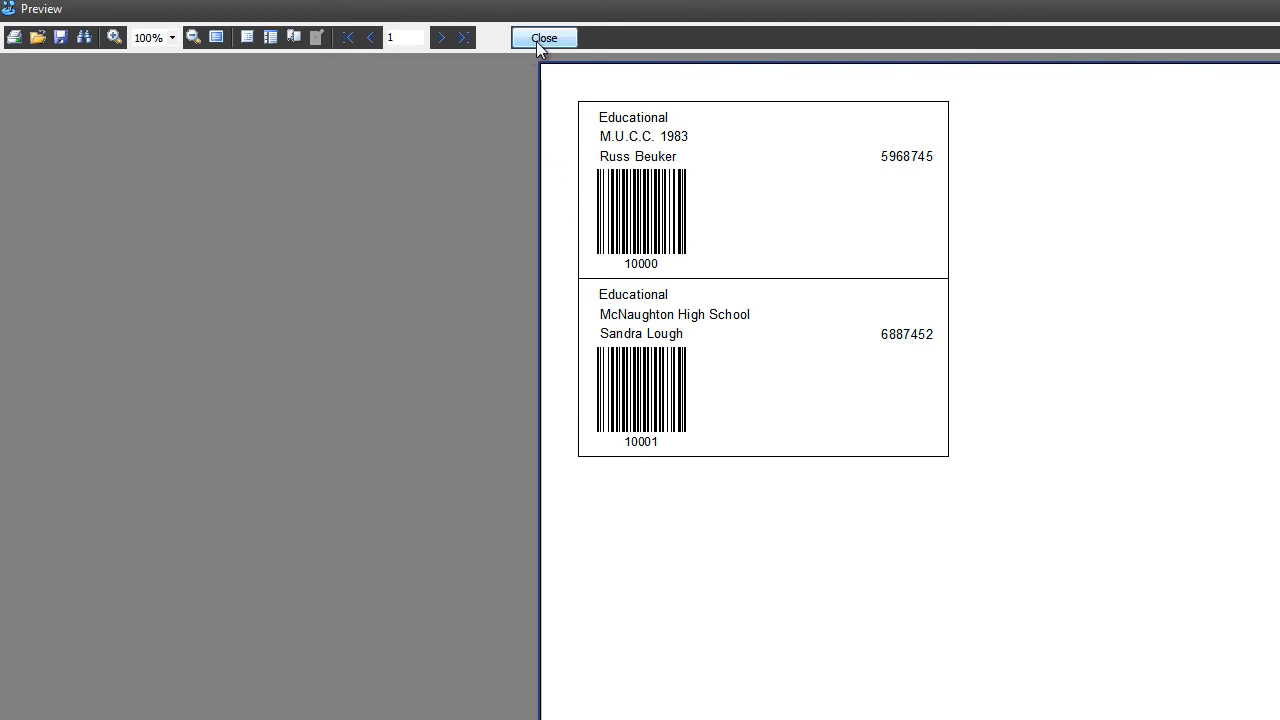
Step: Close the label preview from its toolbar, back to batch records 10000 and 10001
left_click(545, 37)
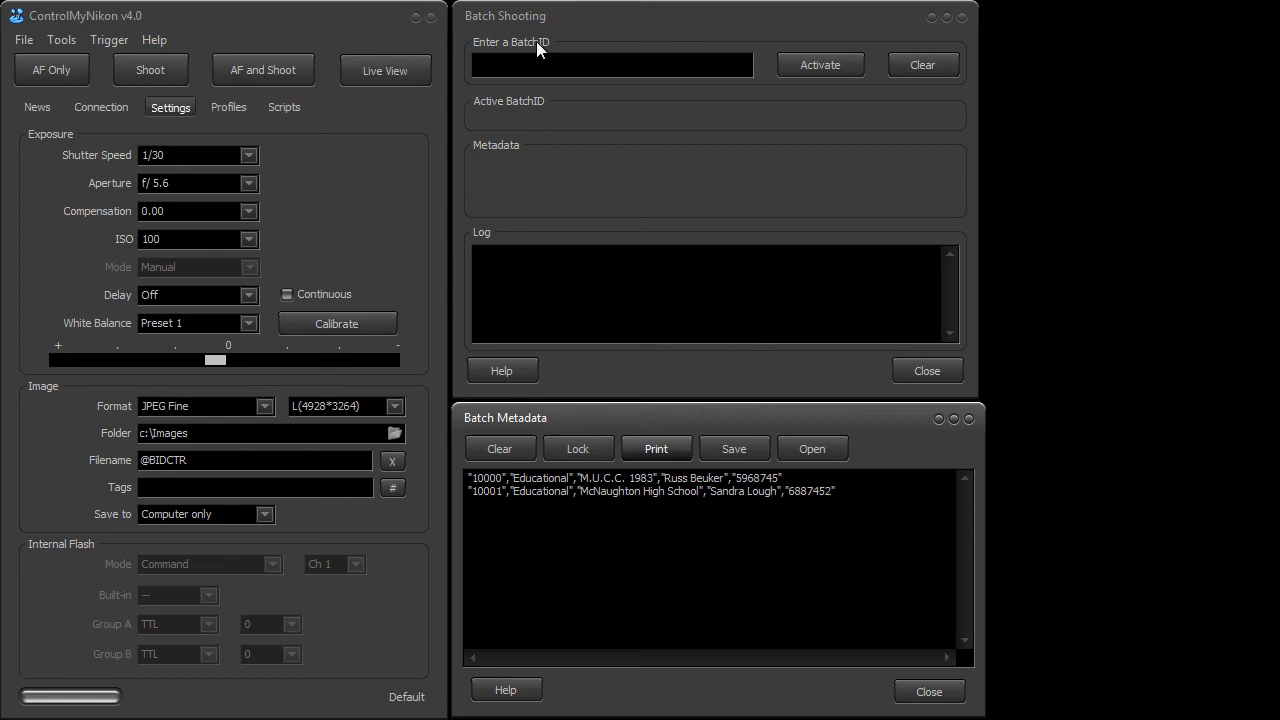
mouse_move(620, 307)
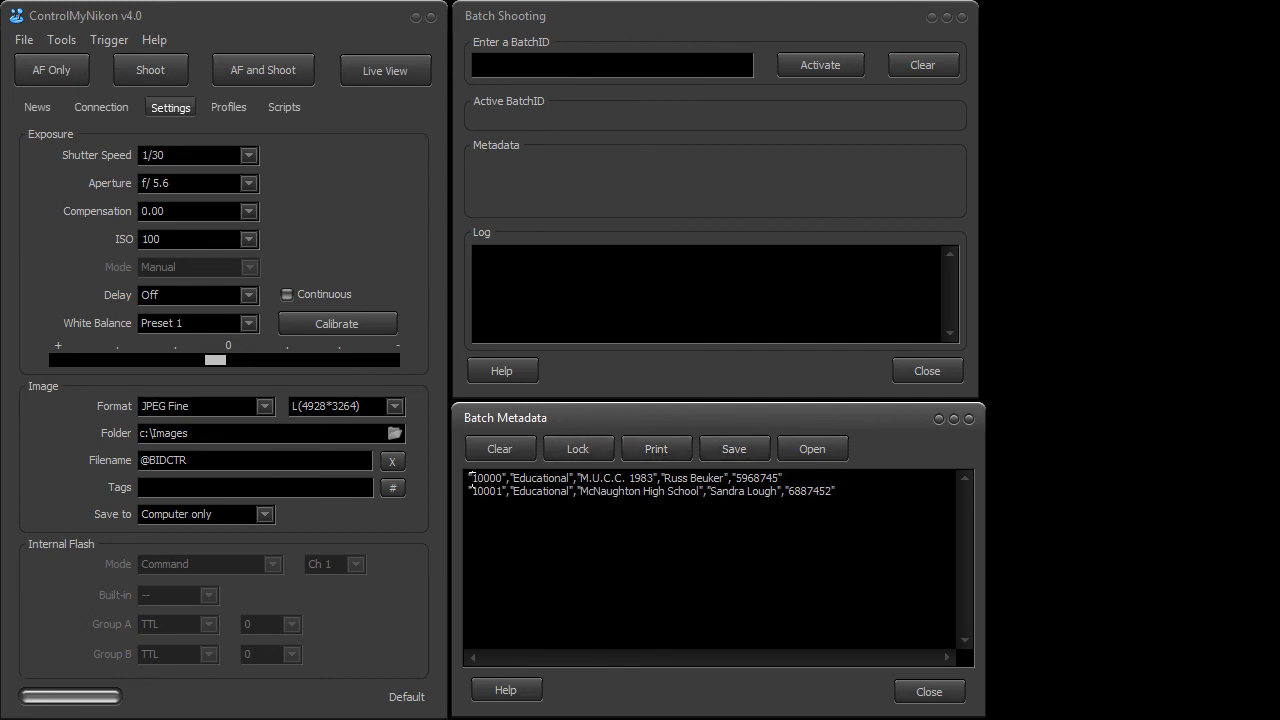
Step: Close the Batch Metadata window and activate an empty batch ID, yielding metadata not found
double_click(487, 478)
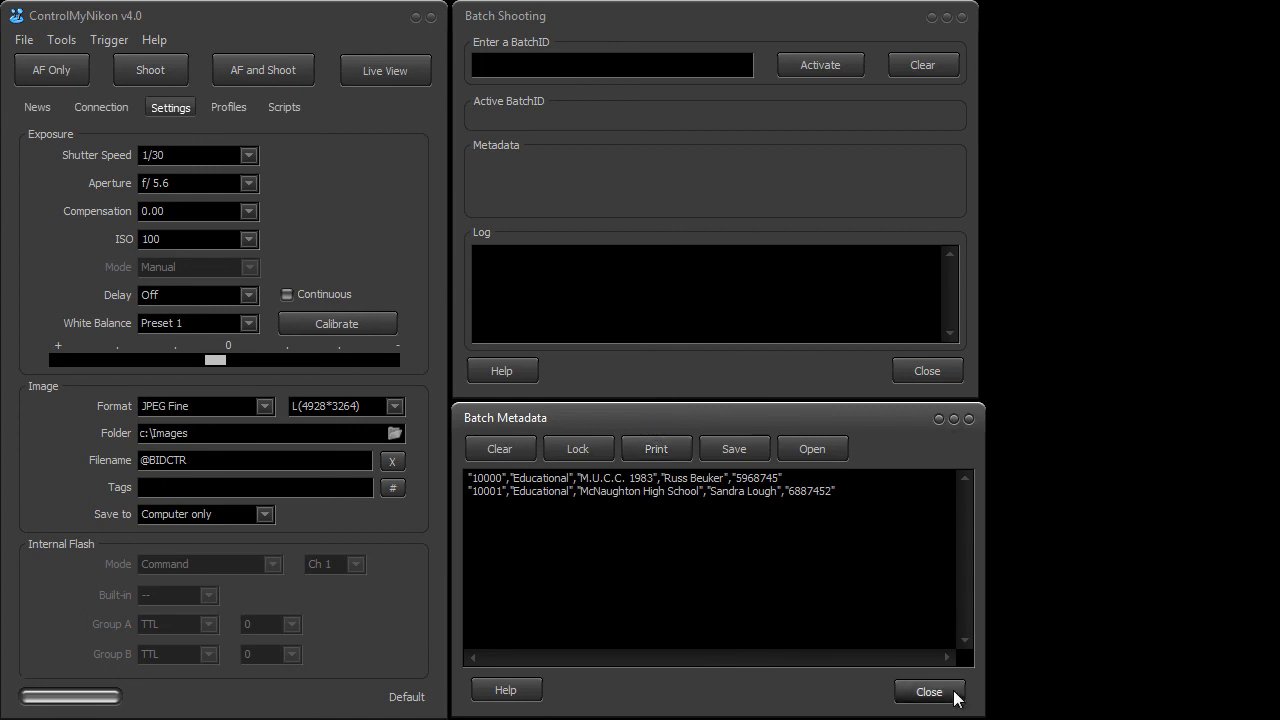
left_click(928, 692)
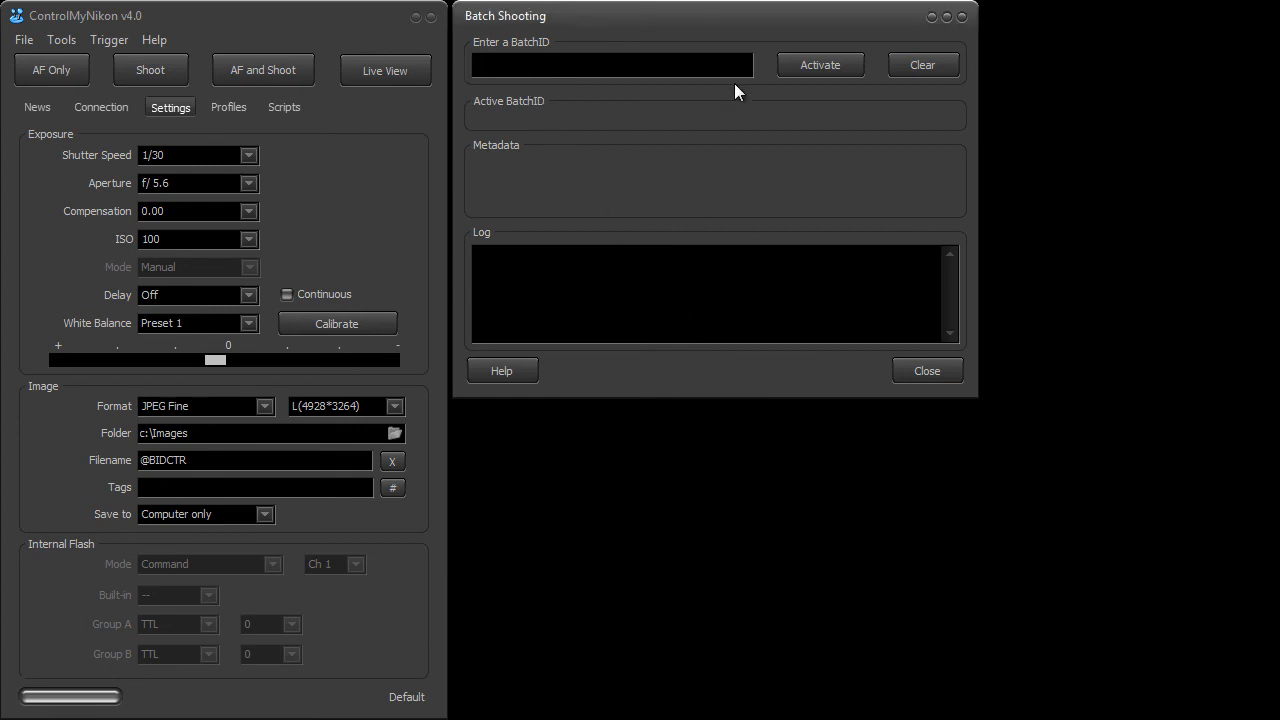
left_click(819, 64)
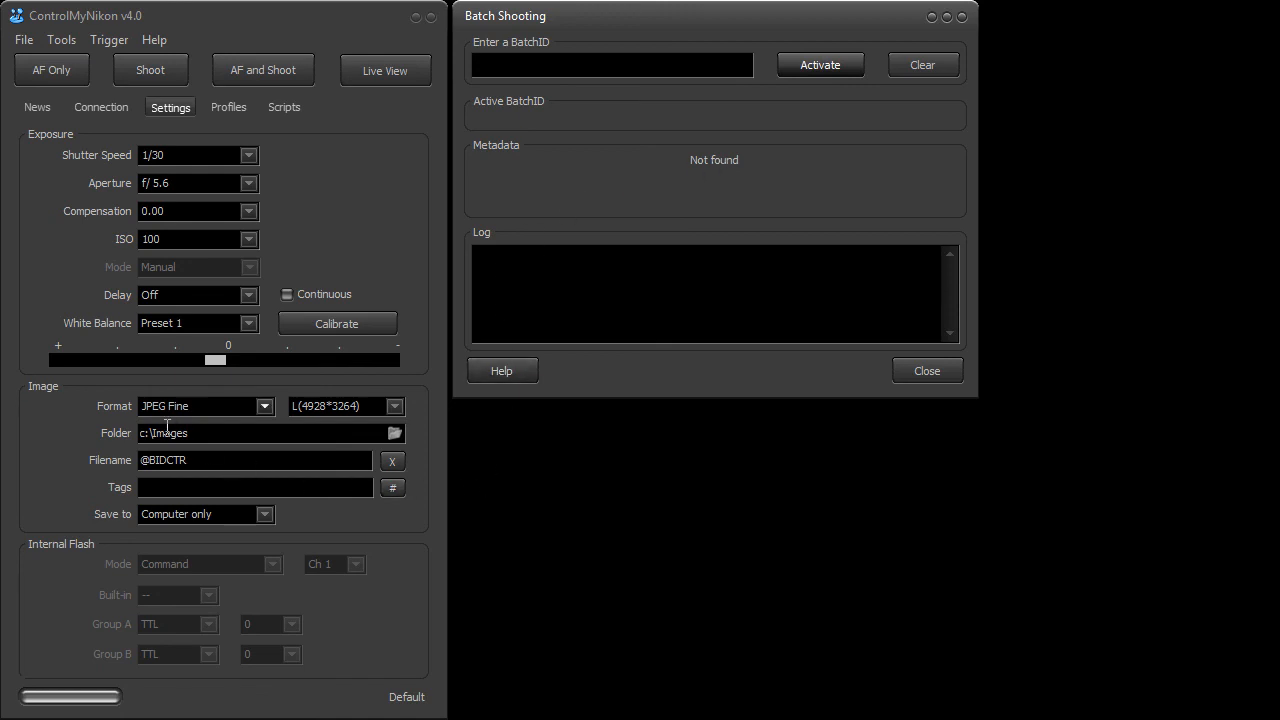
mouse_move(371, 343)
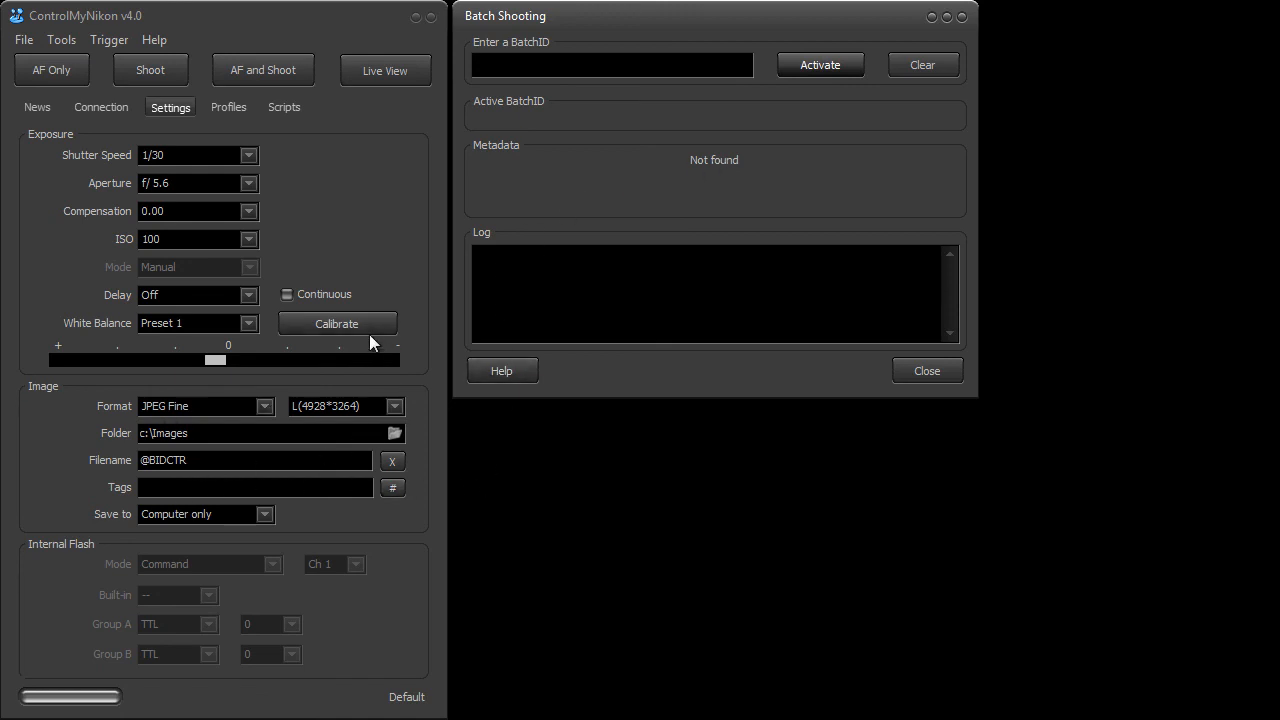
mouse_move(10, 194)
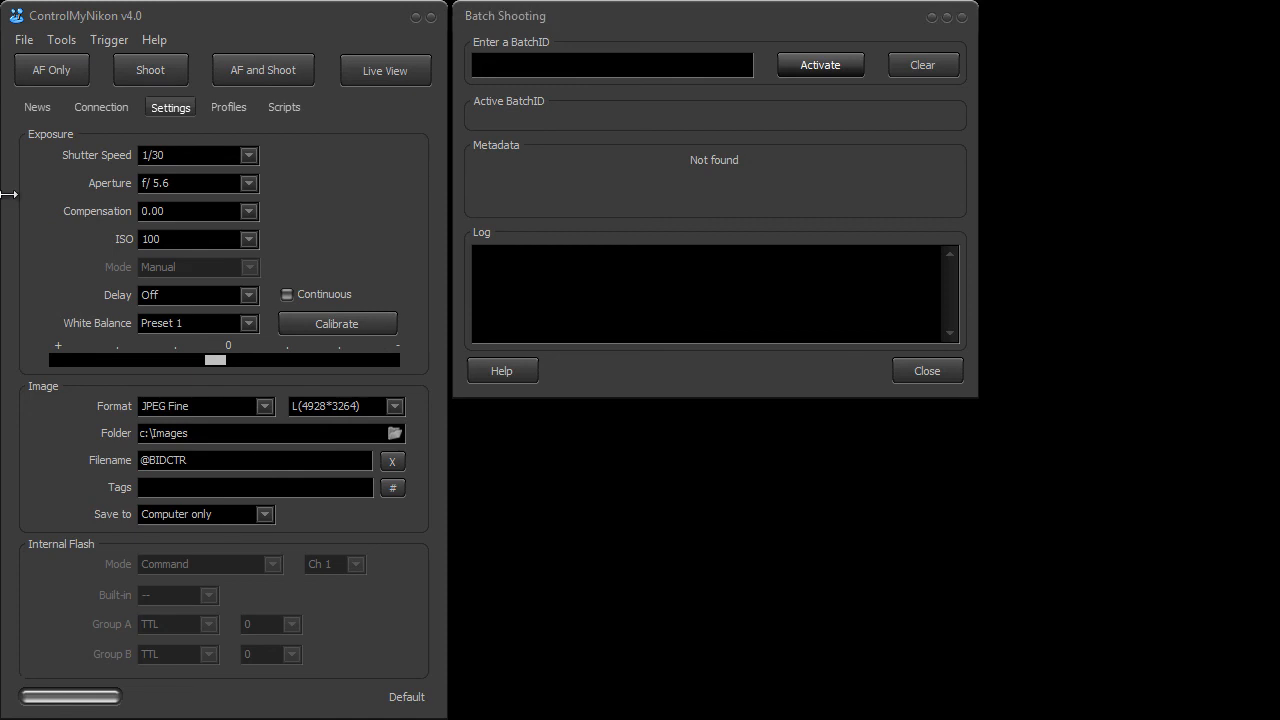